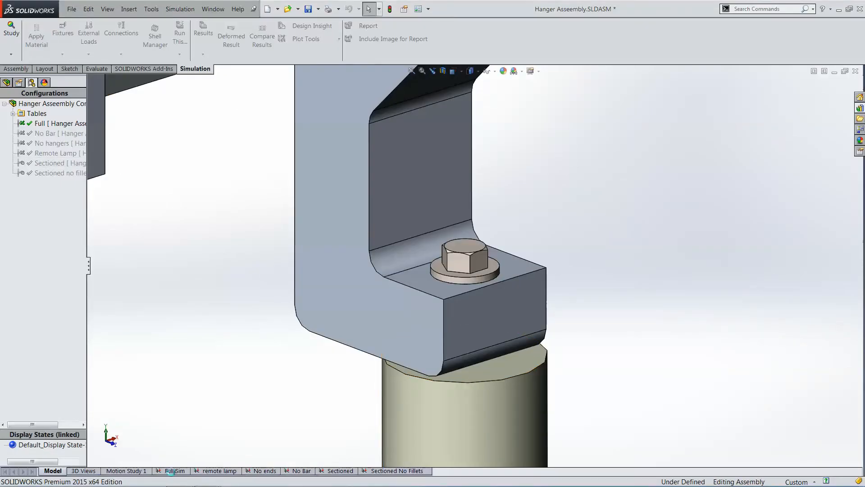
Step: Switch to the Full Sim study and expand its Parts folder to show materials
left_click(175, 470)
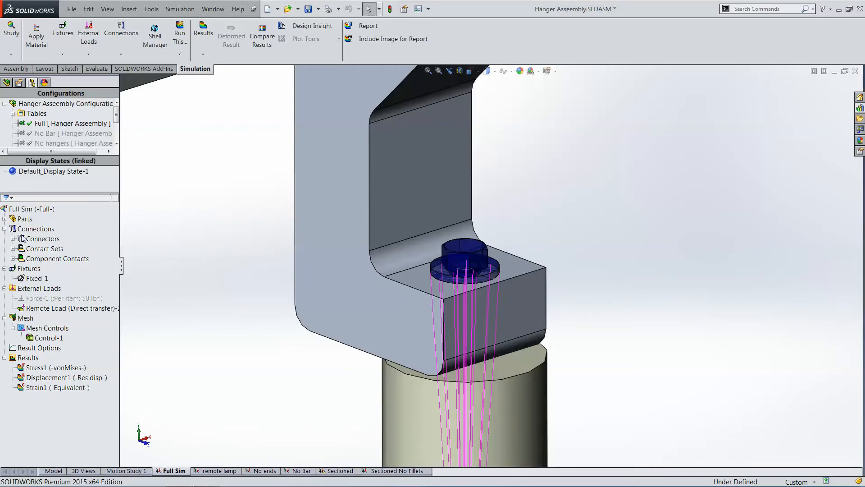
left_click(5, 219)
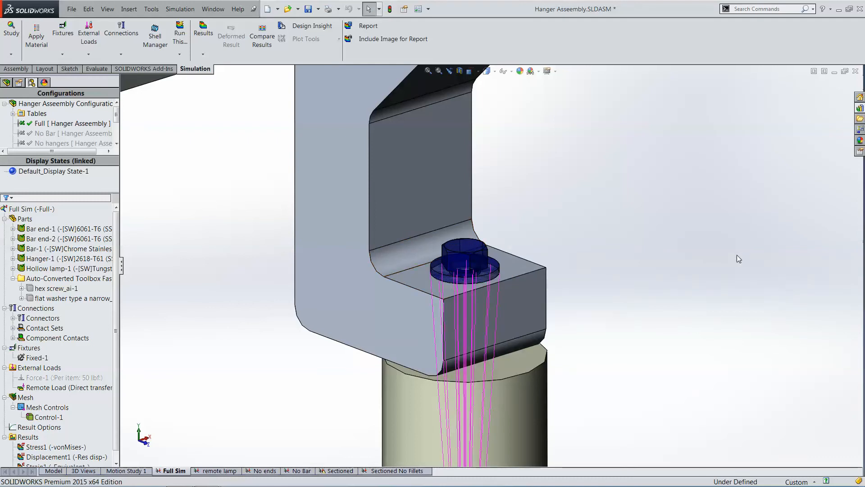
mouse_move(735, 261)
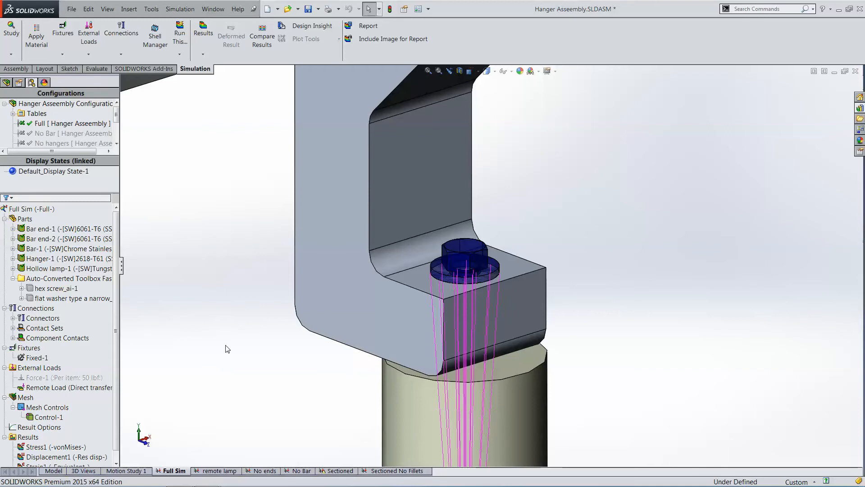
mouse_move(138, 267)
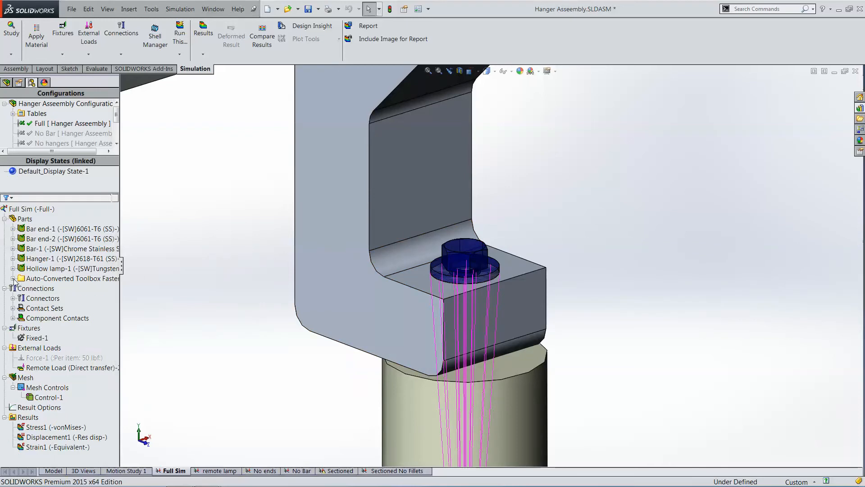
mouse_move(3, 294)
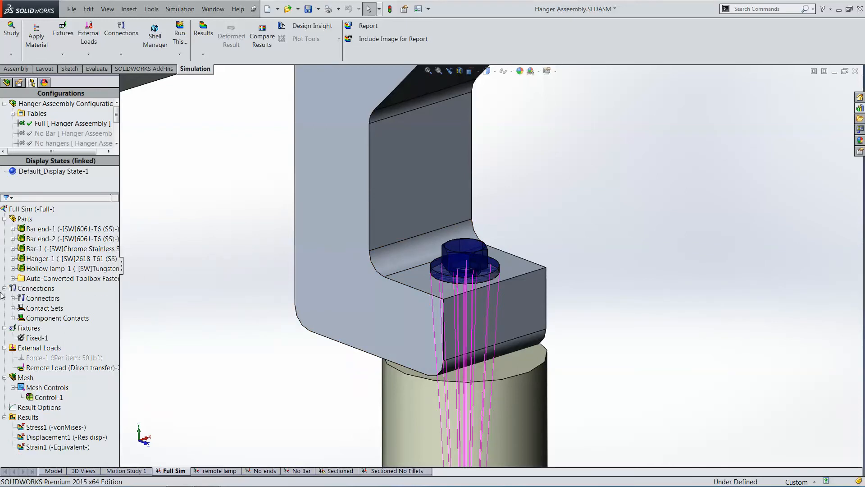
Step: Expand Connectors, Contact Sets and Component Contacts under Connections to reveal bolt and contacts
left_click(13, 298)
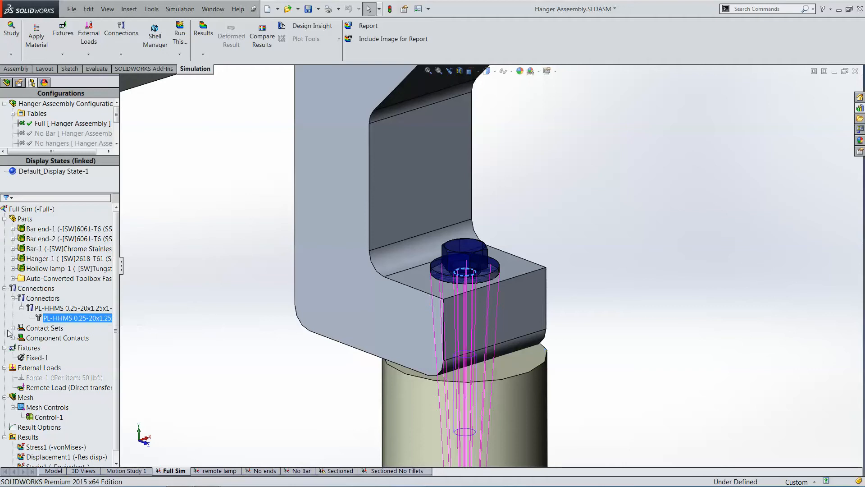
left_click(13, 328)
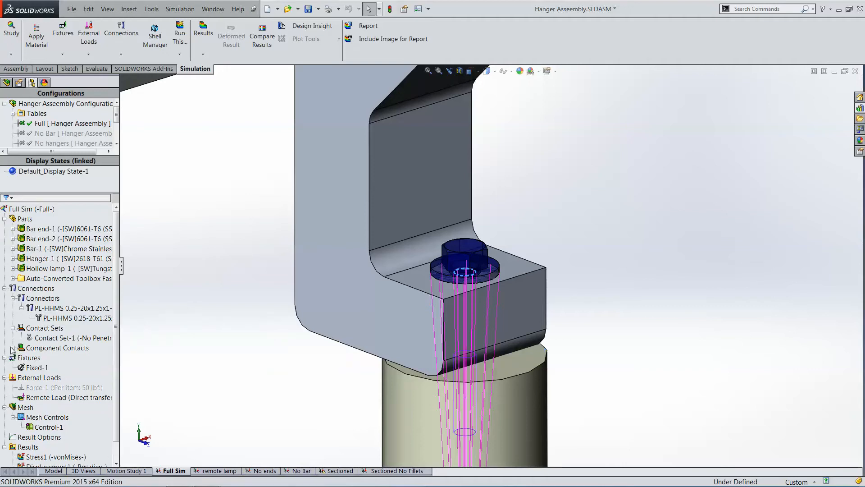
left_click(11, 347)
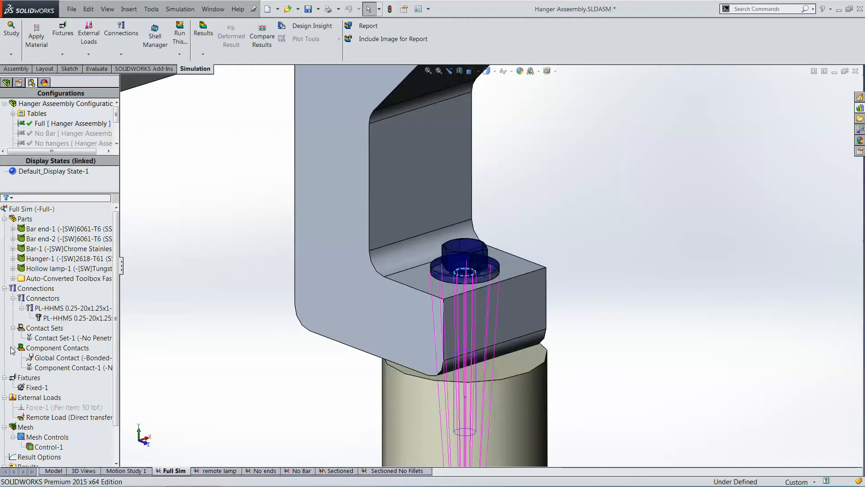
mouse_move(30, 351)
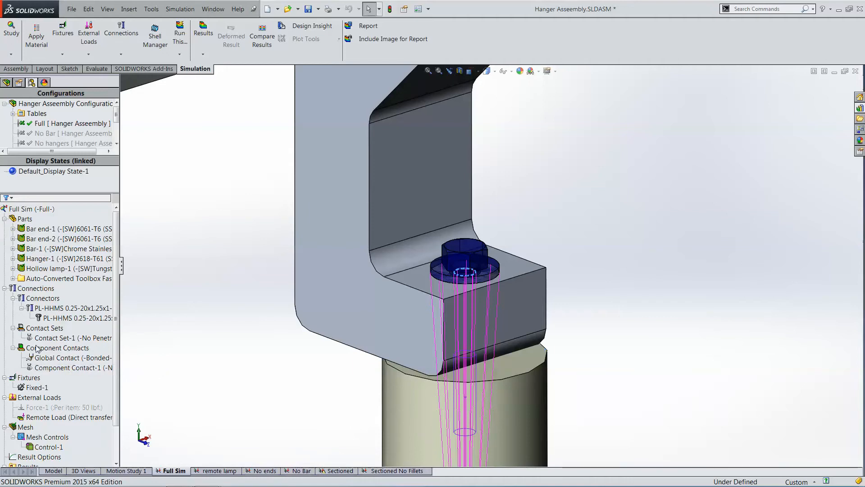
right_click(58, 348)
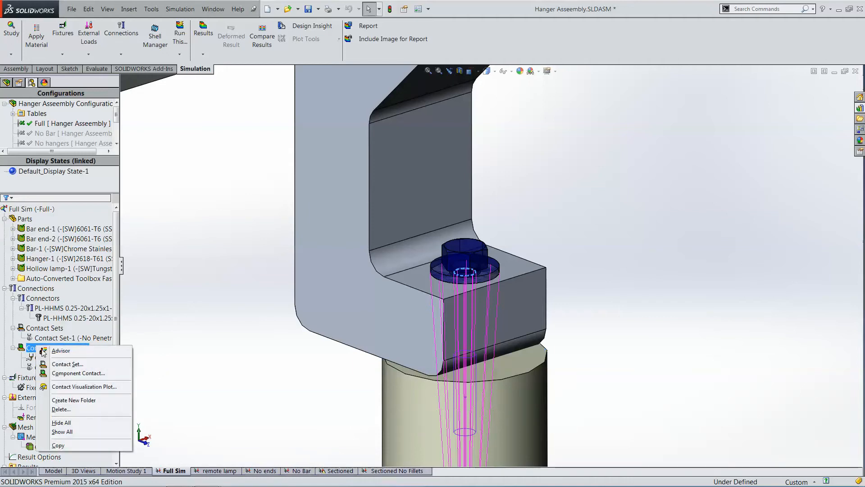
mouse_move(83, 386)
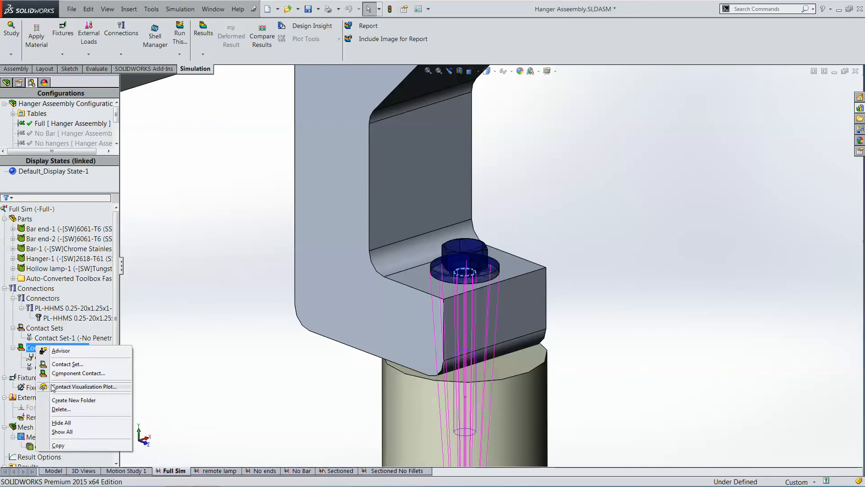
left_click(85, 386)
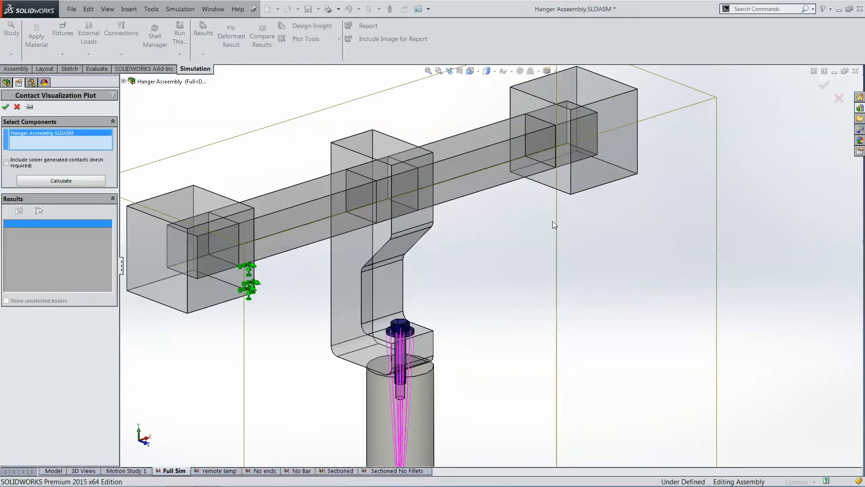
mouse_move(514, 248)
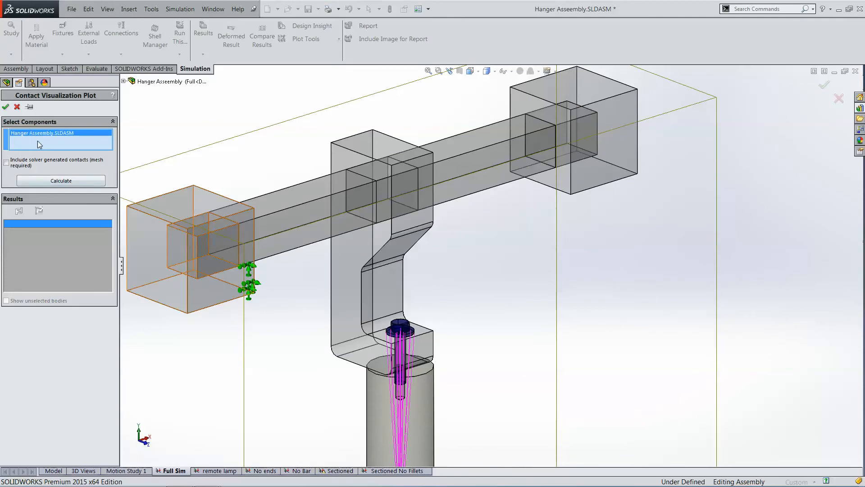
mouse_move(39, 135)
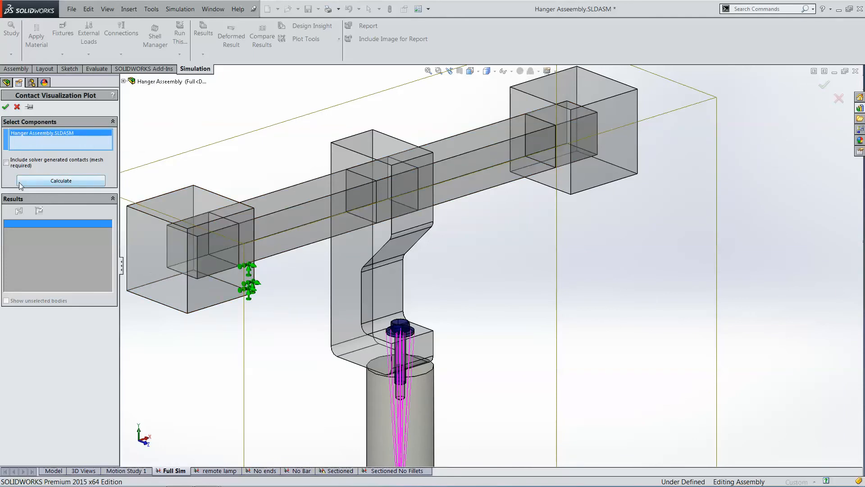
left_click(61, 181)
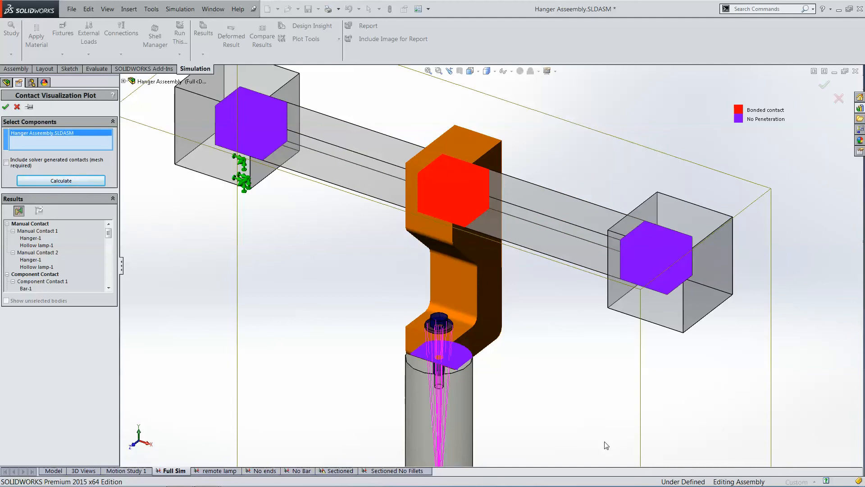
mouse_move(474, 349)
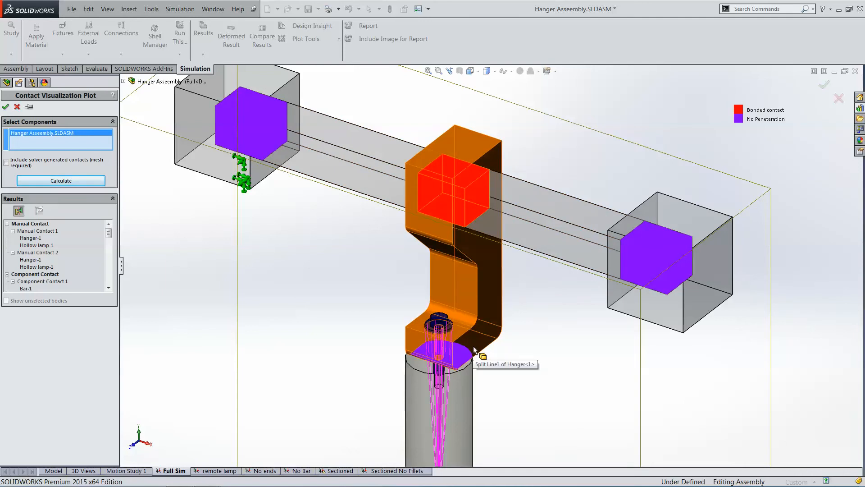
mouse_move(480, 354)
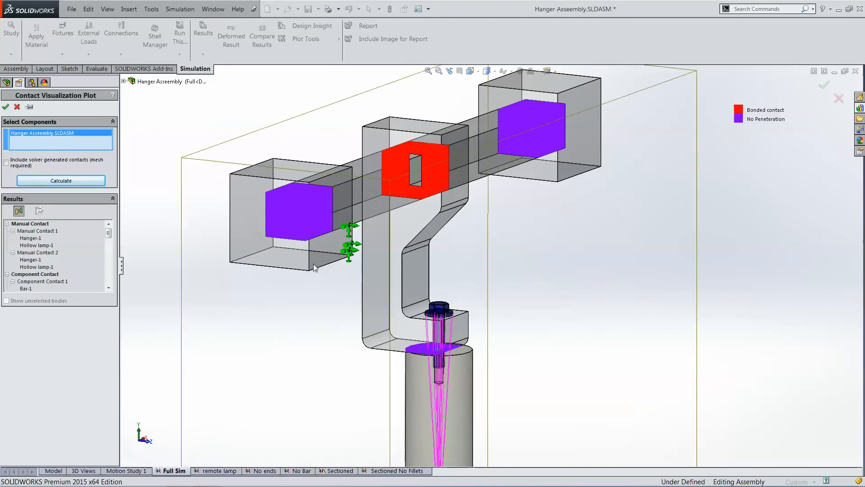
left_click(20, 82)
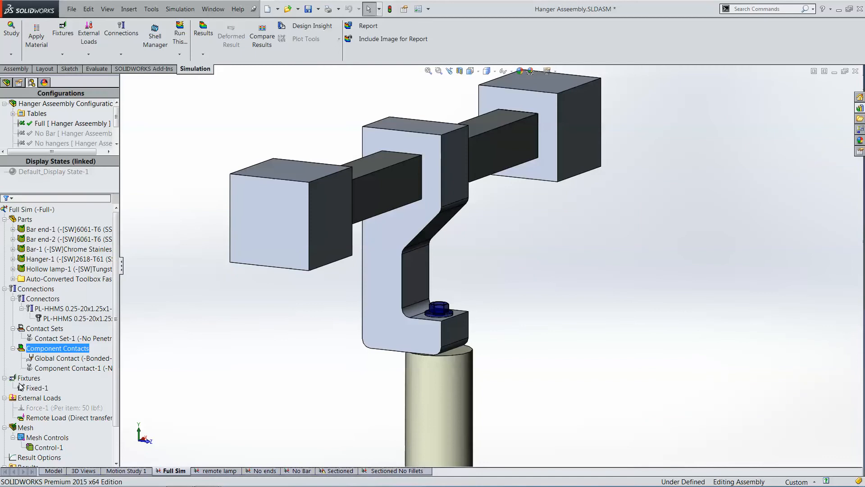
Step: Show the Fixed-1 restraint on the bar ends, then select the remote load
left_click(37, 388)
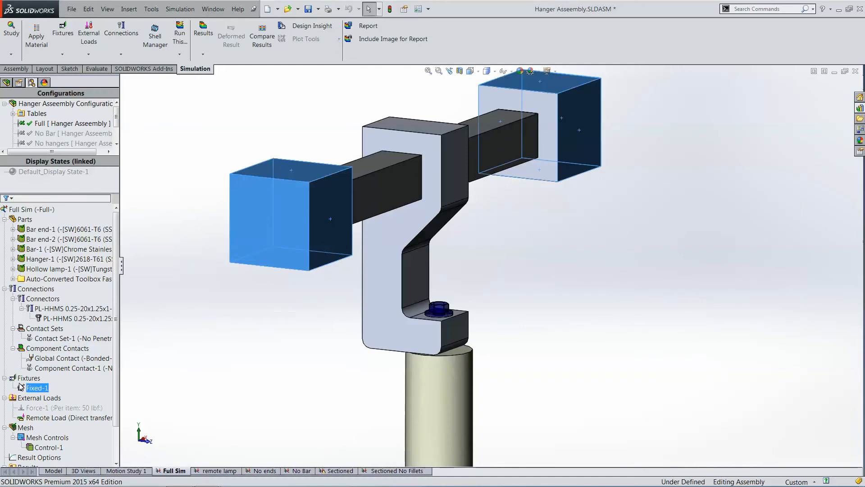
right_click(37, 388)
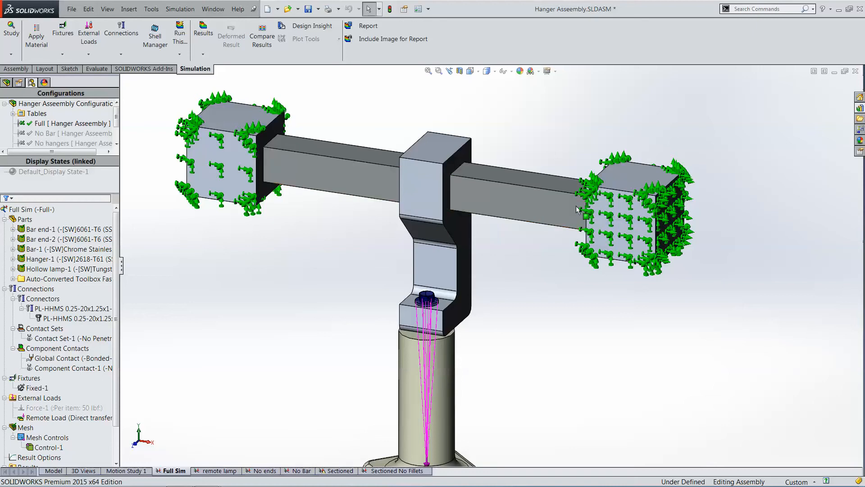
mouse_move(523, 301)
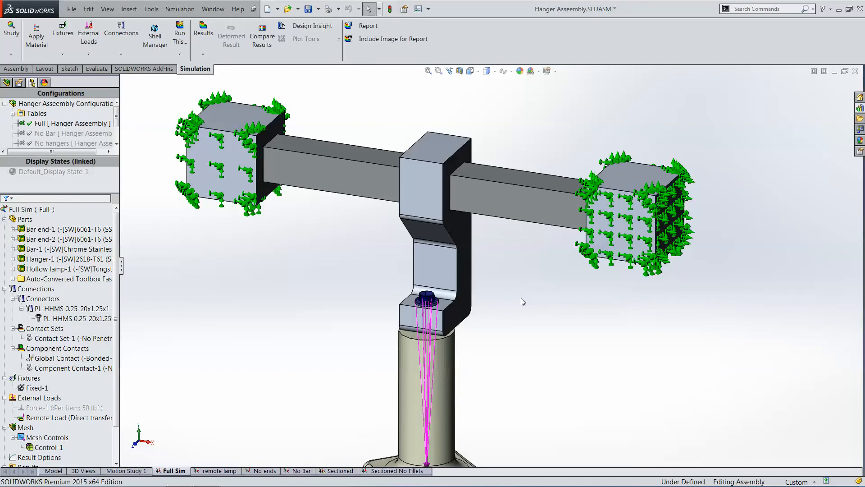
mouse_move(296, 245)
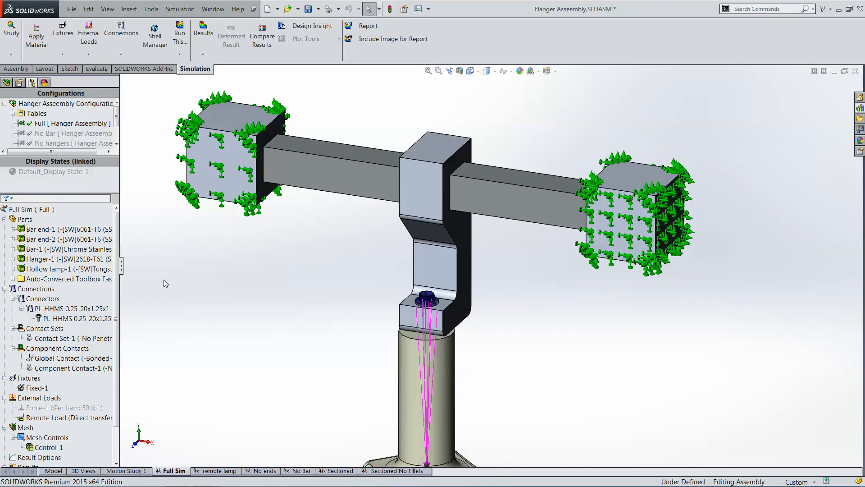
mouse_move(287, 214)
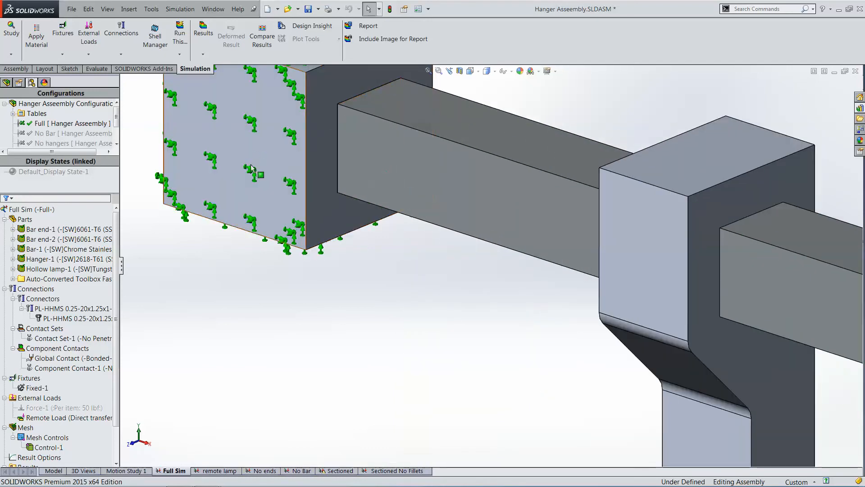
mouse_move(337, 211)
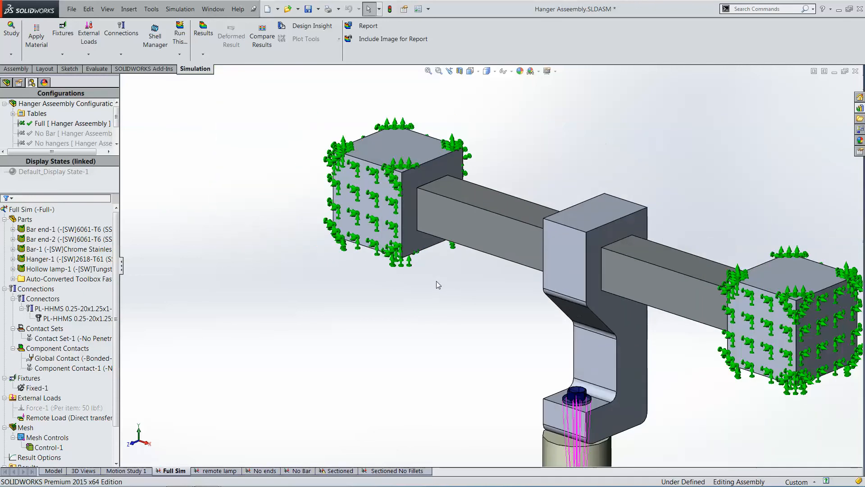
mouse_move(436, 286)
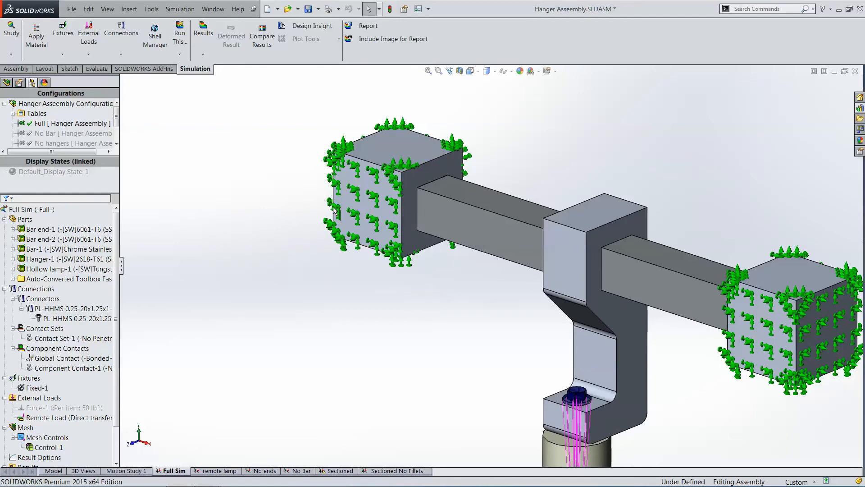
mouse_move(346, 293)
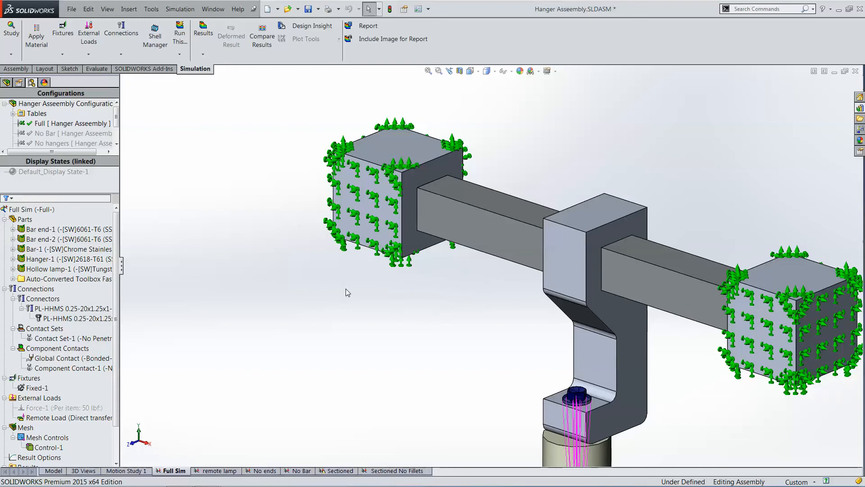
mouse_move(27, 388)
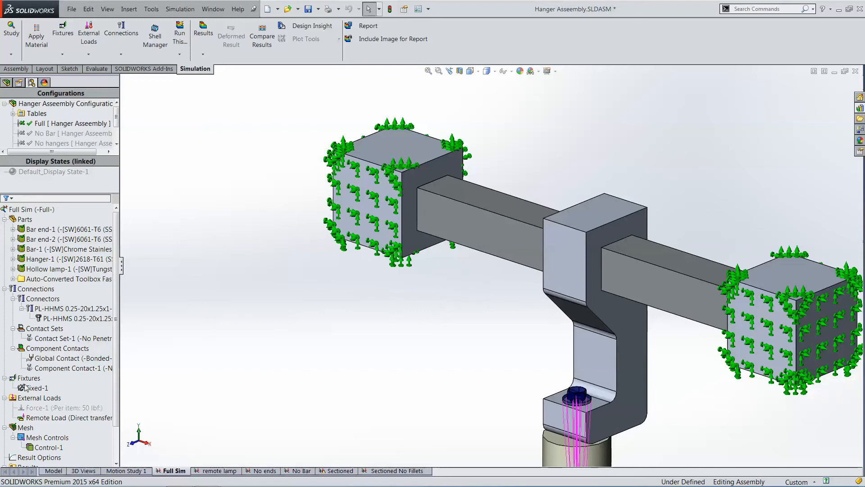
left_click(39, 398)
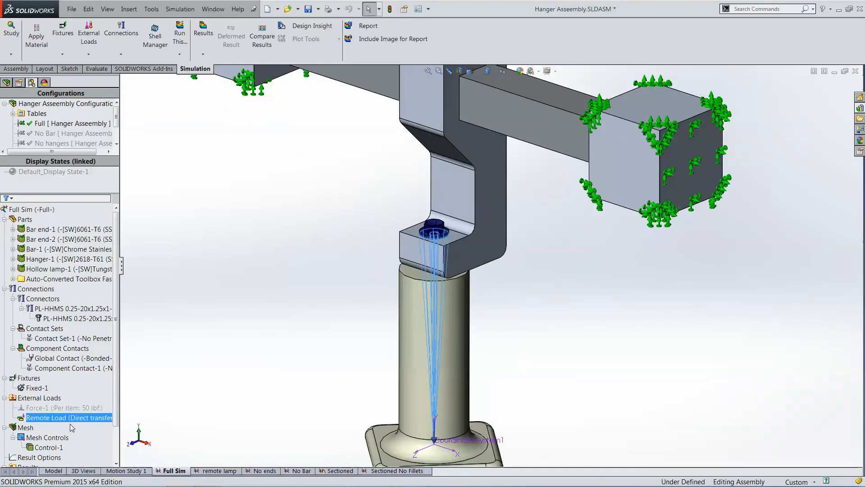
mouse_move(73, 404)
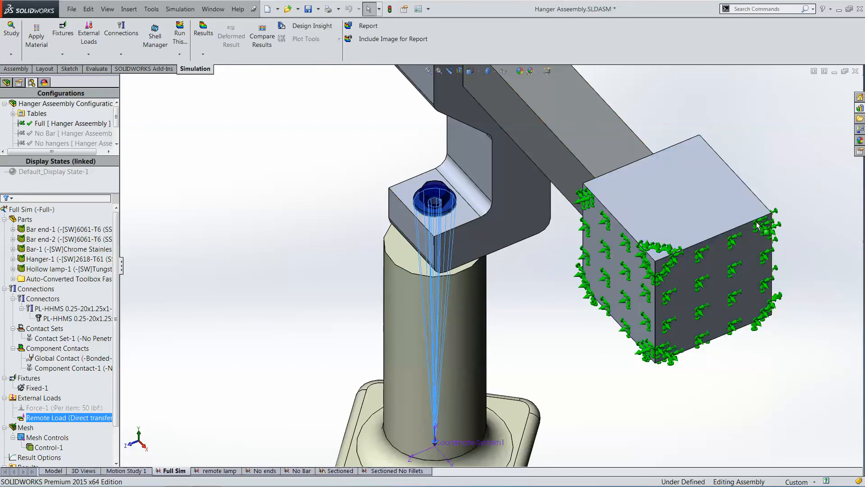
mouse_move(759, 236)
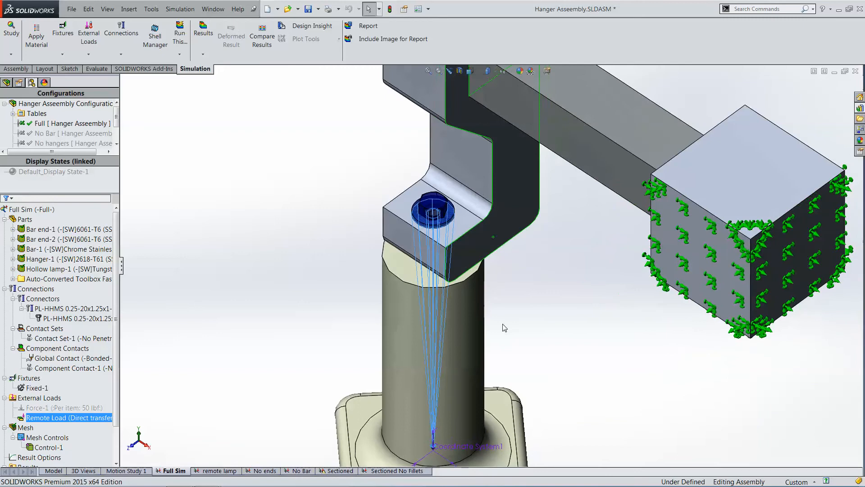
mouse_move(728, 291)
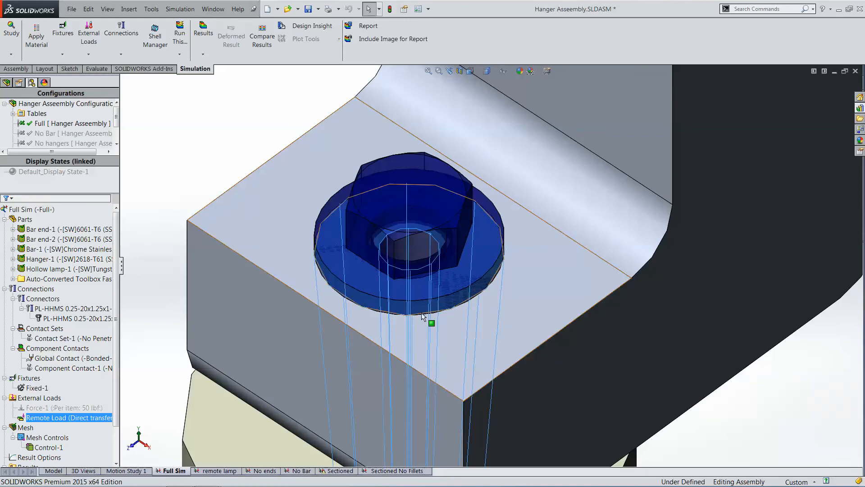
mouse_move(403, 300)
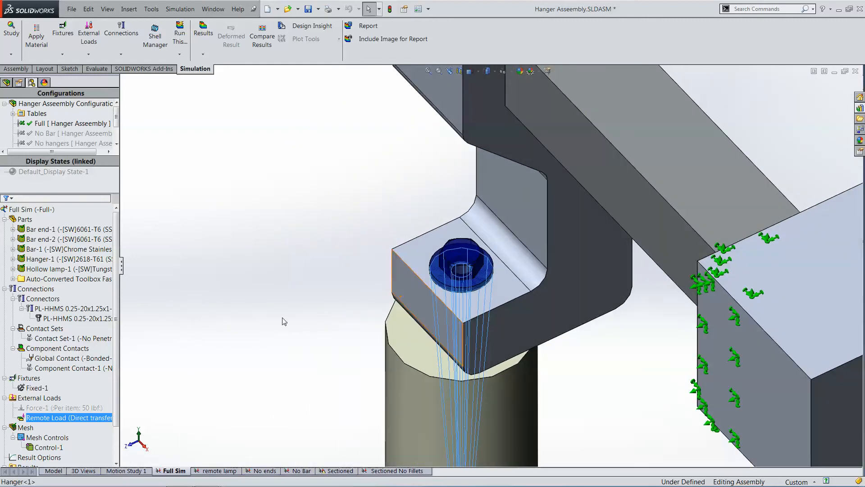
scroll("down", 3)
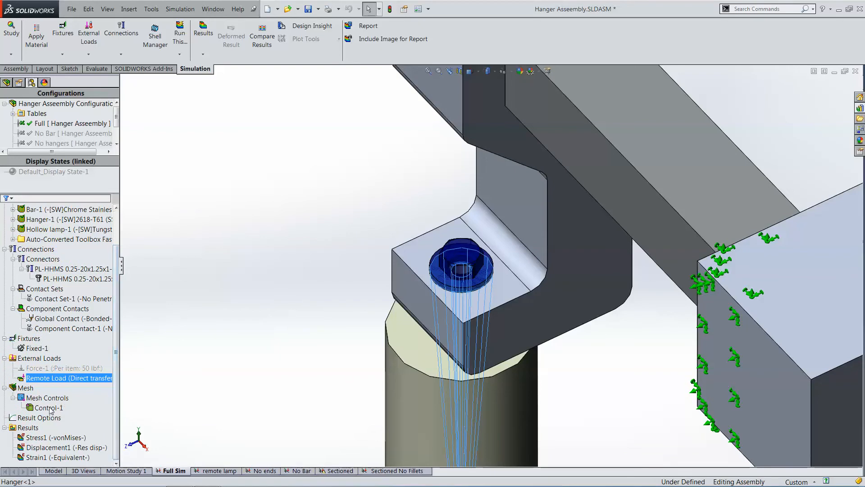
left_click(49, 407)
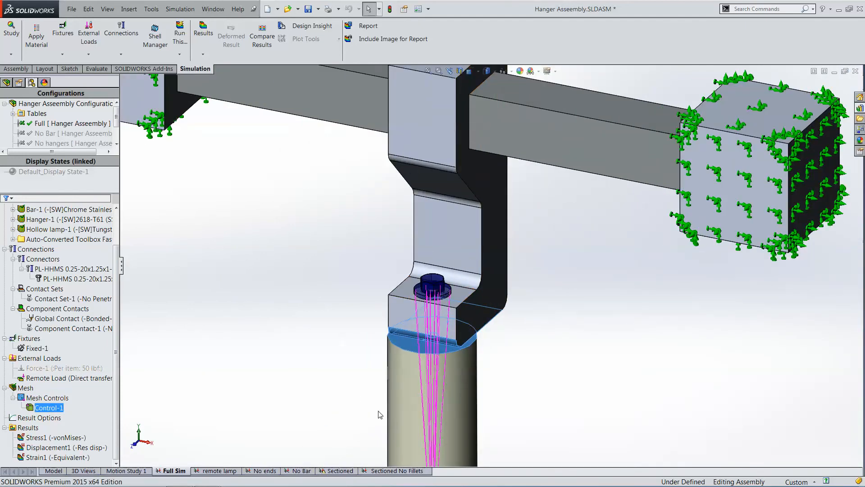
mouse_move(490, 327)
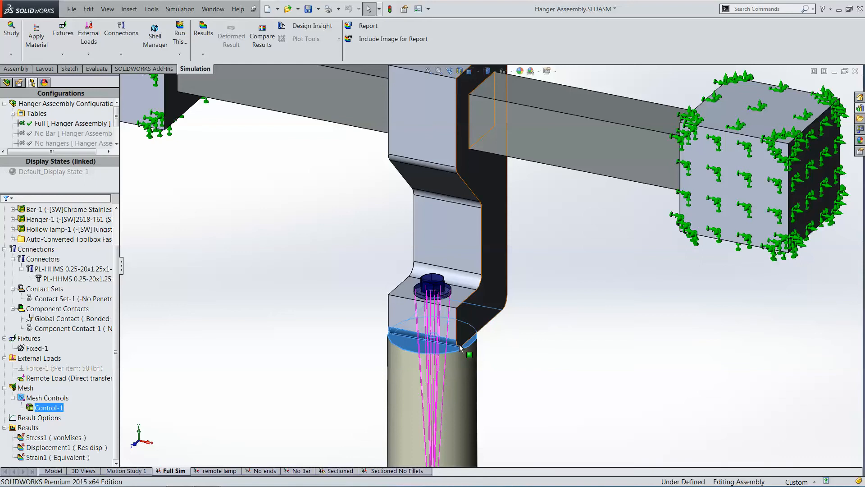
mouse_move(467, 343)
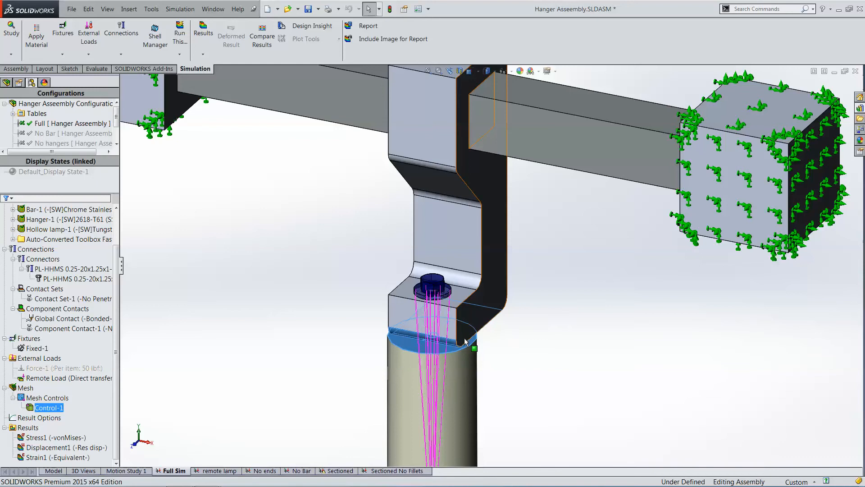
mouse_move(452, 347)
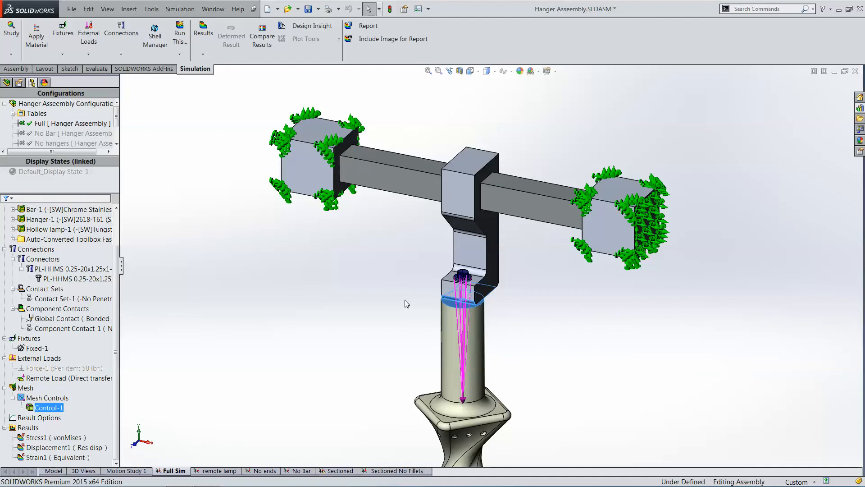
mouse_move(495, 302)
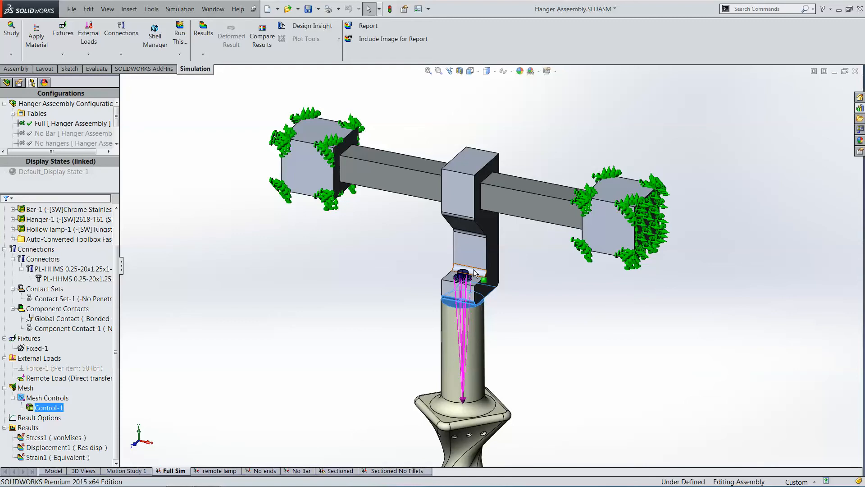
mouse_move(445, 196)
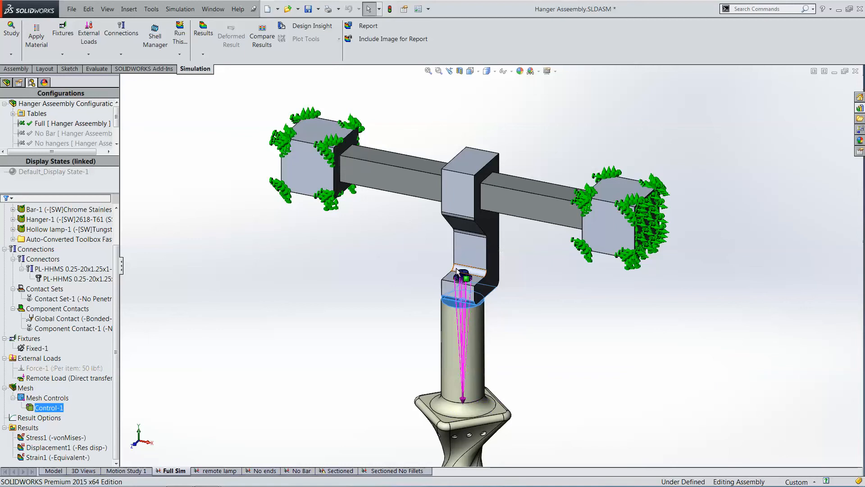
mouse_move(455, 270)
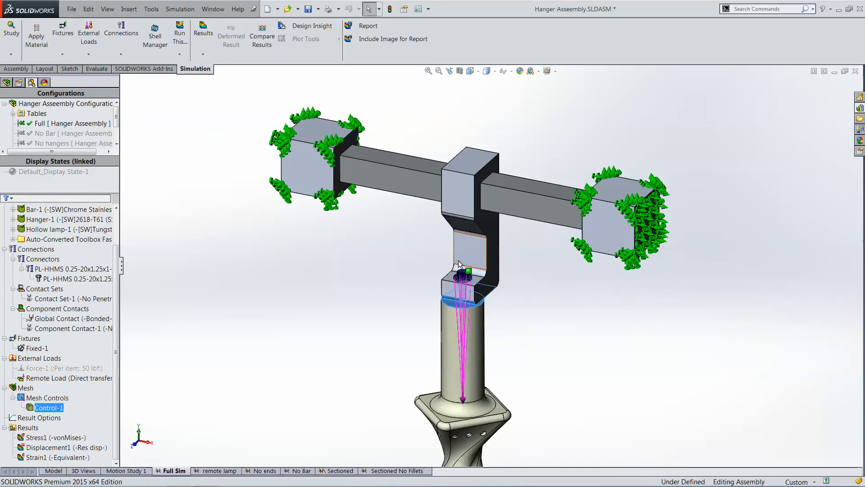
mouse_move(462, 261)
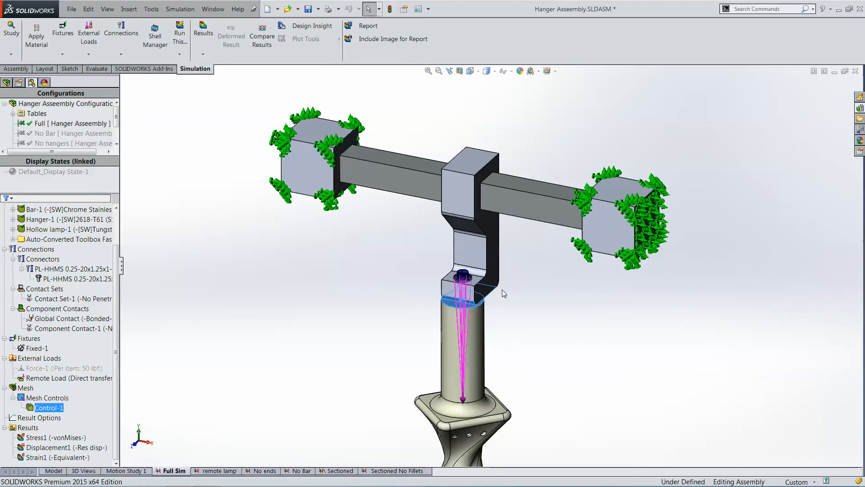
mouse_move(280, 324)
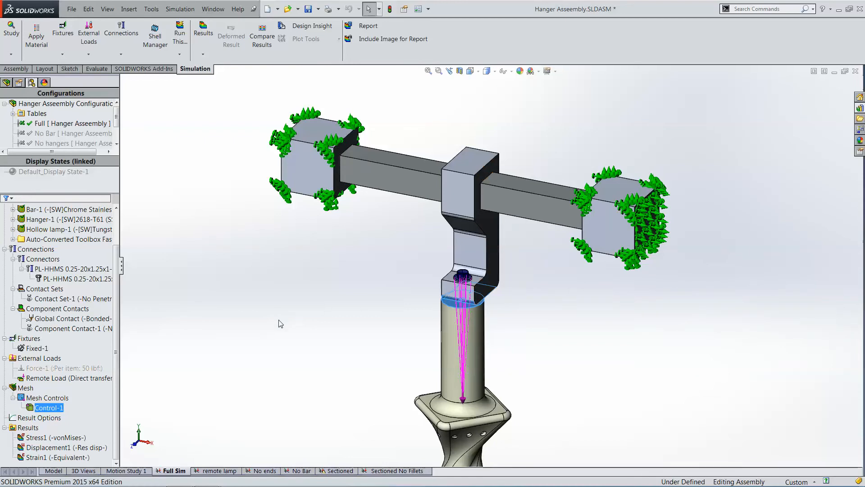
mouse_move(519, 284)
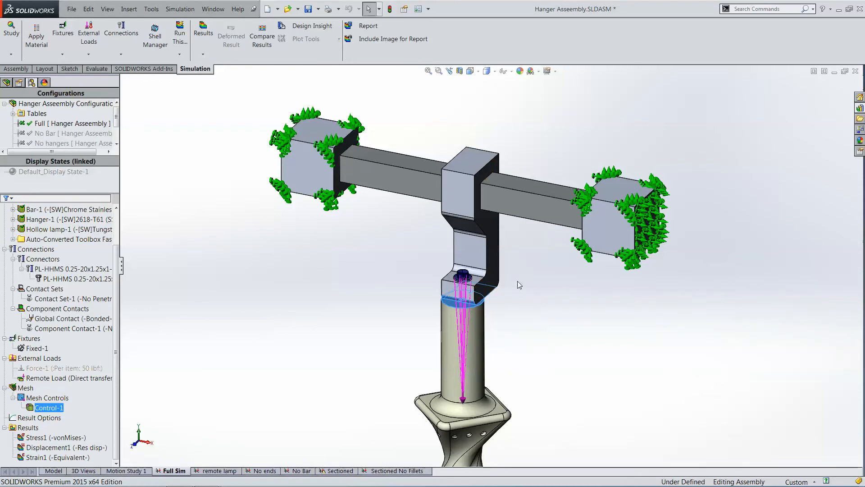
mouse_move(468, 276)
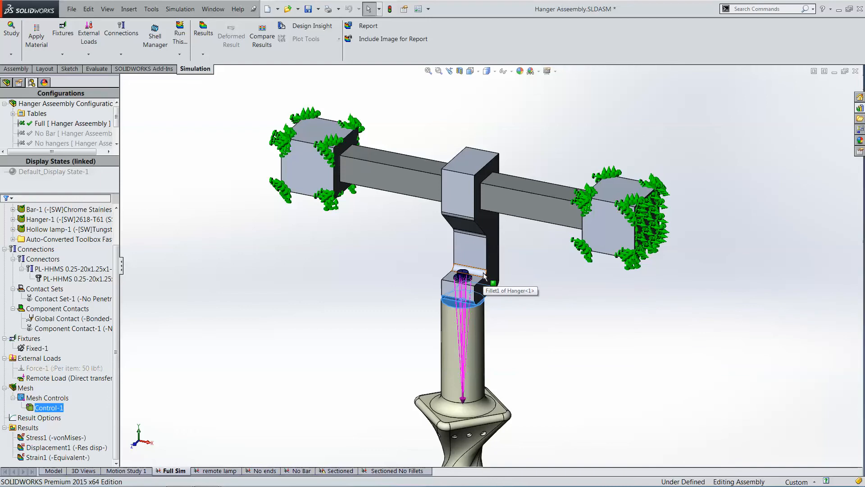
left_click(55, 437)
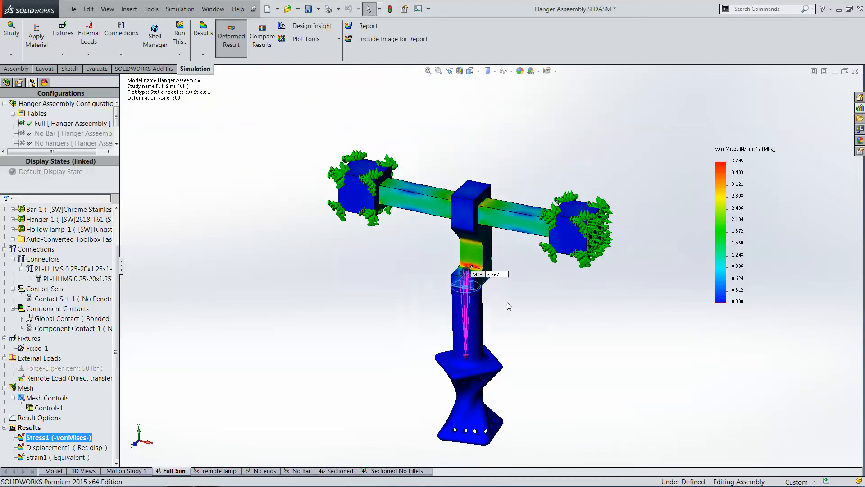
mouse_move(766, 167)
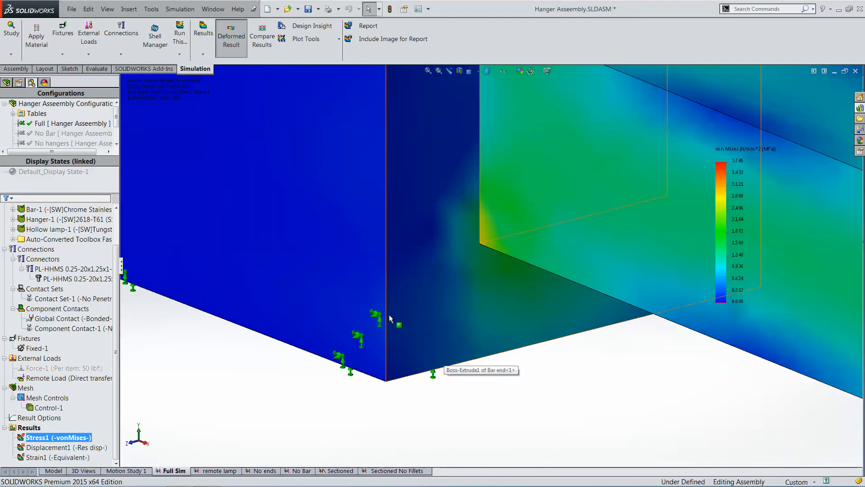
mouse_move(401, 333)
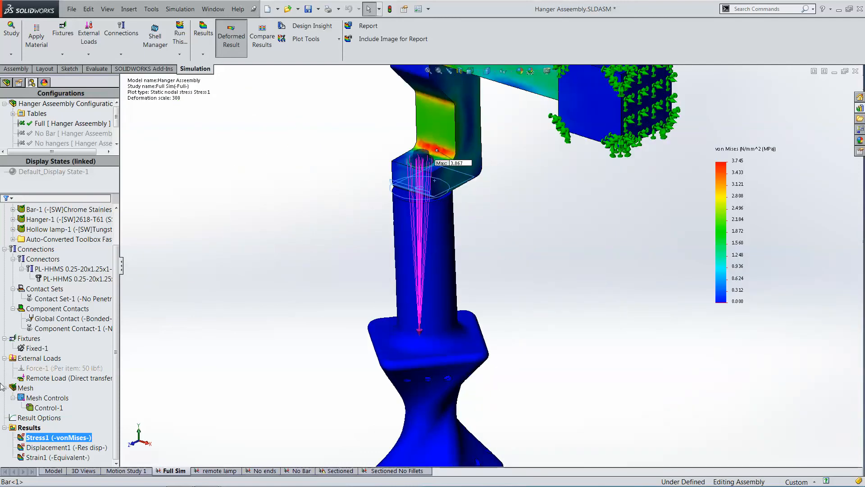
Step: Select an entry under Results after viewing the von Mises stress hotspot
left_click(46, 447)
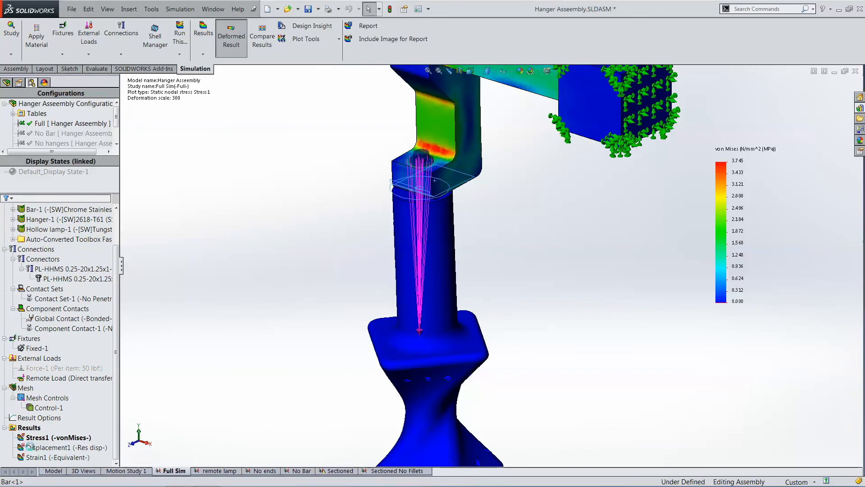
Step: Display the Displacement1 URES plot and bring up the study's meshing options
double_click(61, 447)
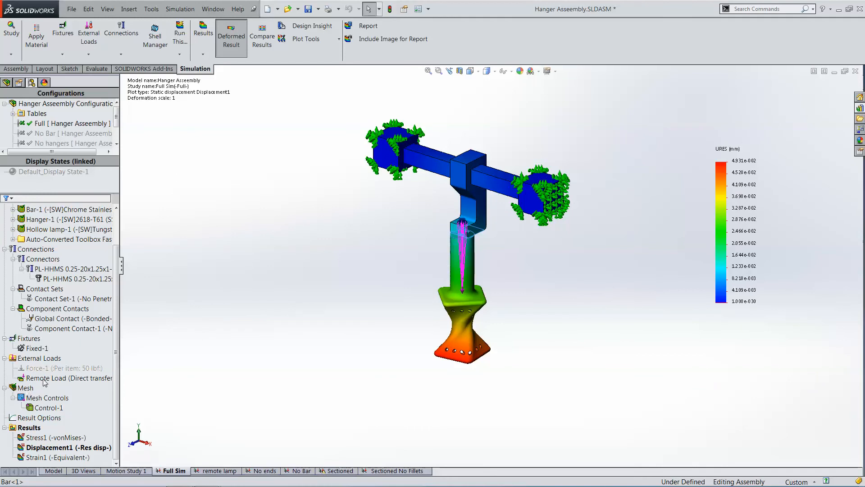
mouse_move(401, 335)
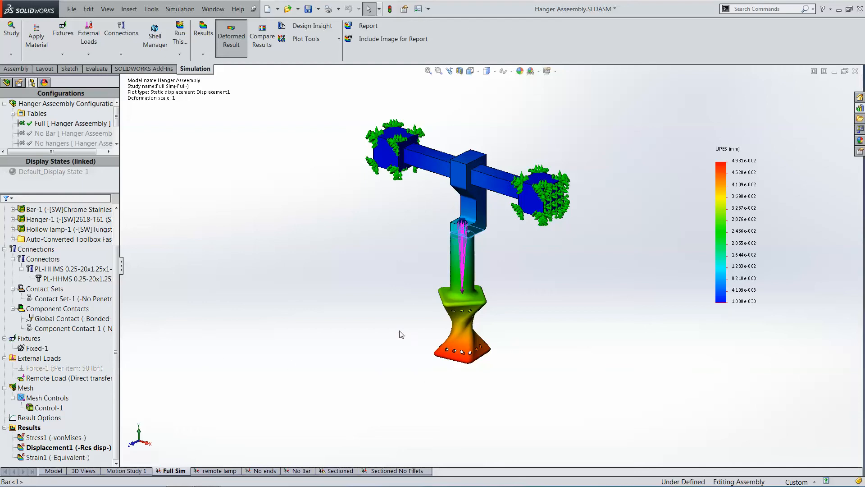
mouse_move(349, 215)
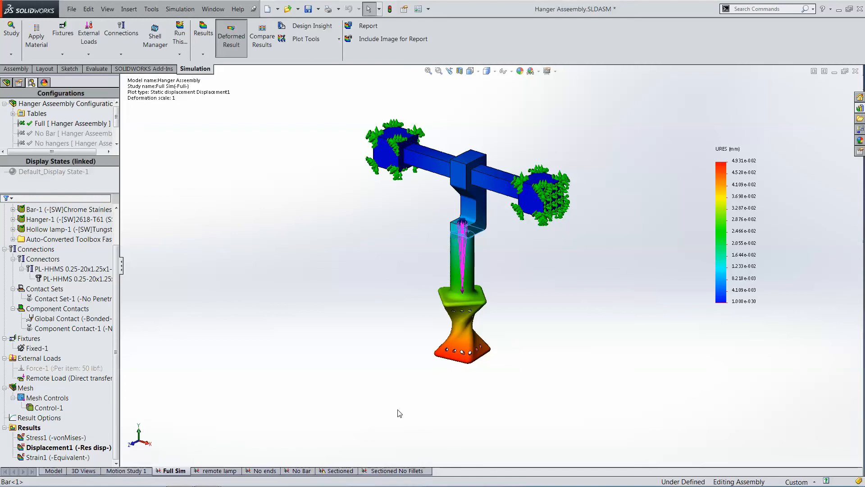
mouse_move(420, 410)
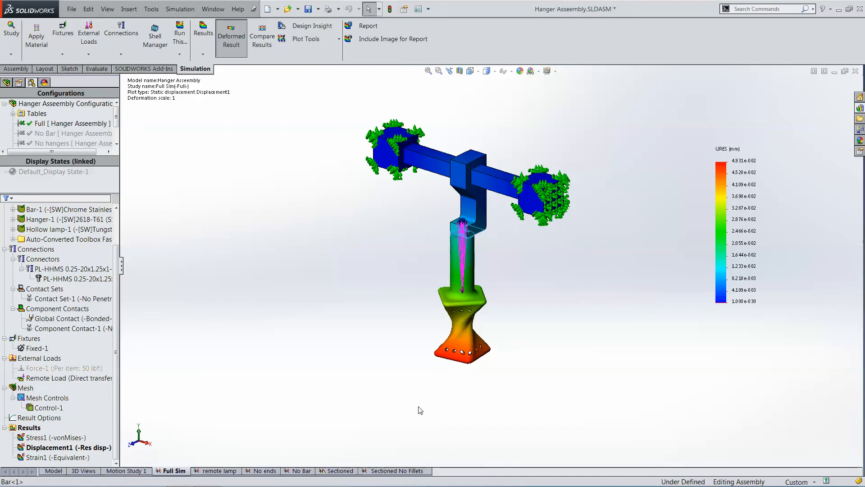
mouse_move(380, 203)
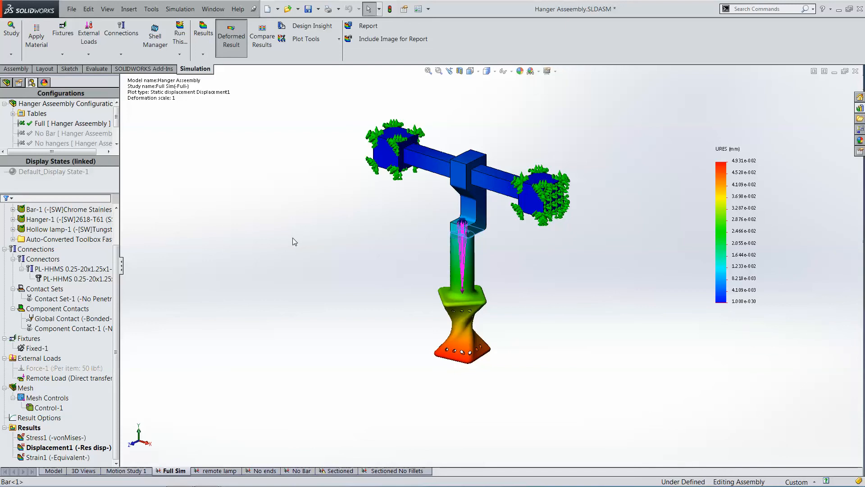
mouse_move(248, 283)
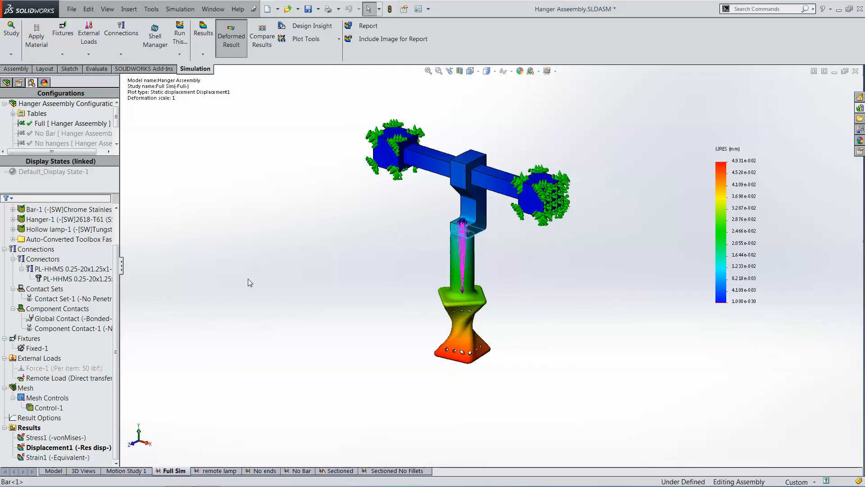
mouse_move(226, 255)
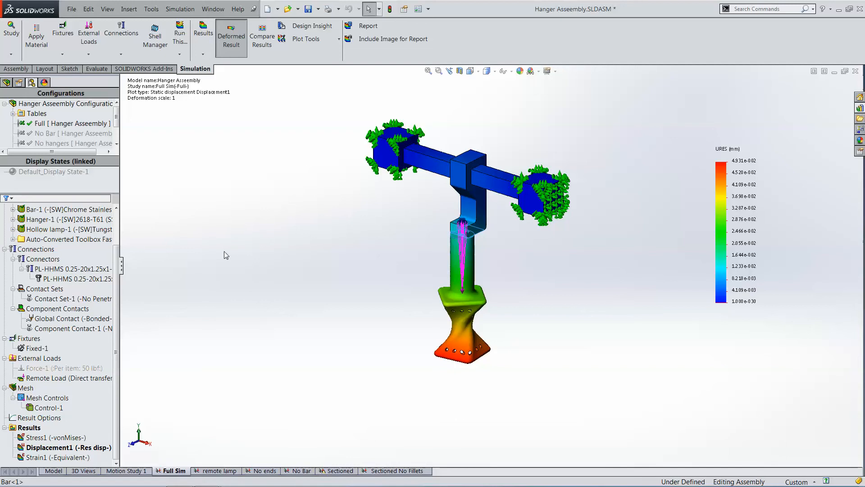
mouse_move(371, 349)
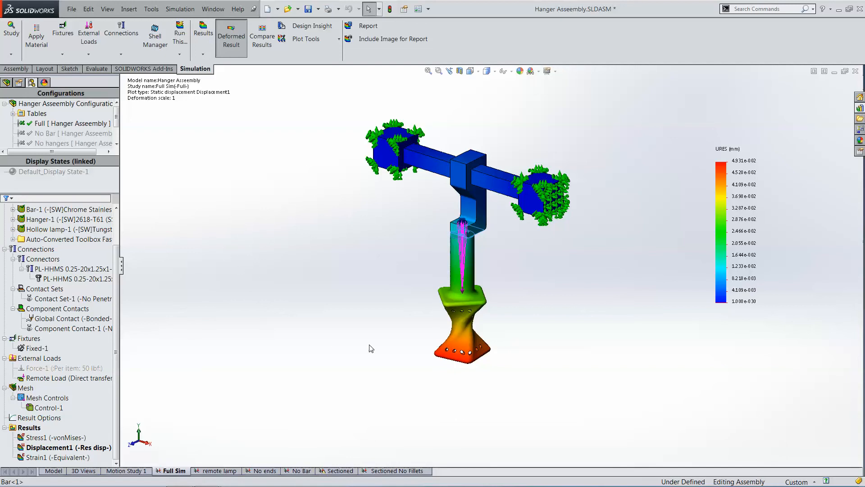
mouse_move(270, 207)
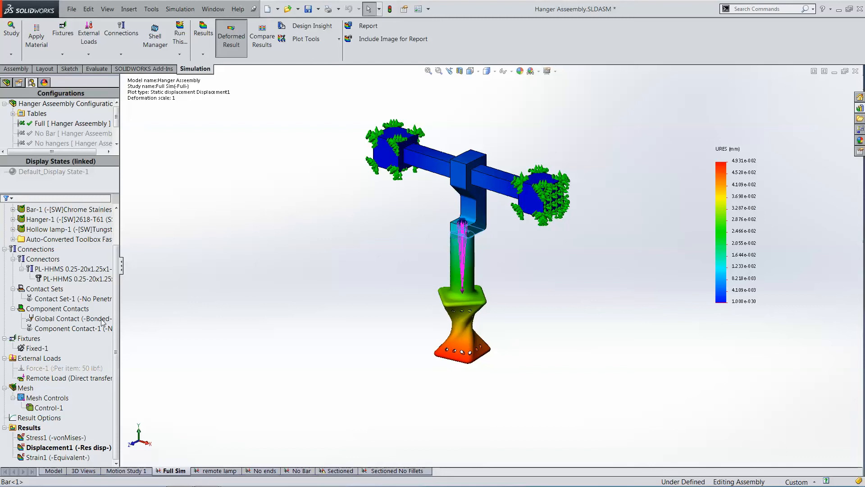
right_click(23, 391)
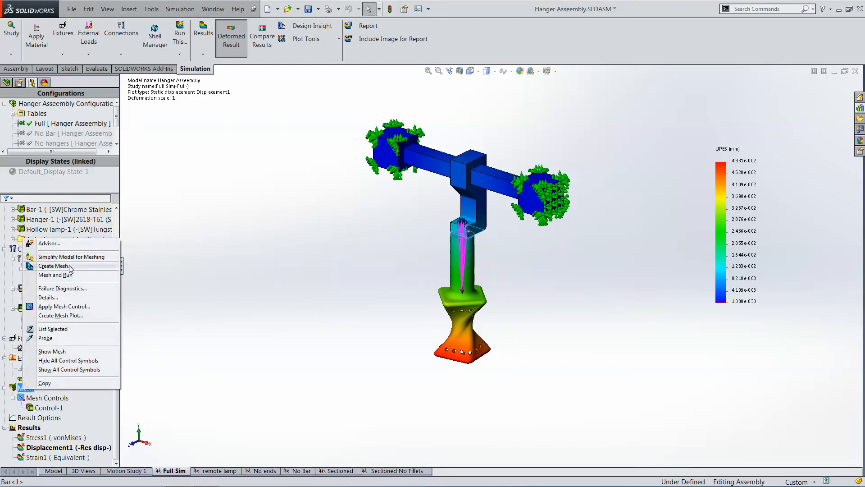
Step: Activate the Sectioned No Fillets study and its configuration, then start Create Mesh
left_click(53, 266)
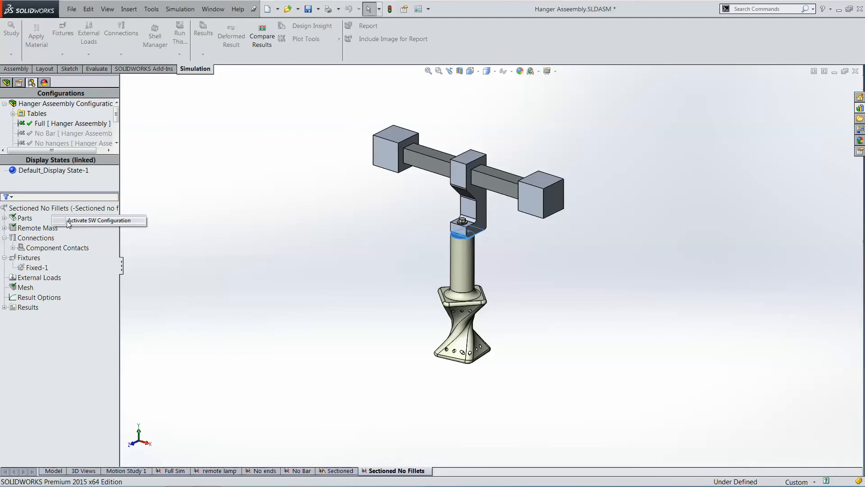
left_click(100, 220)
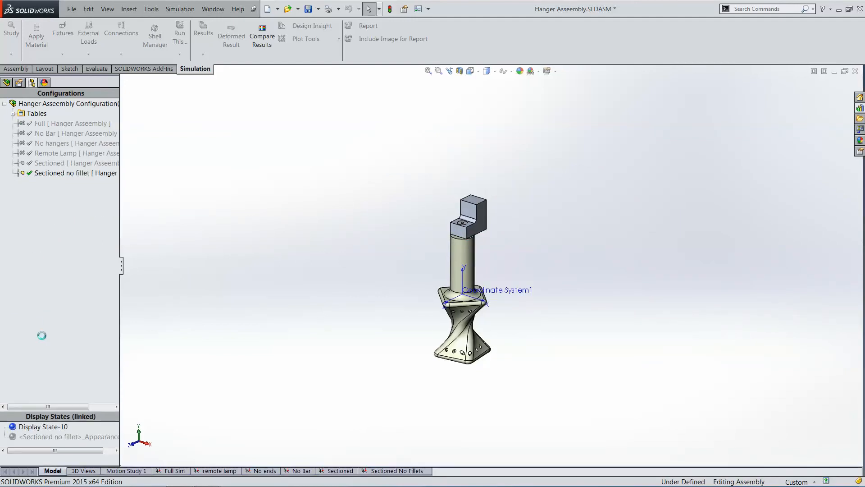
left_click(398, 471)
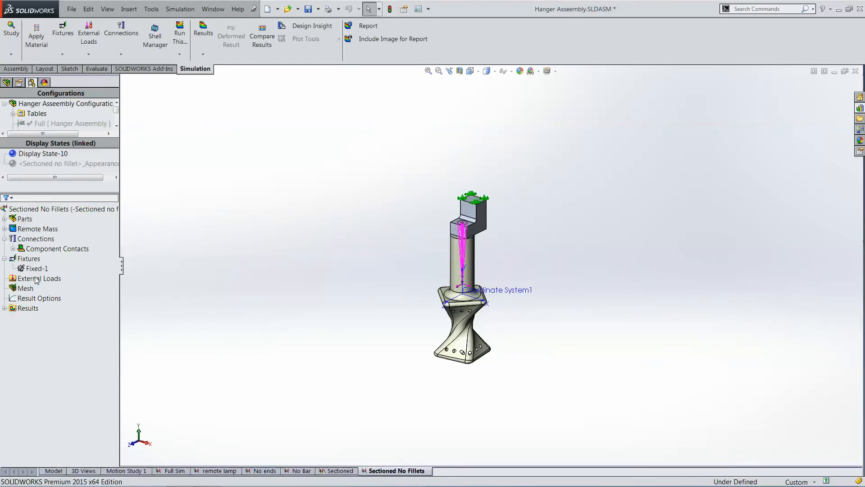
right_click(26, 288)
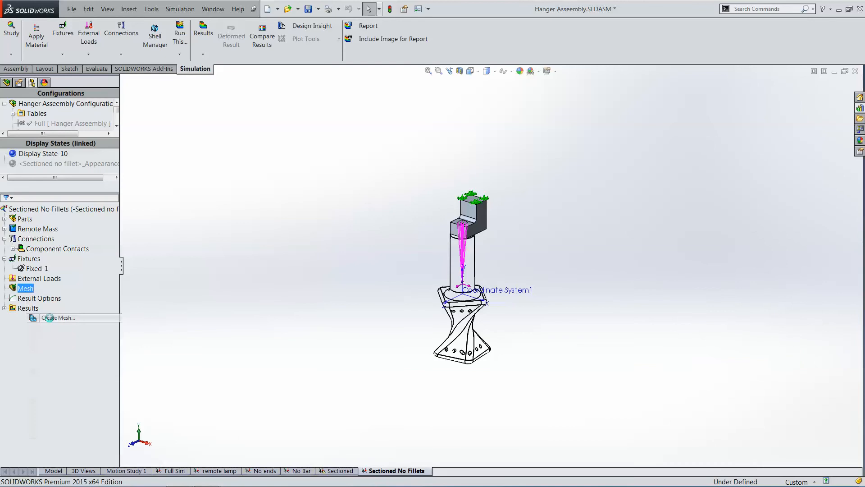
left_click(58, 317)
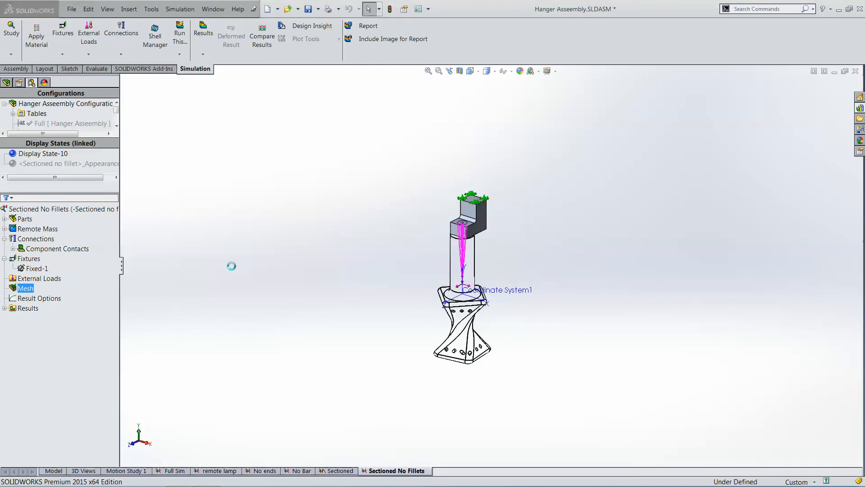
double_click(25, 288)
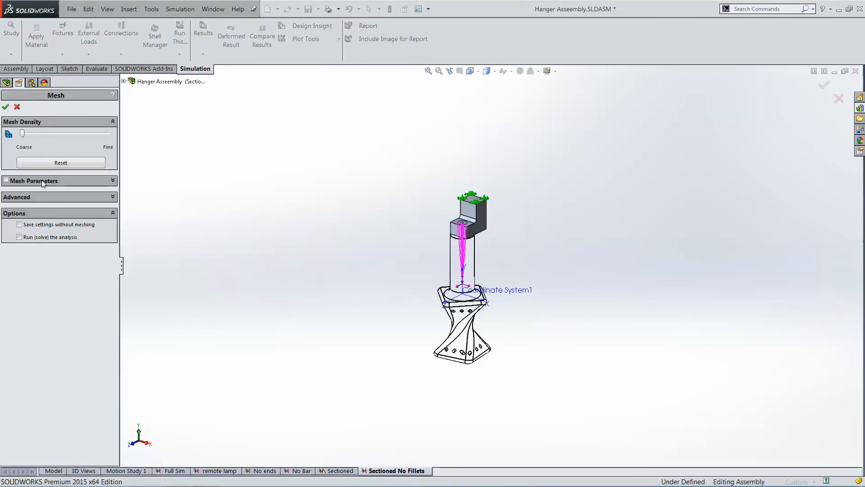
Step: Review the curvature-based Mesh Parameters and Advanced options, then cancel the Mesh PropertyManager
left_click(36, 181)
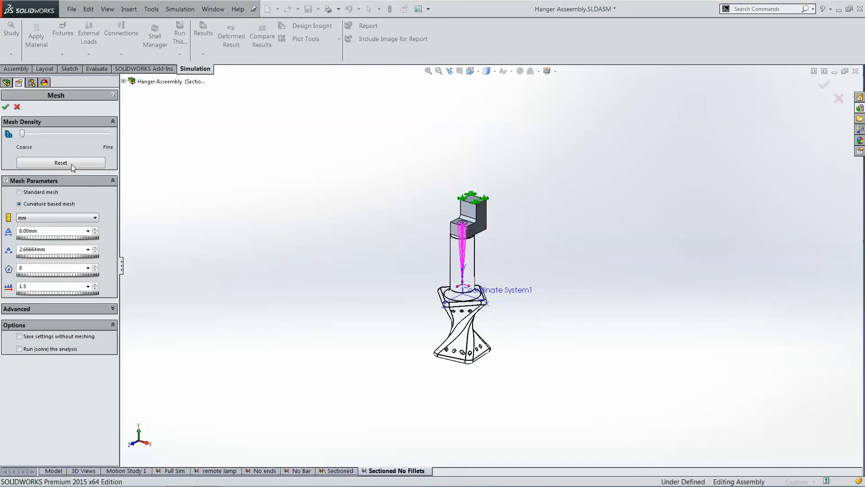
mouse_move(66, 134)
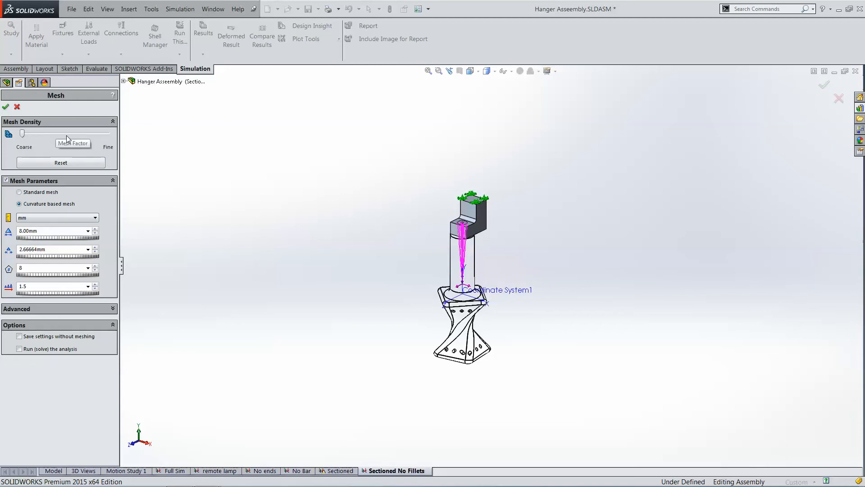
left_click(17, 309)
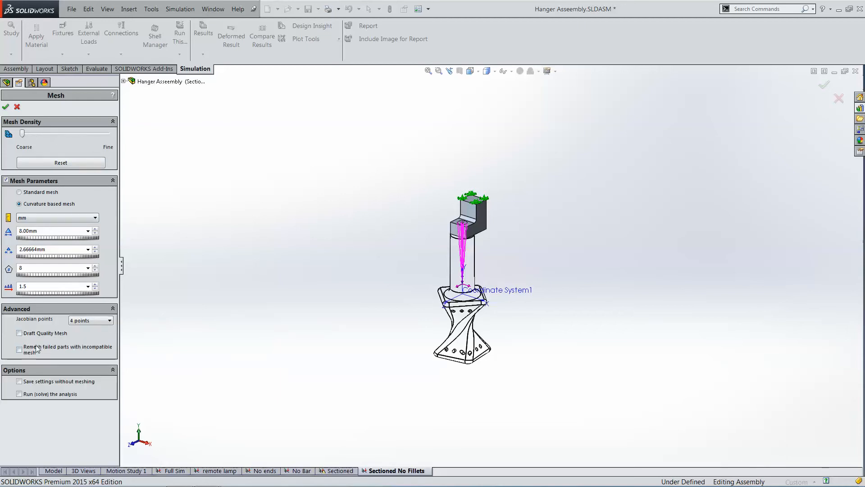
mouse_move(88, 320)
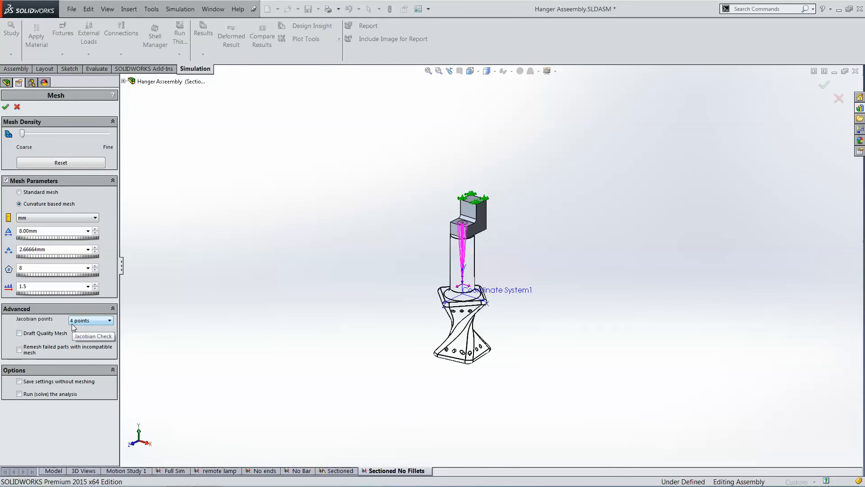
mouse_move(74, 327)
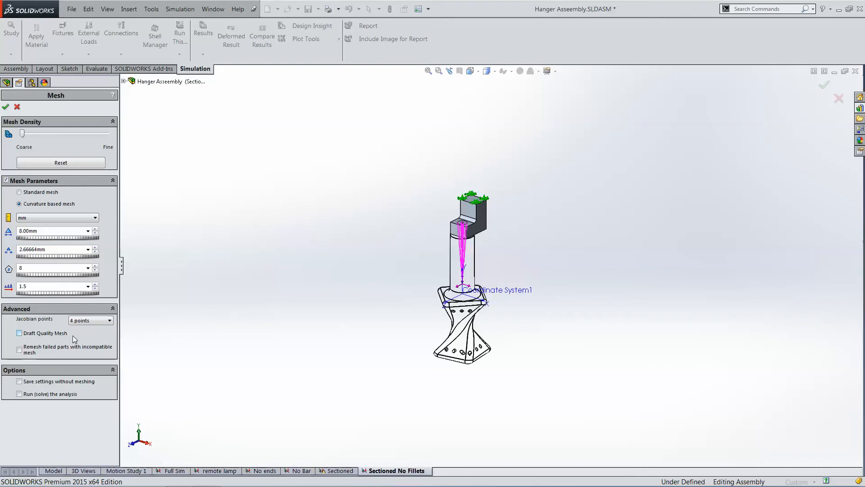
left_click(32, 81)
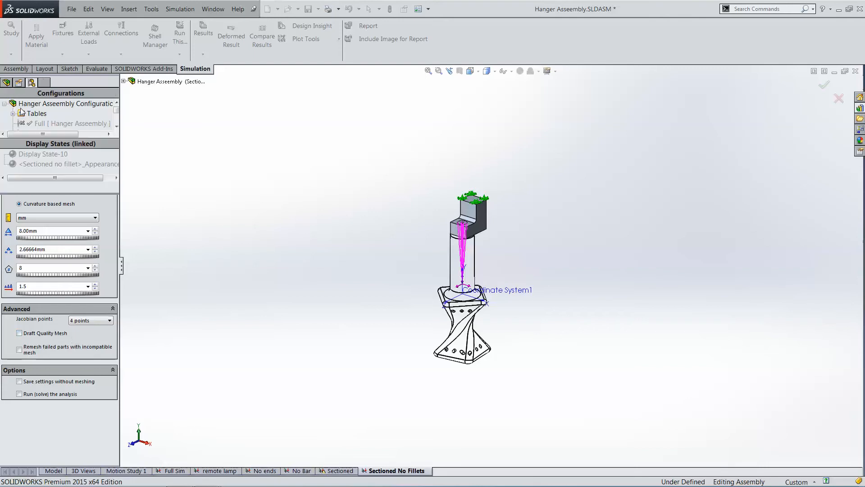
left_click(823, 85)
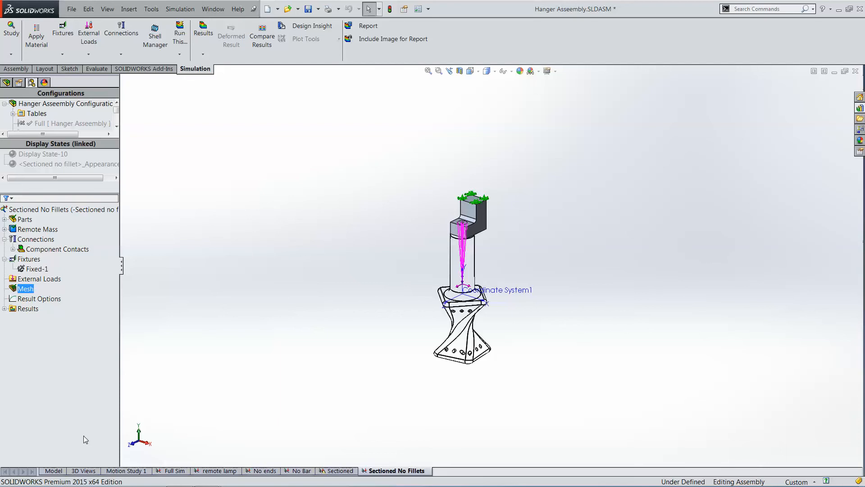
Step: Revisit the Full Sim study tab, then switch to the remote lamp study
left_click(176, 470)
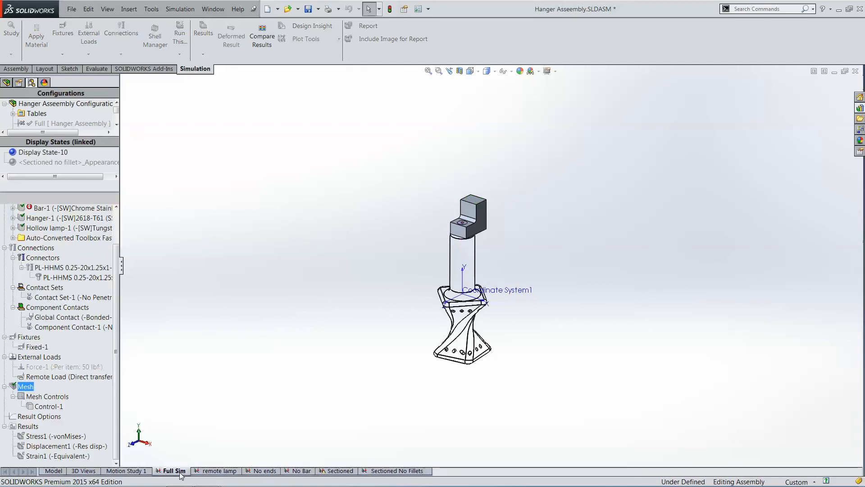
right_click(176, 470)
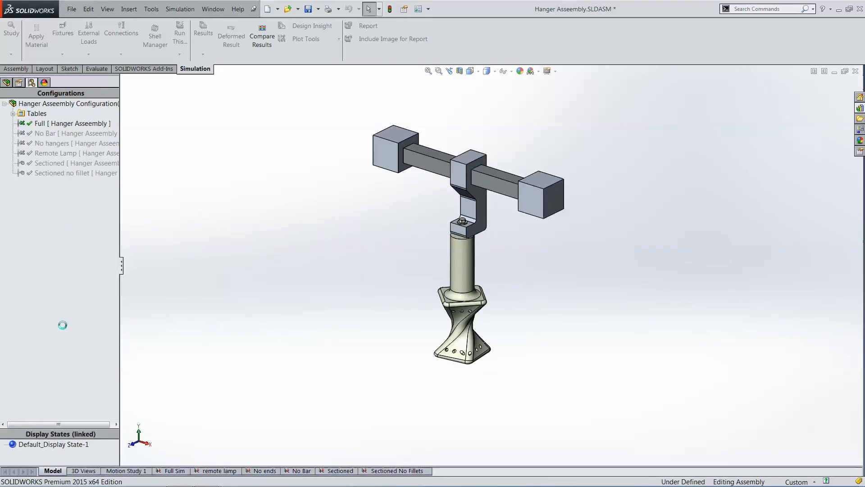
left_click(175, 470)
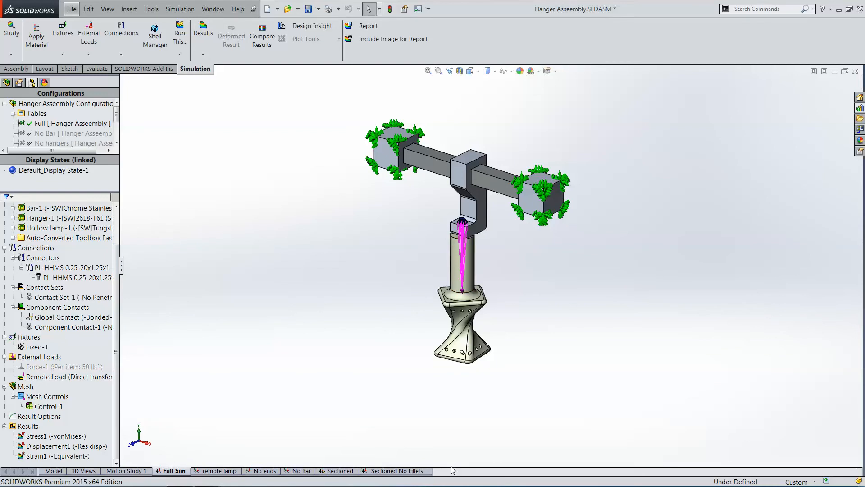
mouse_move(575, 231)
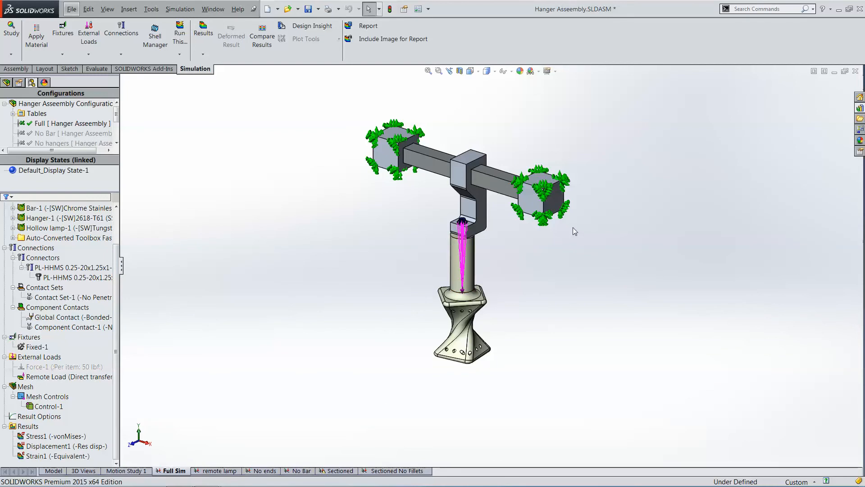
mouse_move(303, 175)
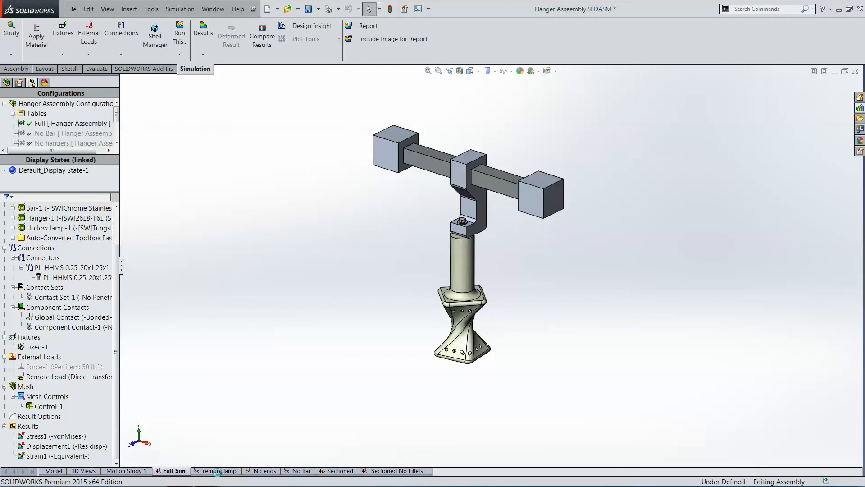
left_click(220, 471)
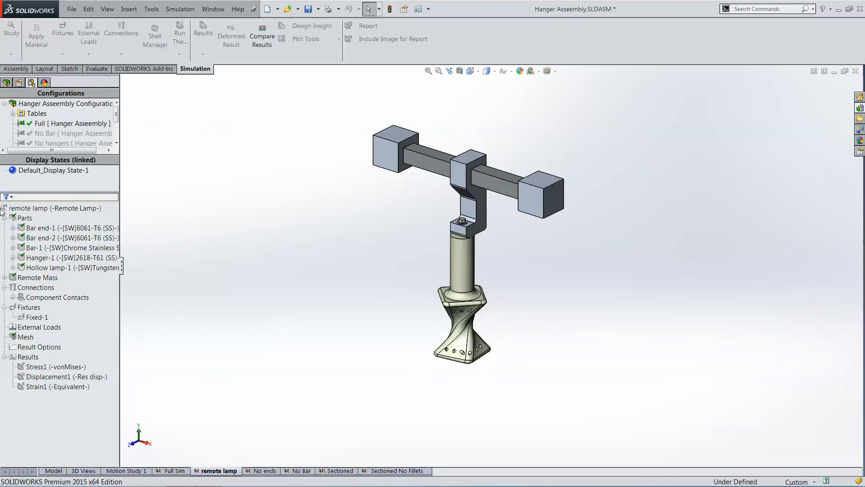
Step: Inspect Hollow lamp-1's bonded contact, plus the Hanger-1 and remote lamp study options
right_click(25, 217)
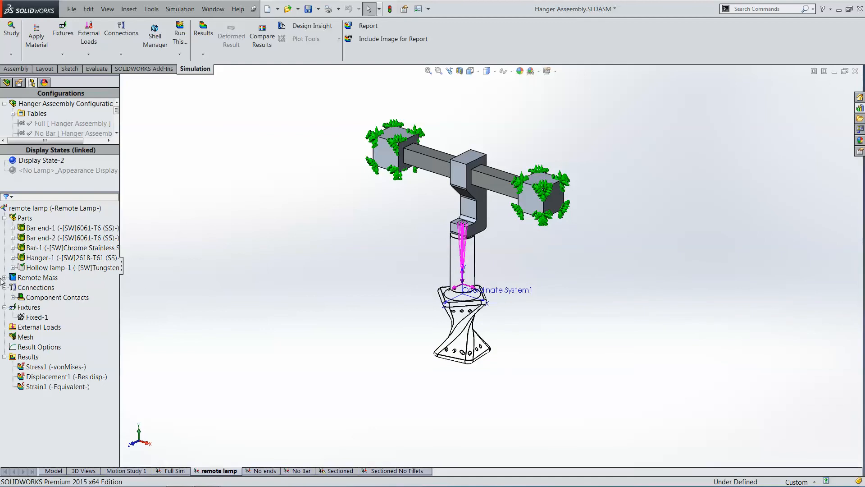
left_click(5, 277)
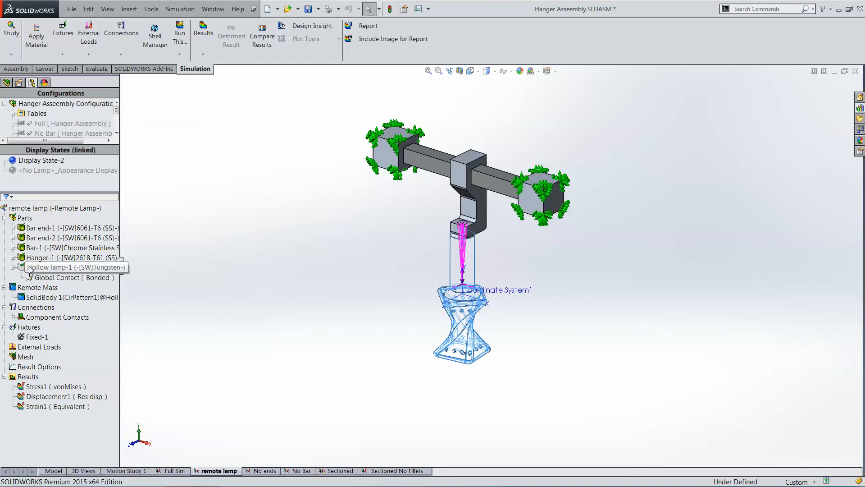
right_click(72, 258)
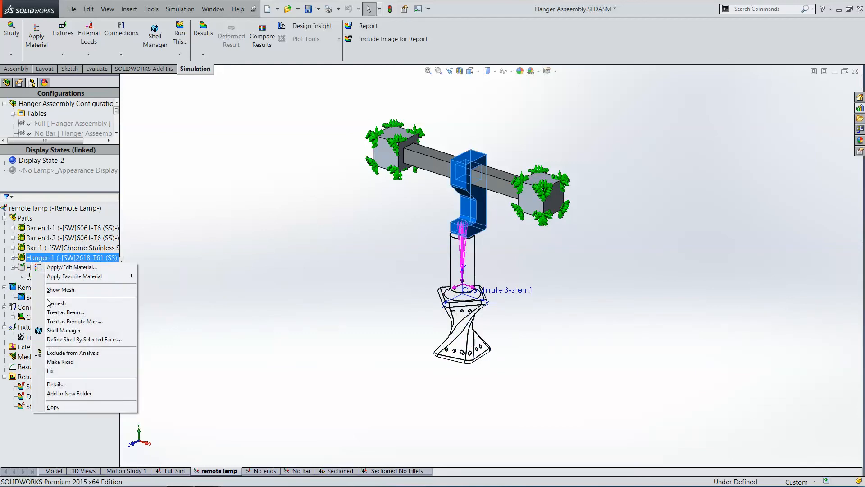
mouse_move(85, 357)
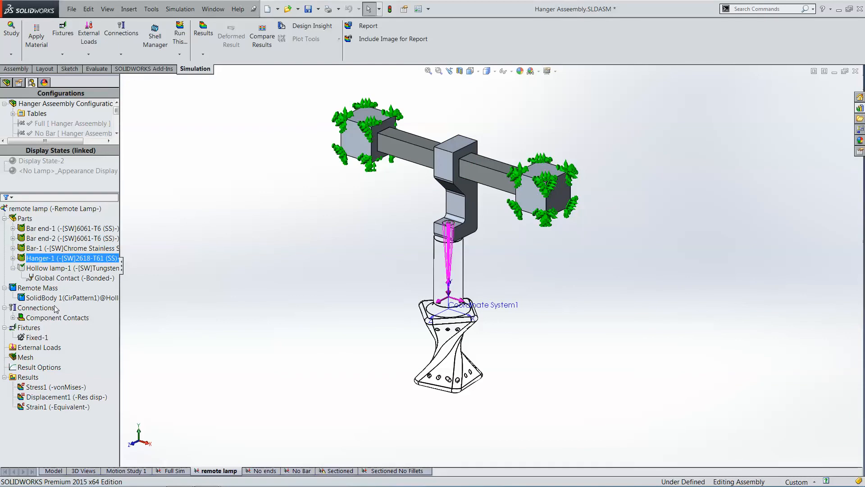
mouse_move(154, 393)
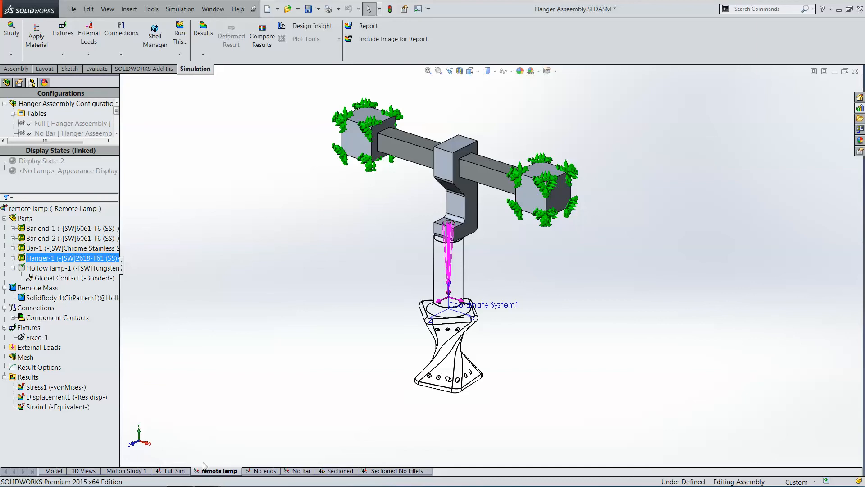
right_click(220, 471)
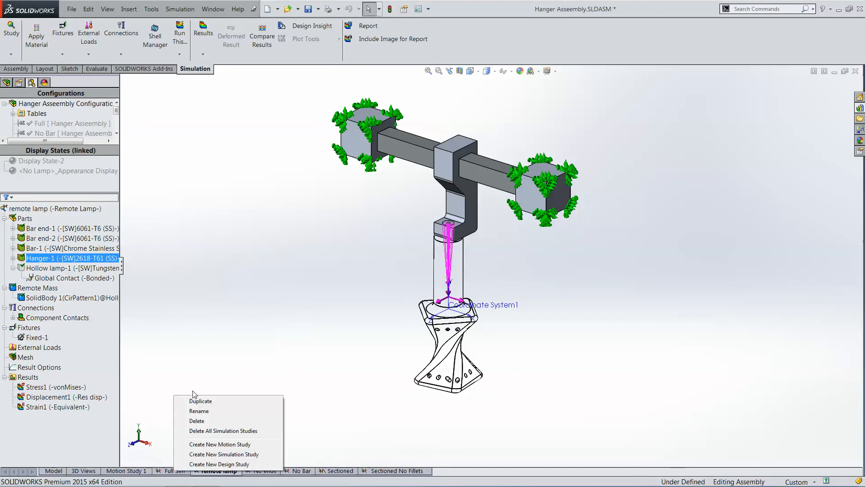
left_click(201, 401)
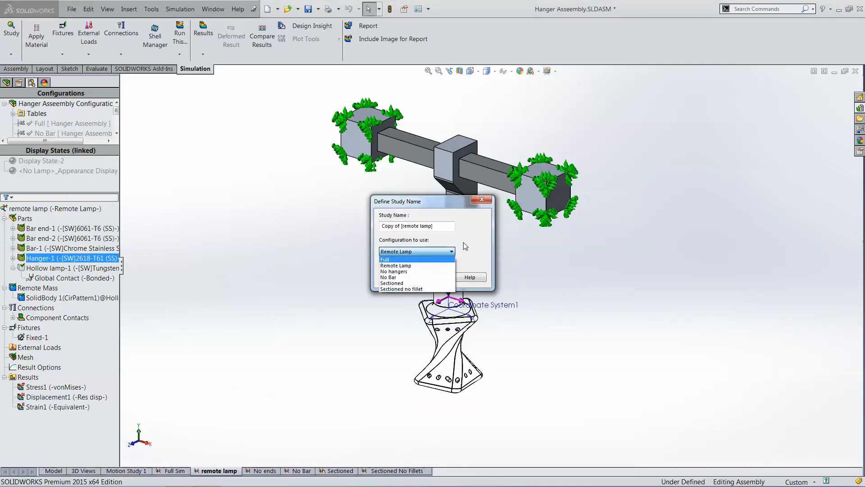
left_click(482, 199)
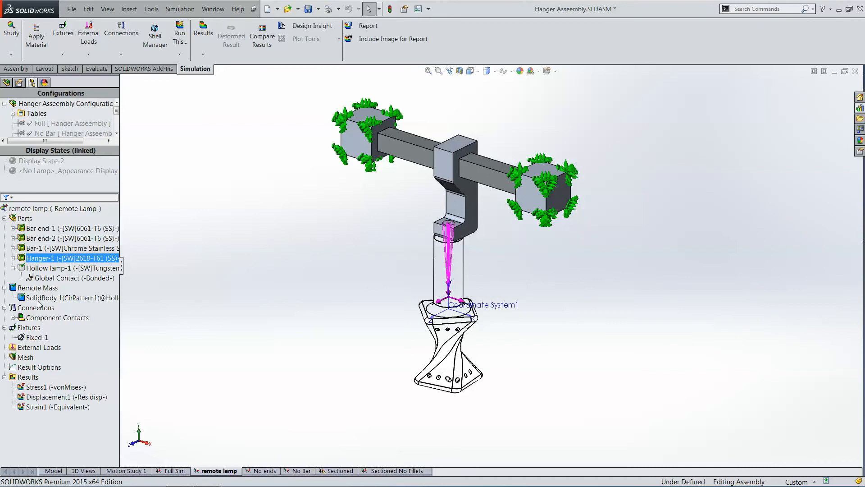
mouse_move(325, 387)
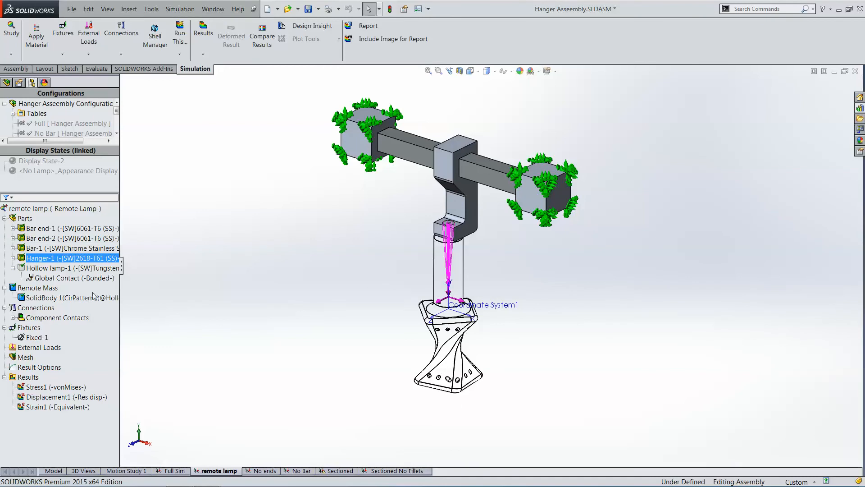
mouse_move(92, 395)
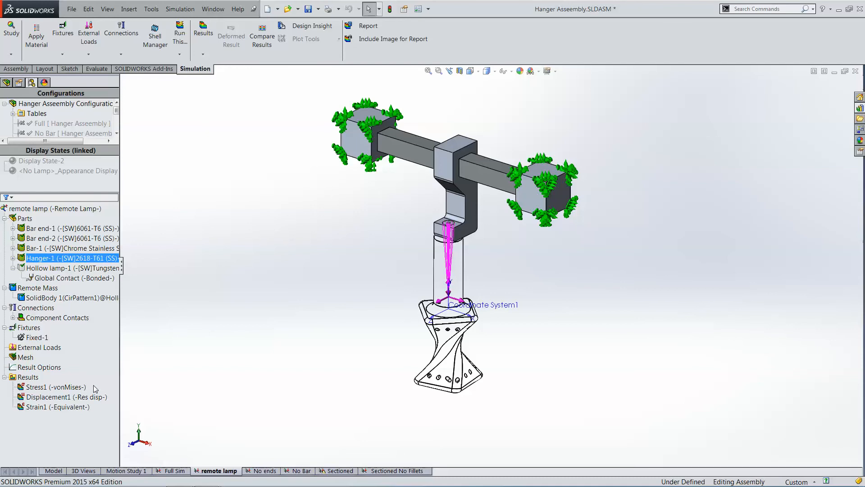
mouse_move(347, 334)
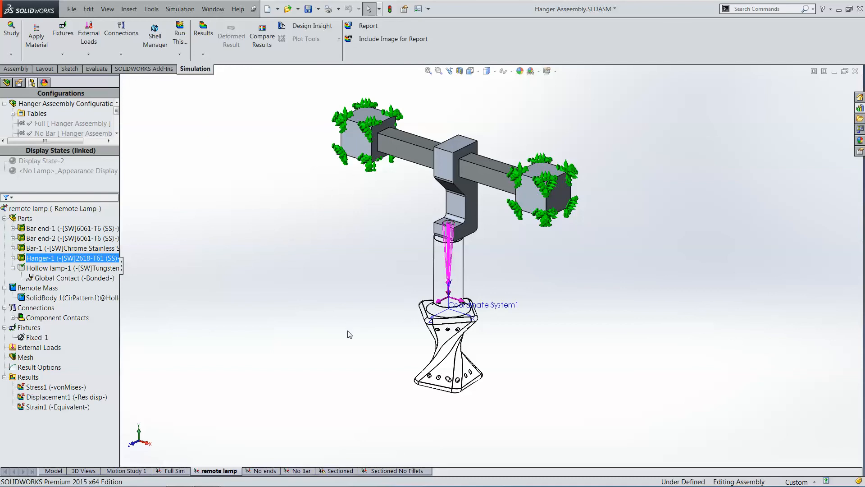
mouse_move(41, 382)
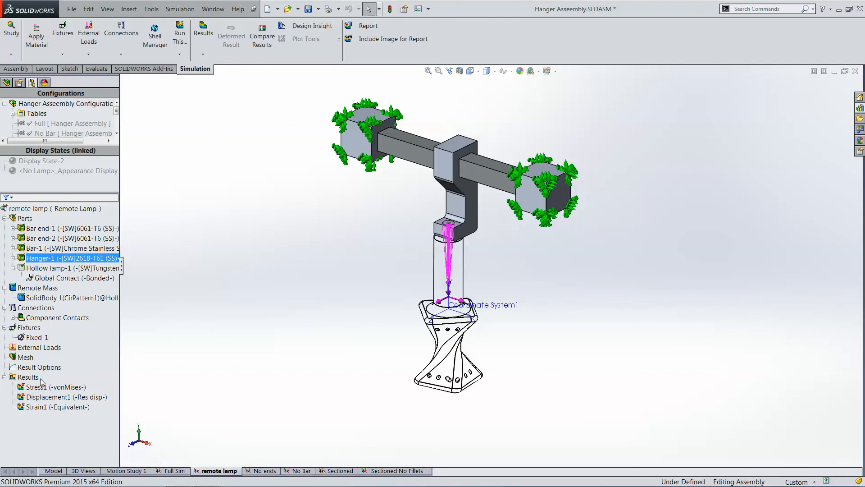
left_click(55, 386)
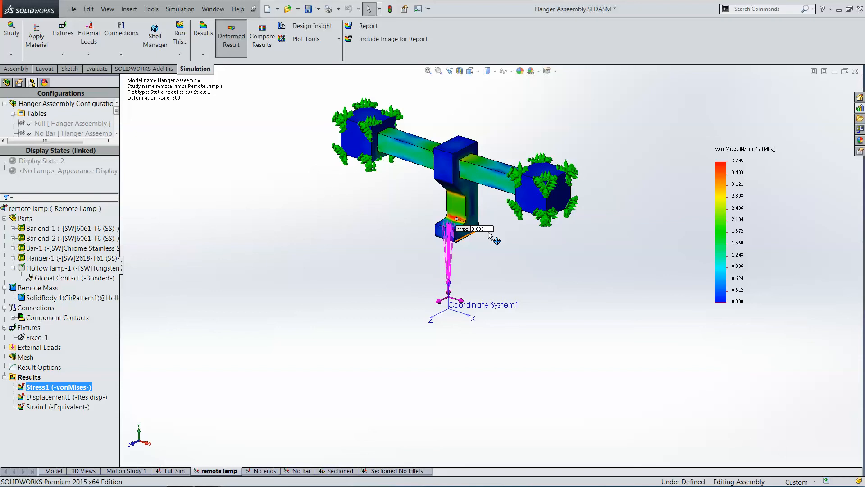
mouse_move(472, 209)
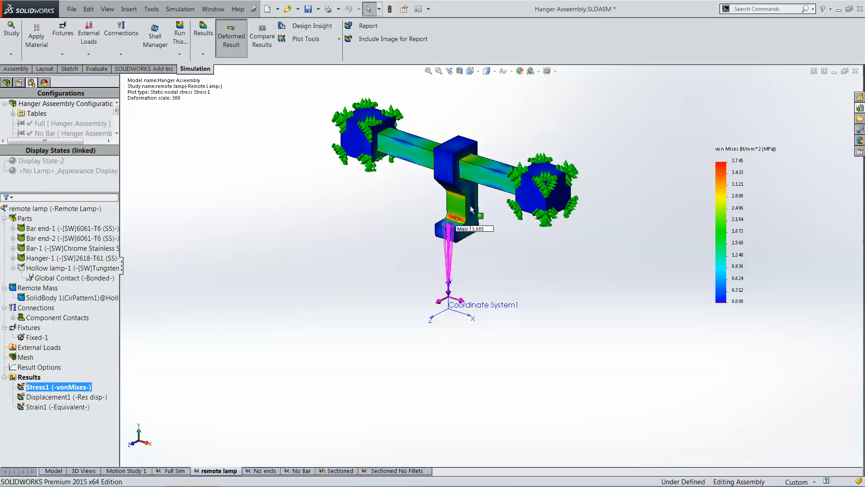
mouse_move(524, 317)
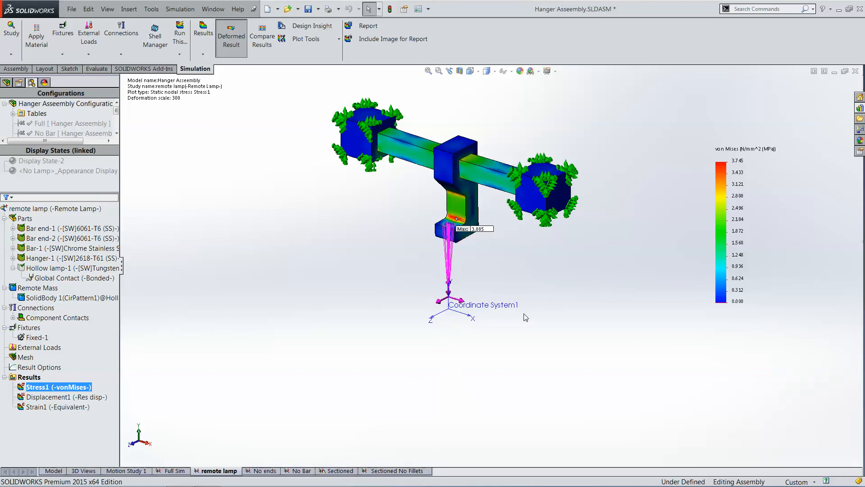
mouse_move(513, 407)
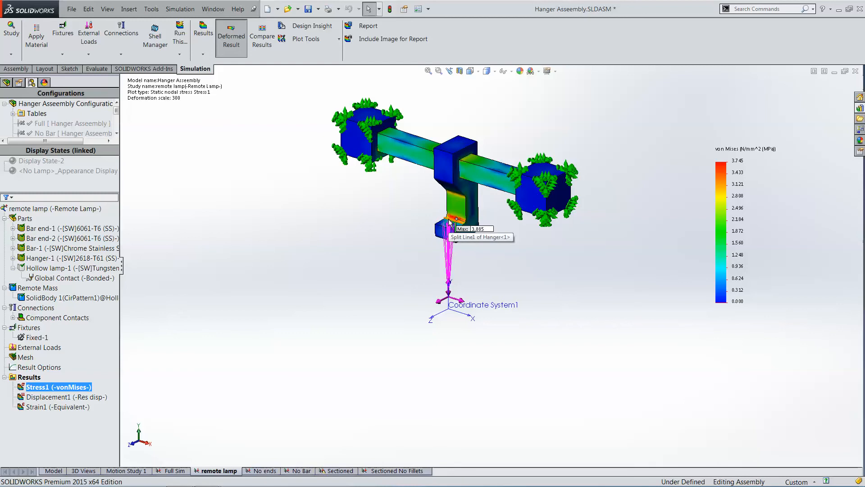
mouse_move(476, 284)
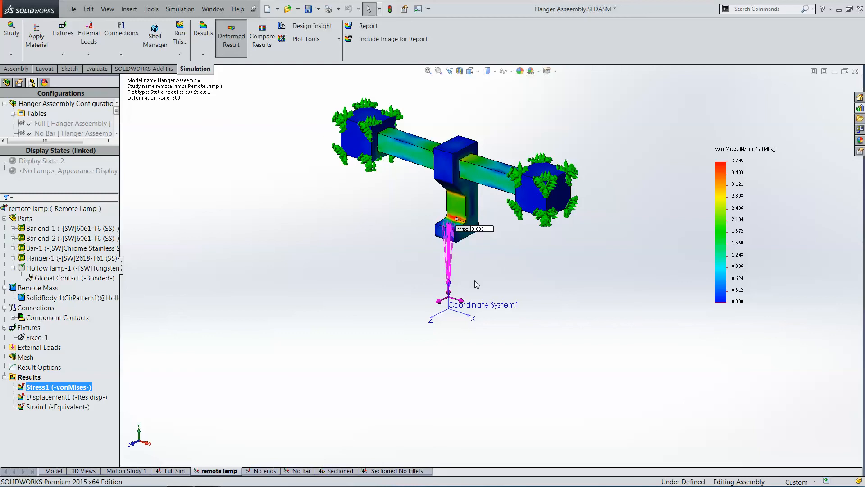
mouse_move(473, 284)
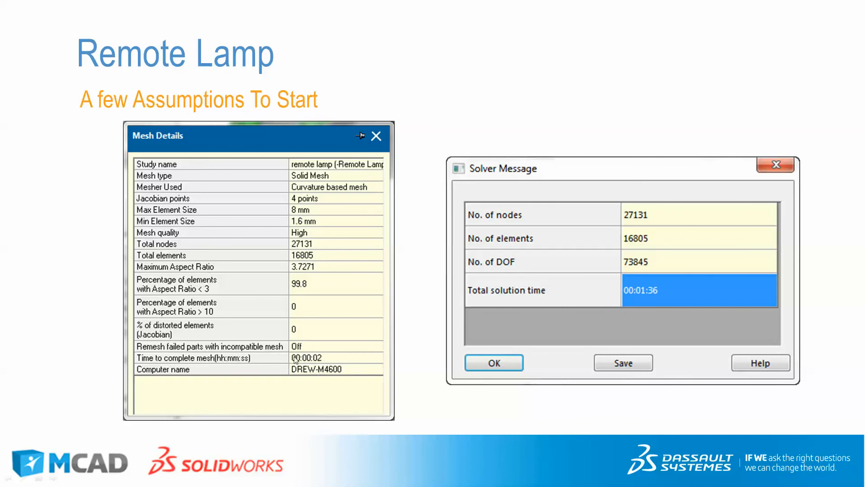
mouse_move(317, 362)
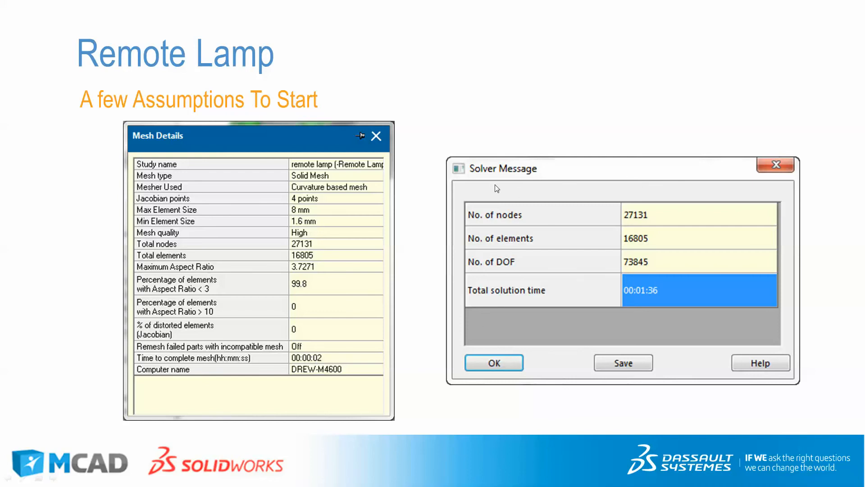
mouse_move(654, 301)
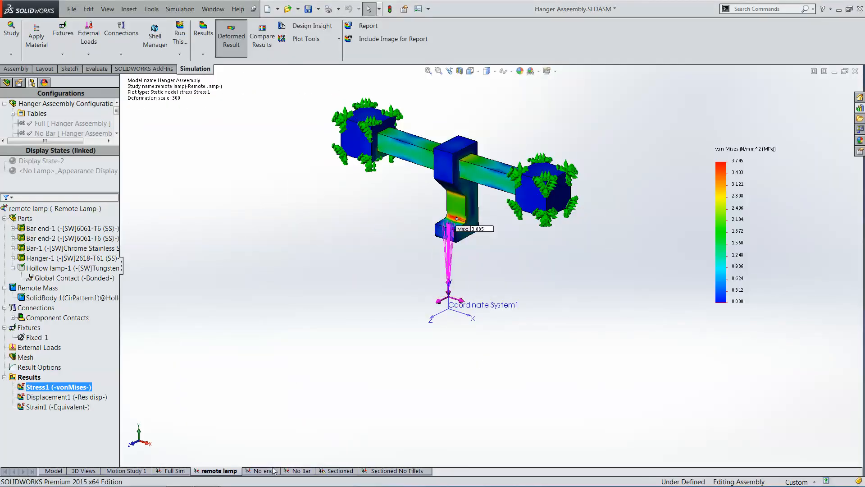
Step: Select the 'No ends' study tab and let the No hangers configuration load
left_click(265, 470)
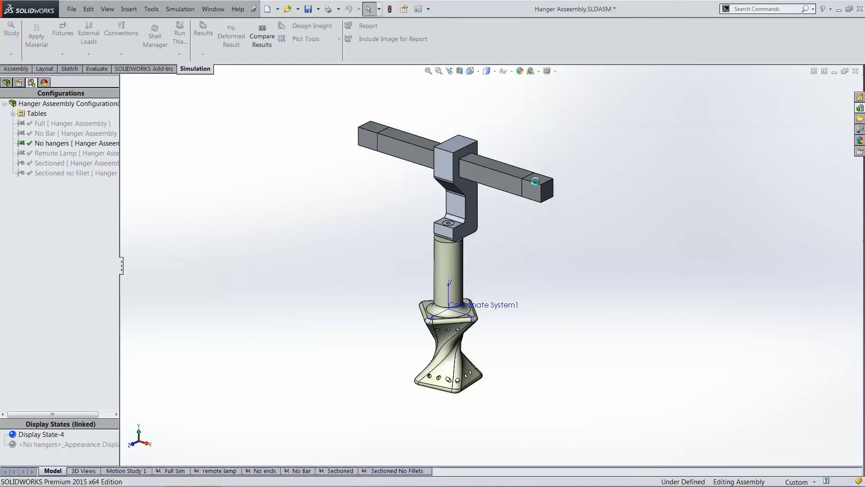
left_click(265, 471)
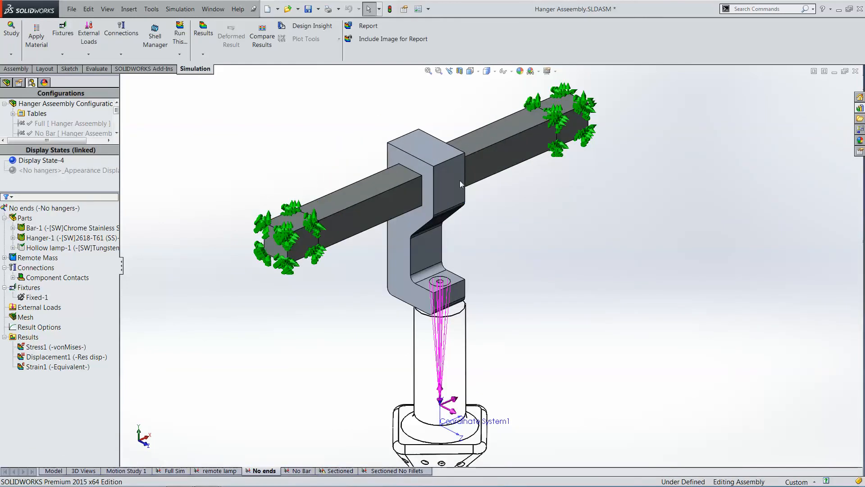
mouse_move(378, 212)
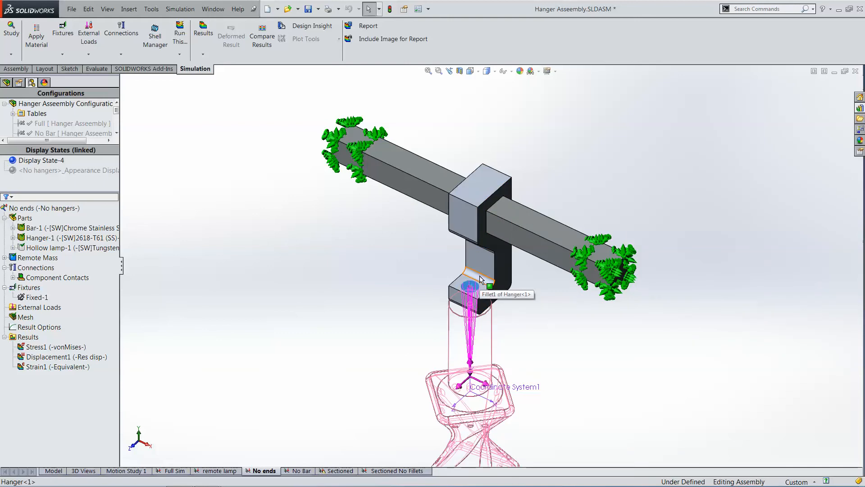
mouse_move(28, 353)
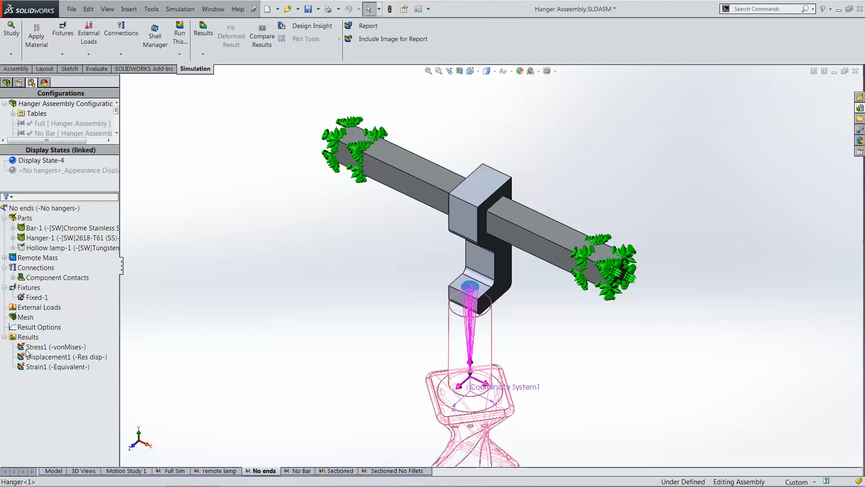
mouse_move(35, 297)
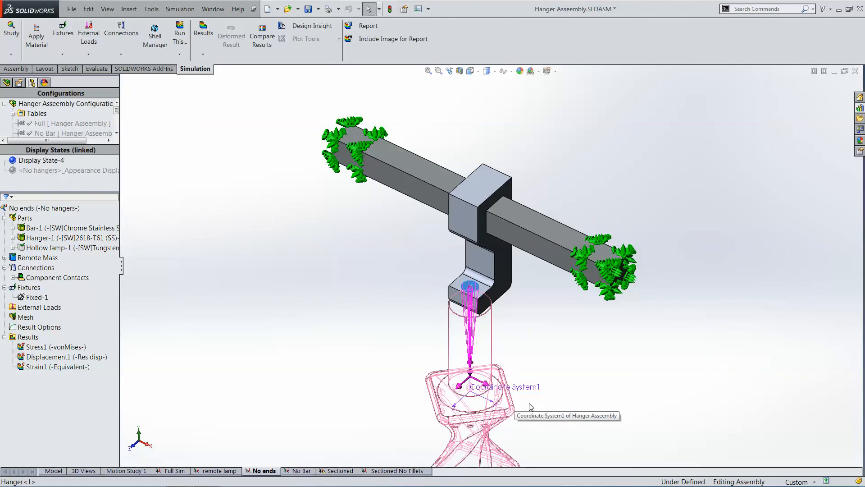
mouse_move(536, 399)
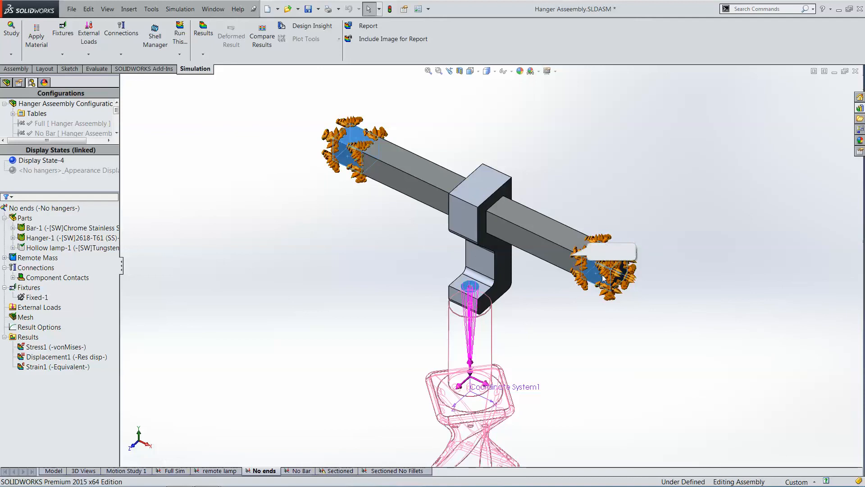
mouse_move(604, 276)
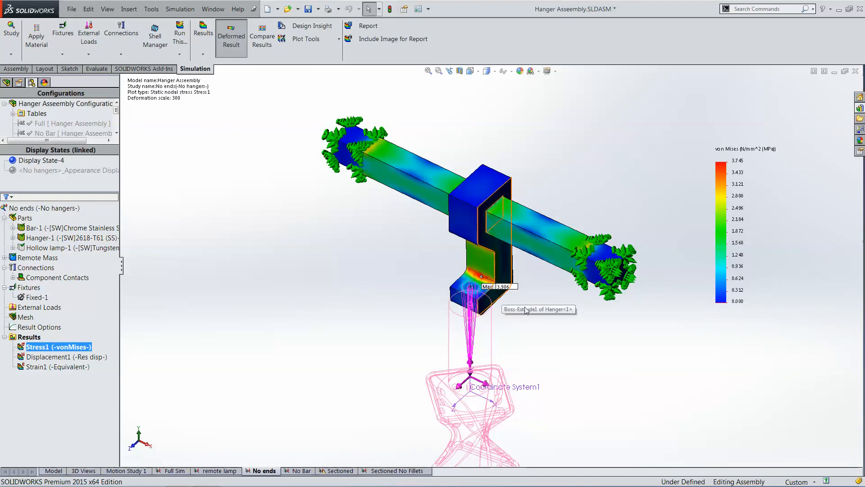
mouse_move(549, 323)
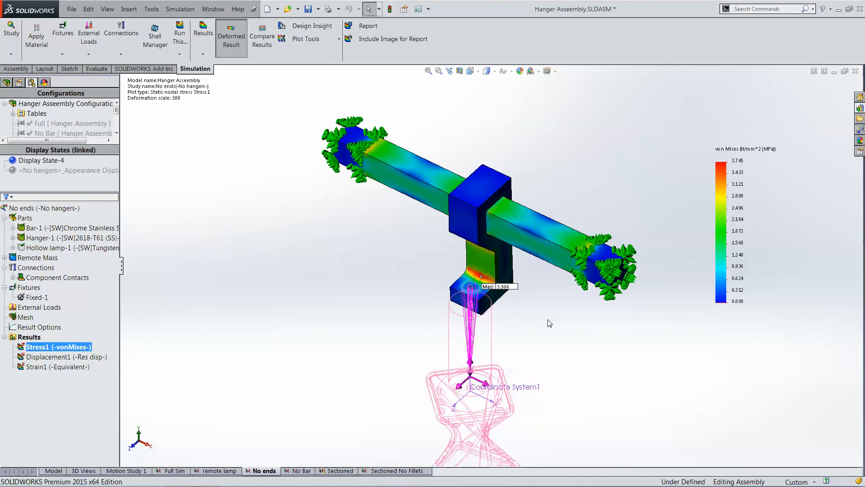
mouse_move(622, 226)
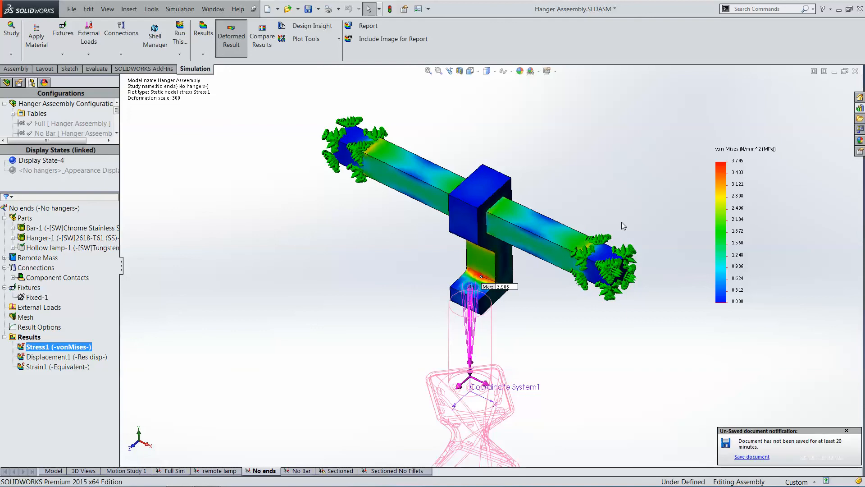
mouse_move(583, 221)
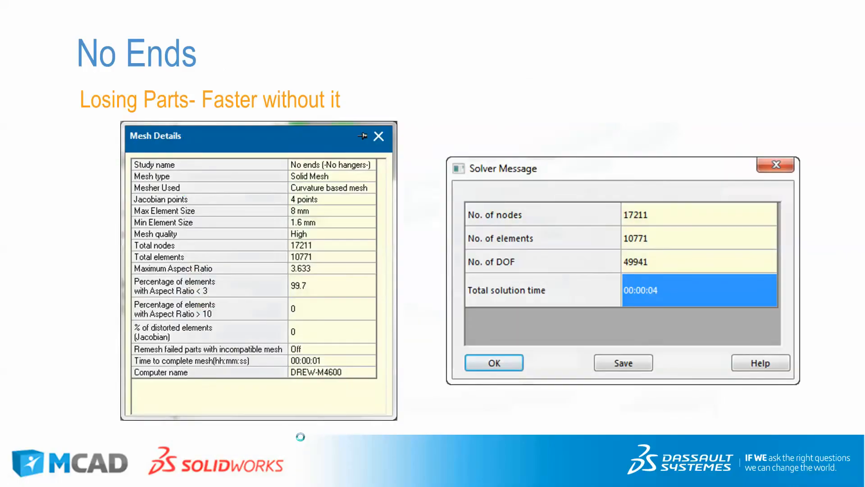
mouse_move(302, 247)
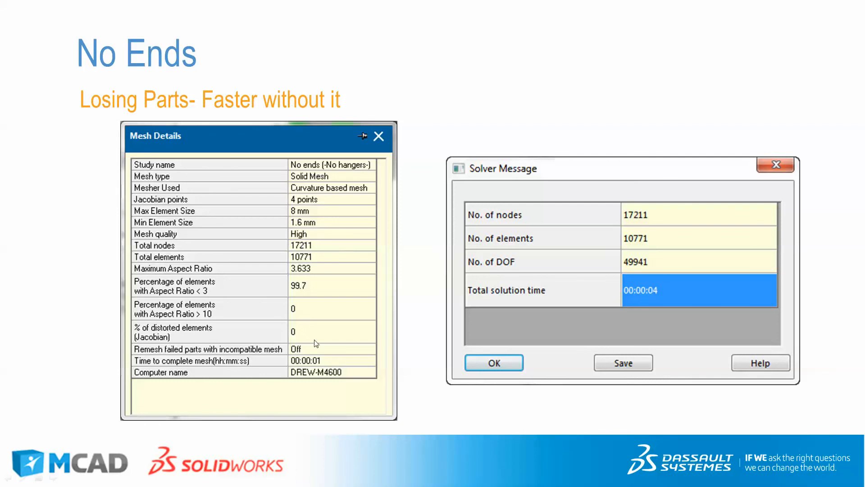
mouse_move(651, 294)
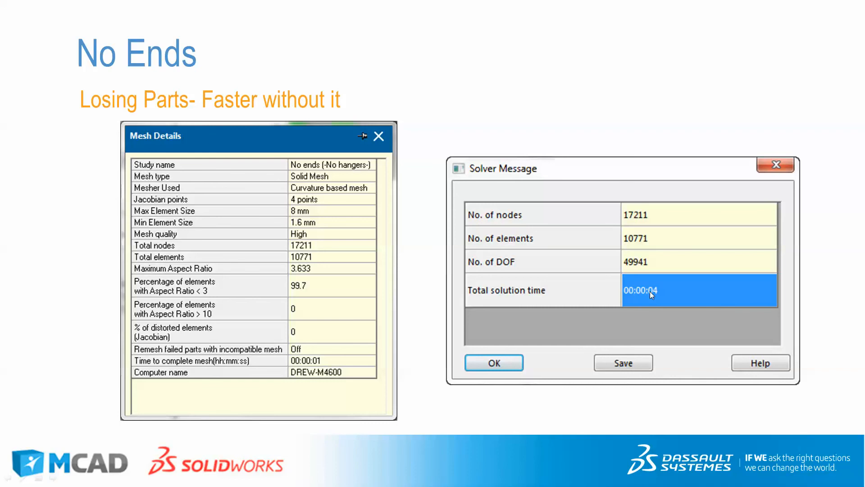
mouse_move(677, 292)
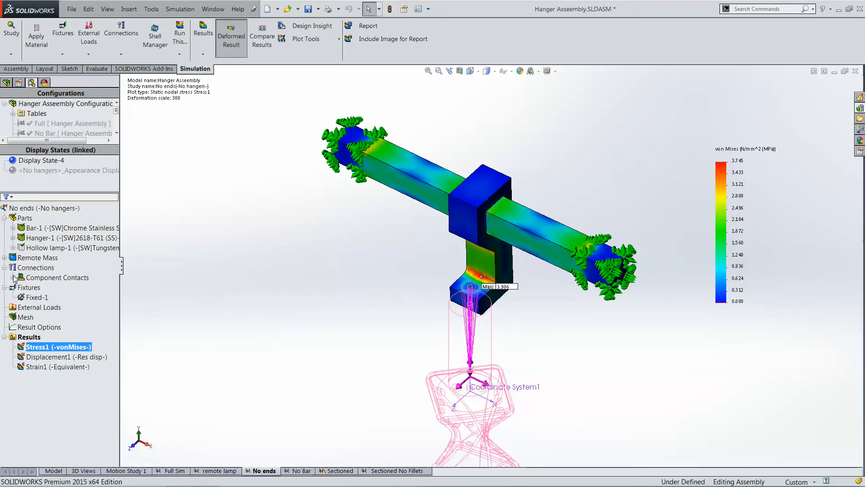
Step: Expand Component Contacts in the No ends study to reveal Global Contact (-Bonded-)
left_click(13, 277)
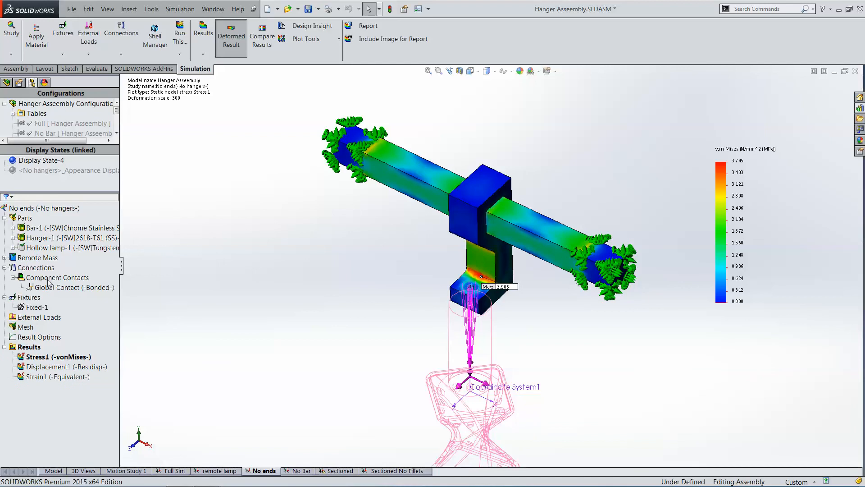
mouse_move(46, 294)
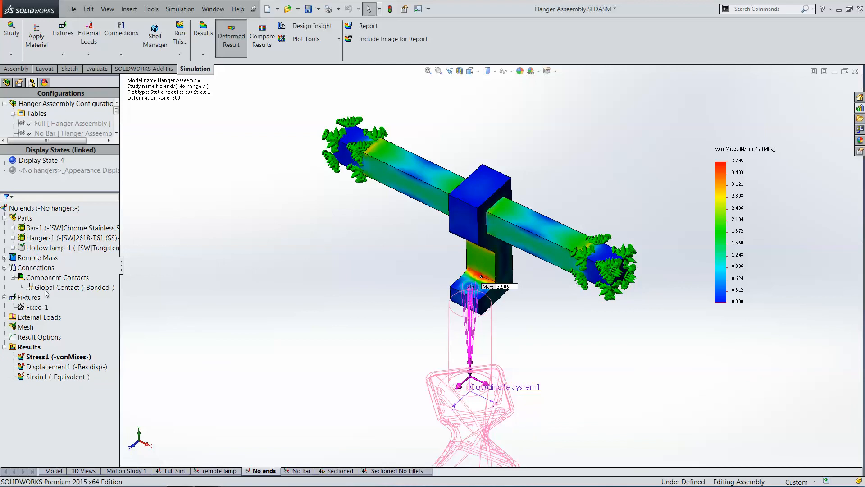
mouse_move(504, 233)
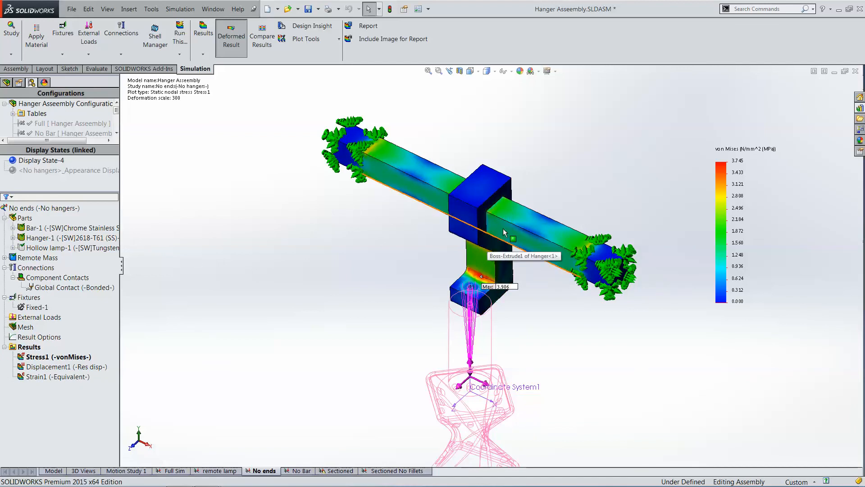
mouse_move(507, 238)
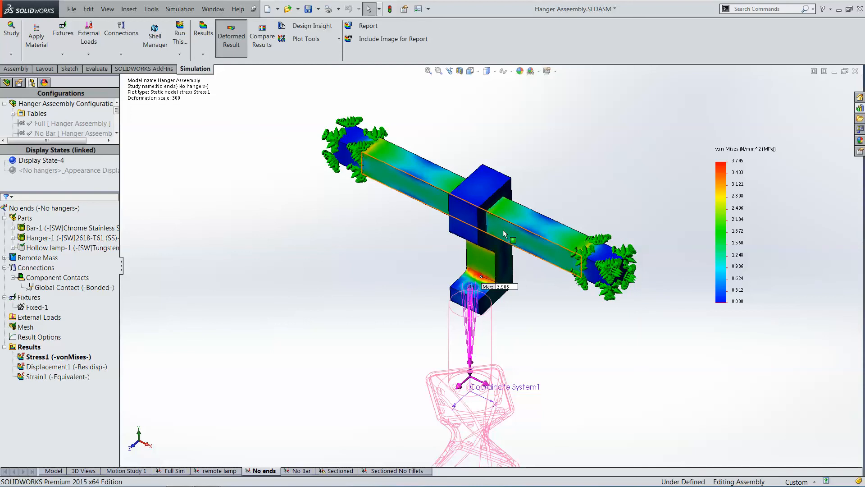
mouse_move(505, 246)
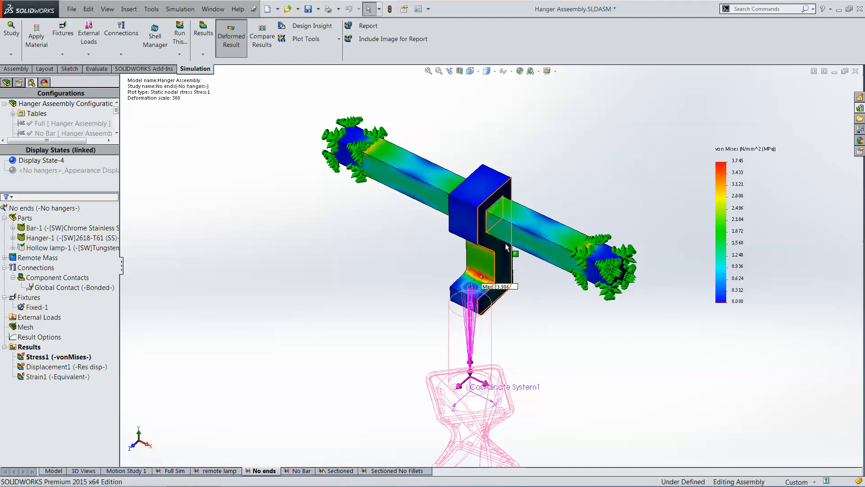
mouse_move(347, 205)
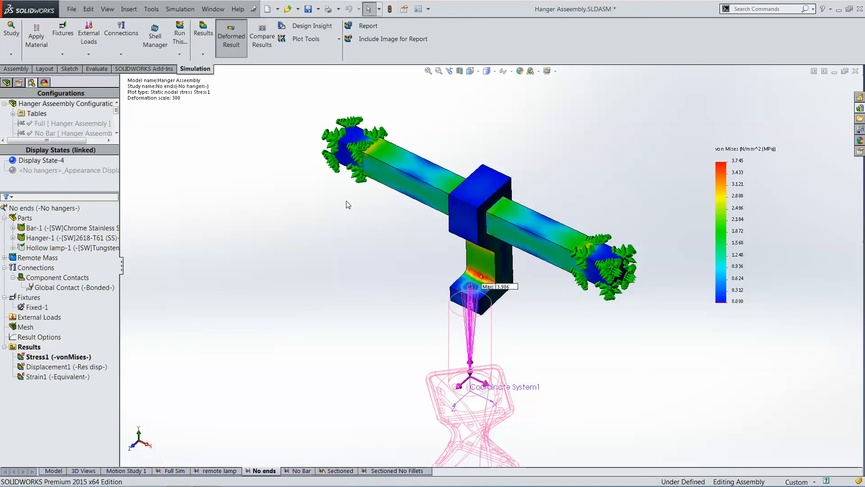
mouse_move(429, 167)
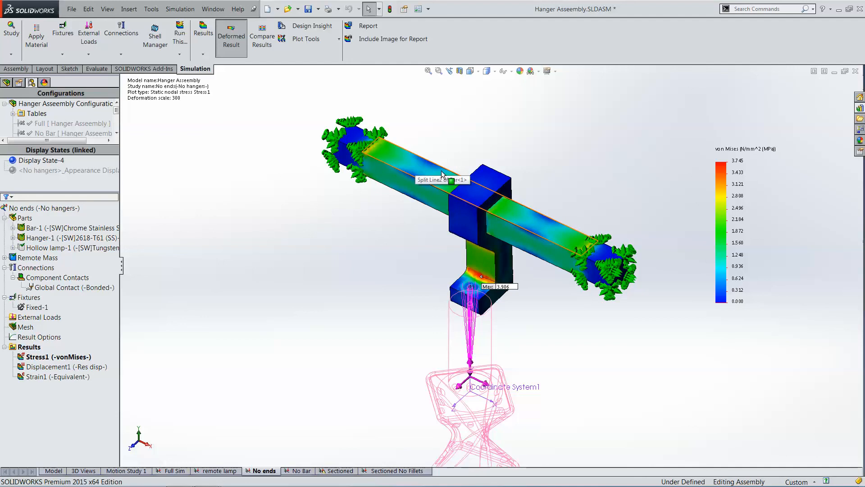
mouse_move(442, 174)
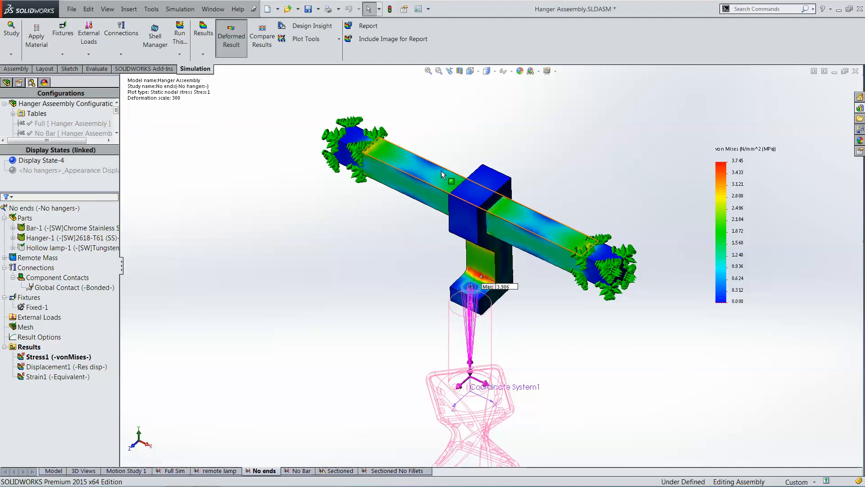
mouse_move(443, 175)
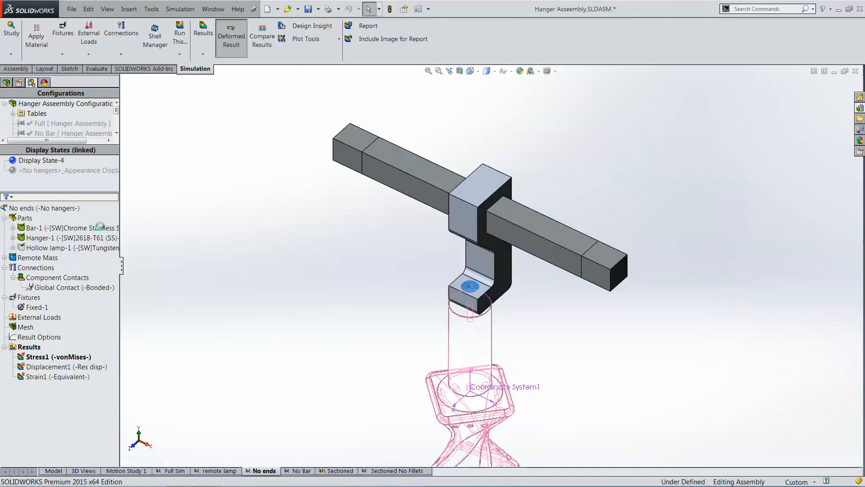
left_click(301, 470)
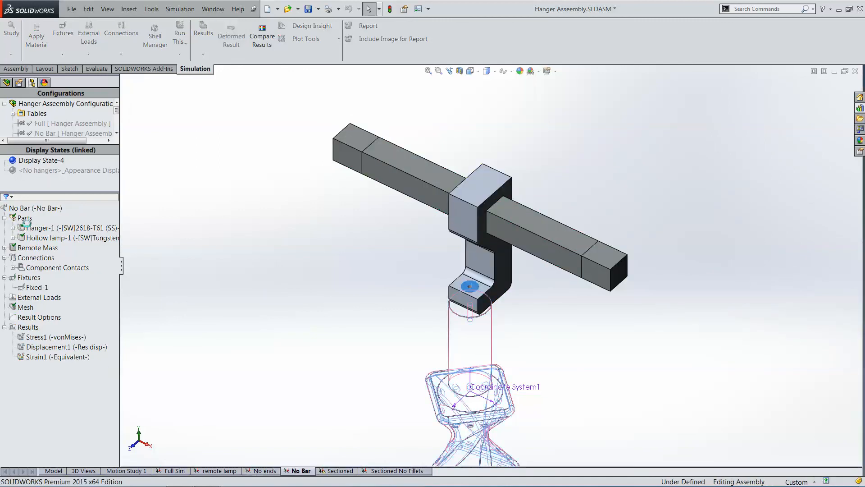
left_click(66, 228)
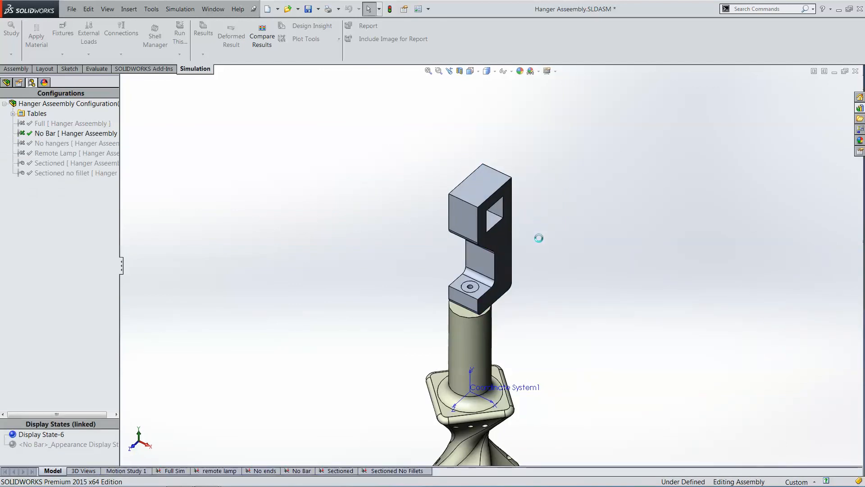
left_click(302, 470)
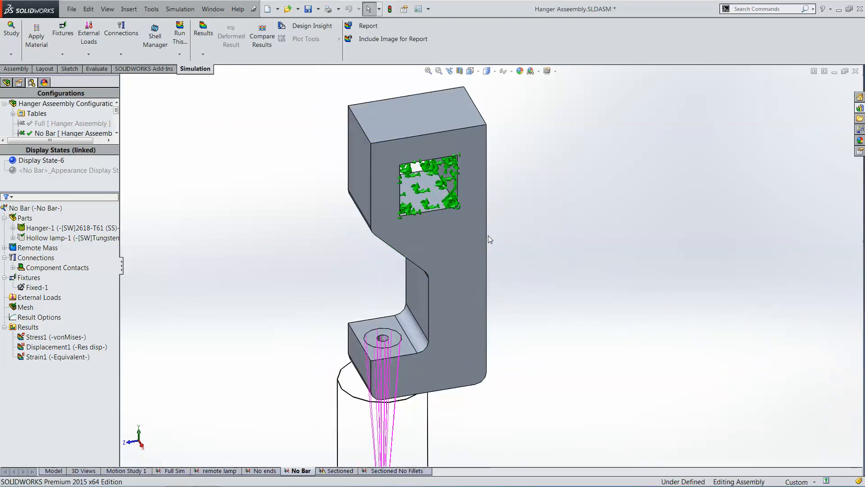
mouse_move(485, 227)
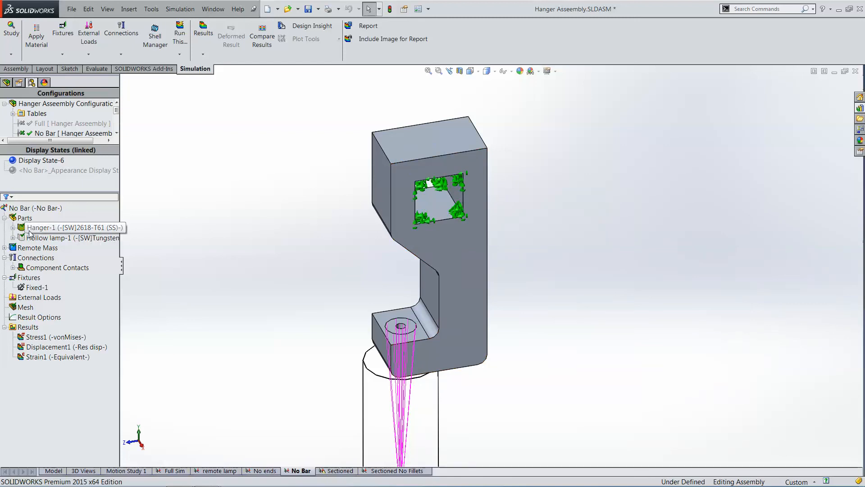
left_click(6, 267)
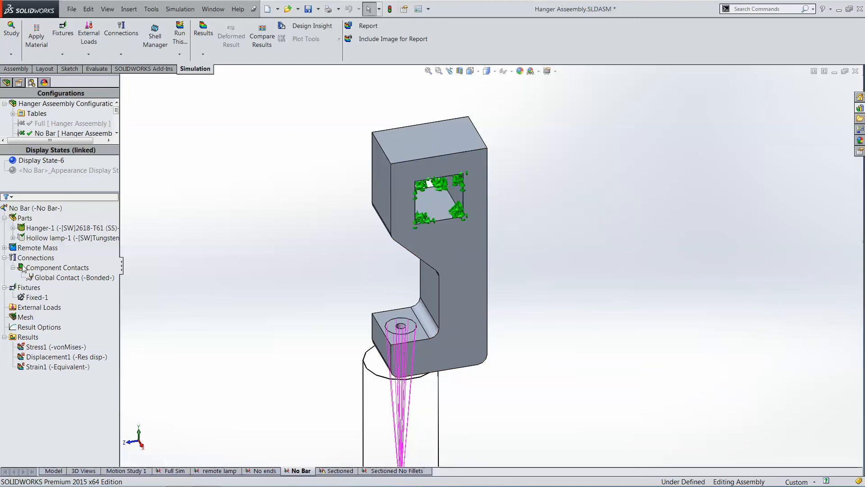
mouse_move(53, 280)
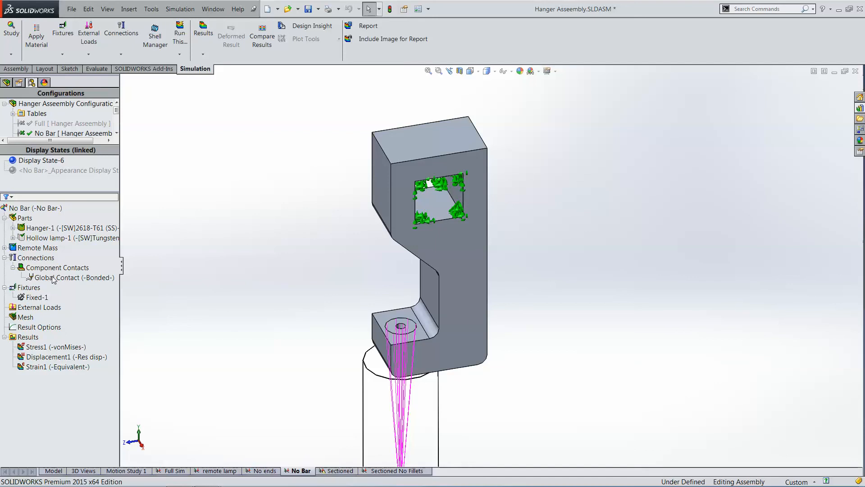
mouse_move(52, 278)
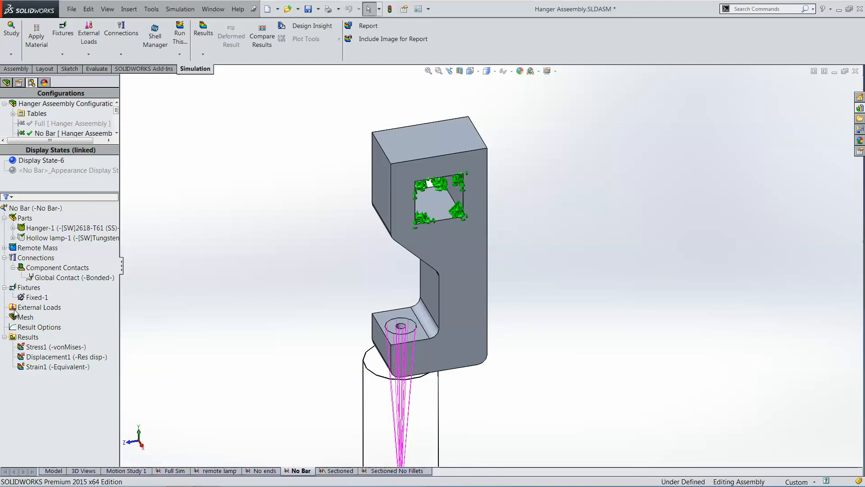
left_click(39, 307)
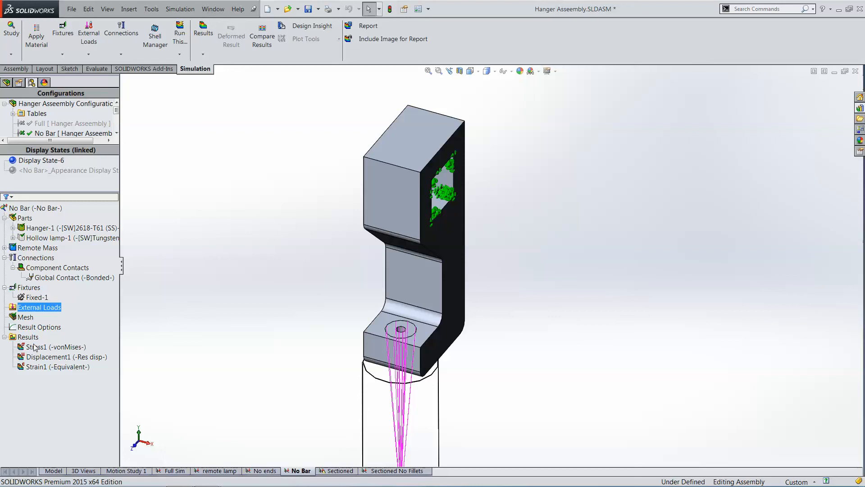
Step: Show the No Bar study's Stress1 von Mises plot, peaking near 3.8 MPa
double_click(54, 347)
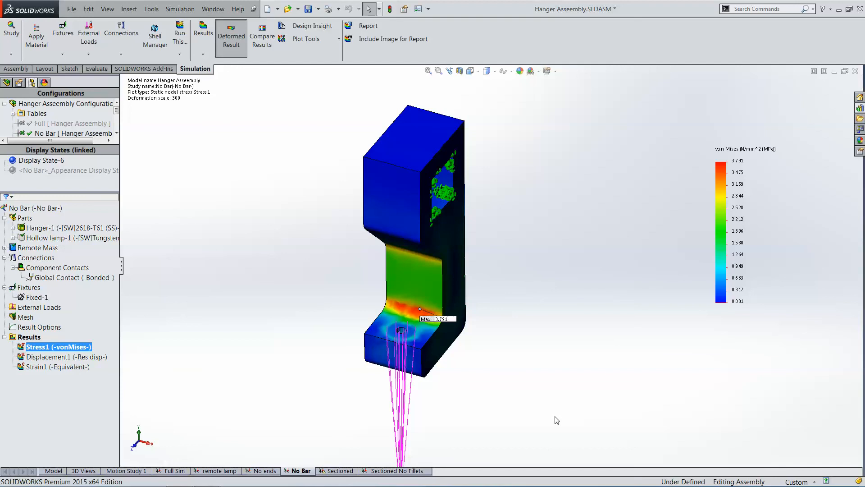
mouse_move(467, 346)
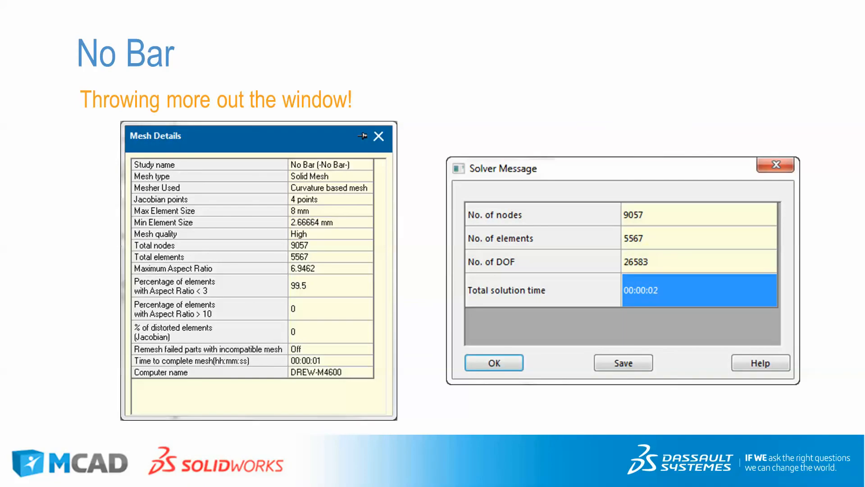
mouse_move(302, 256)
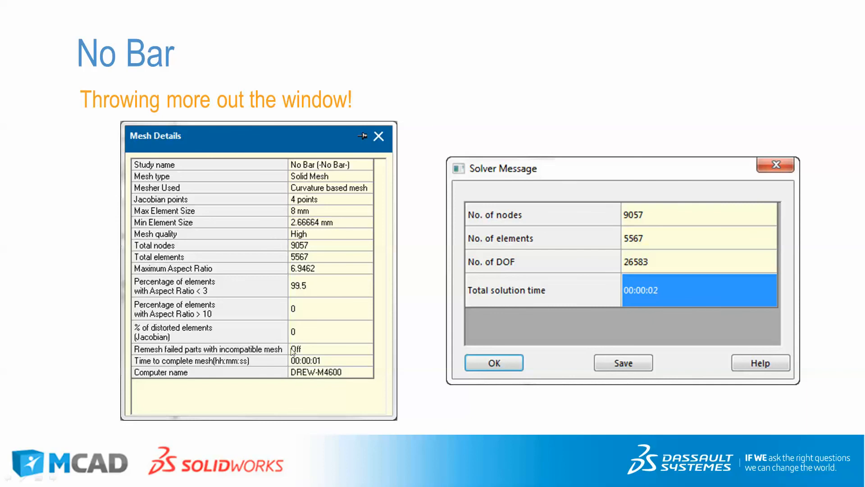
mouse_move(290, 352)
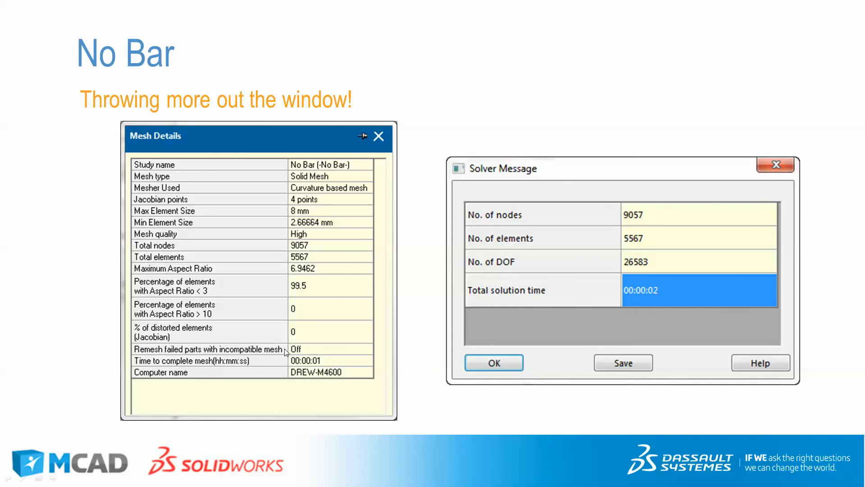
mouse_move(324, 359)
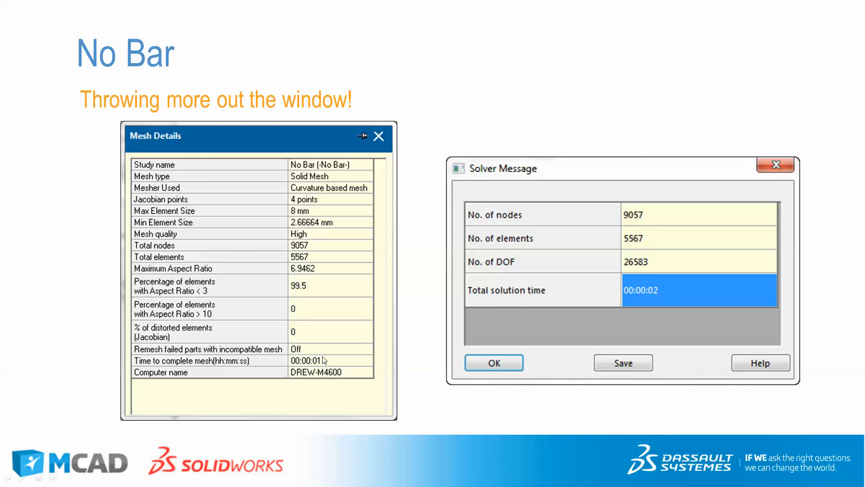
mouse_move(657, 303)
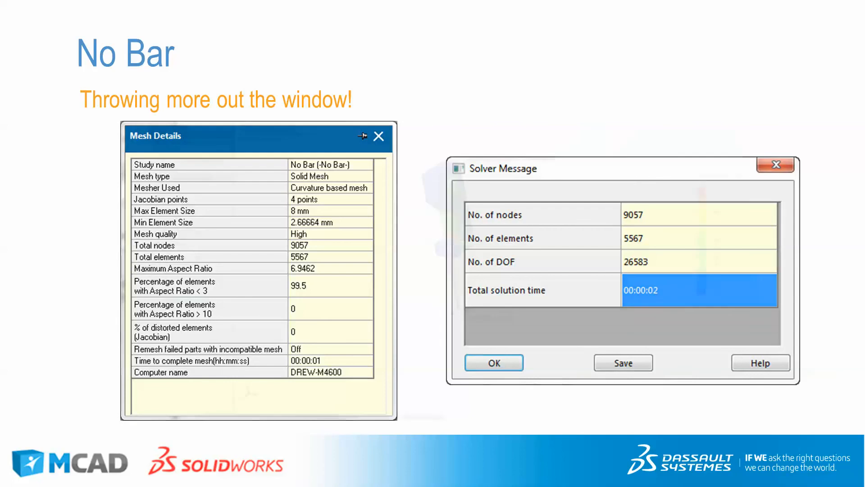
Step: Move on from the No Bar mesh details slide (9,057 nodes, 2-second solve)
left_click(493, 363)
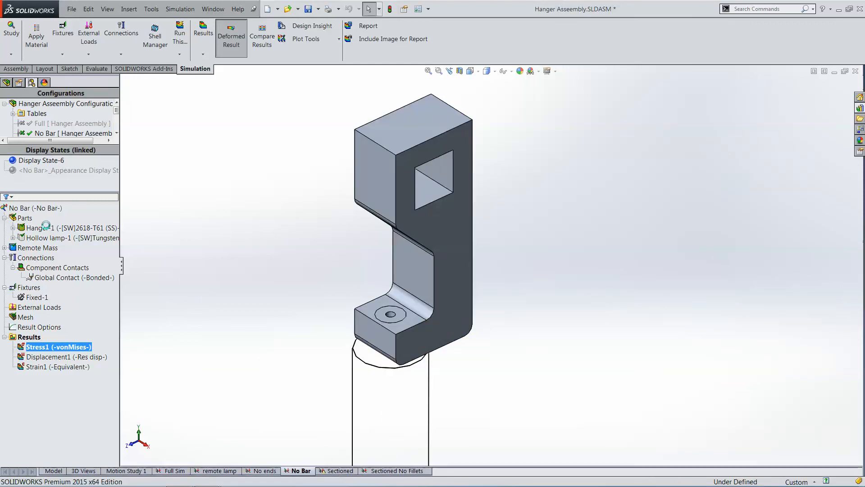
Step: Switch to the Sectioned study and review its What's wrong? warning
left_click(338, 471)
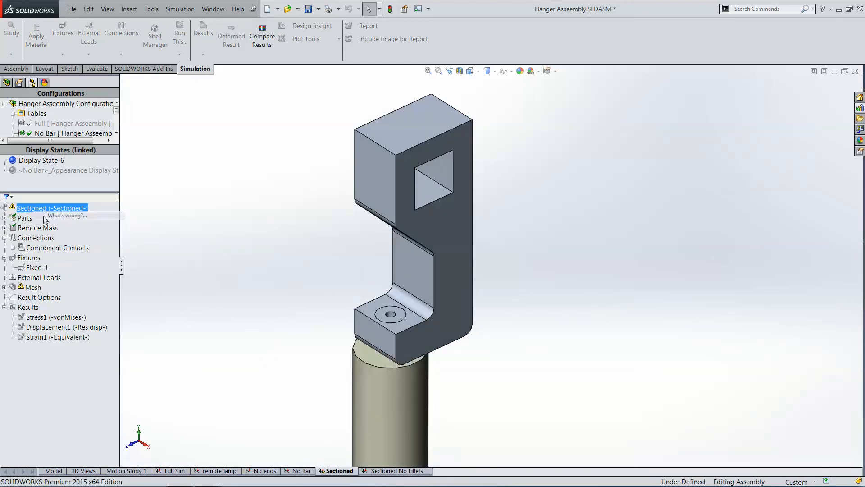
left_click(66, 216)
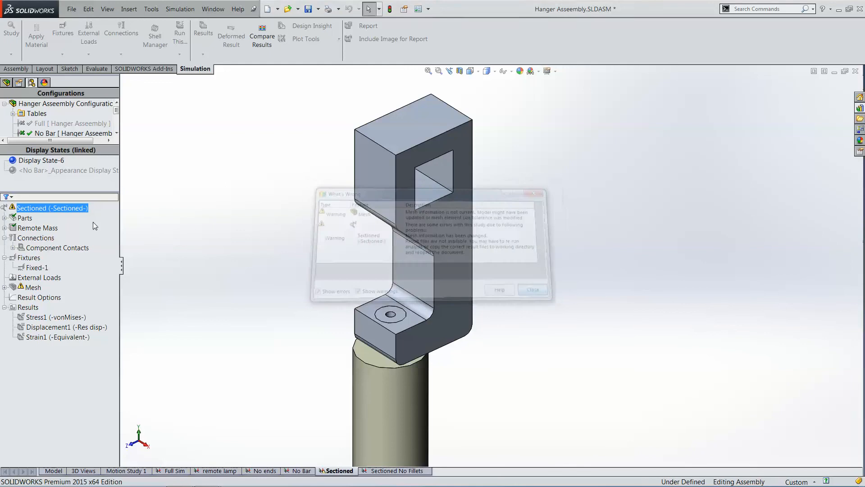
left_click(531, 290)
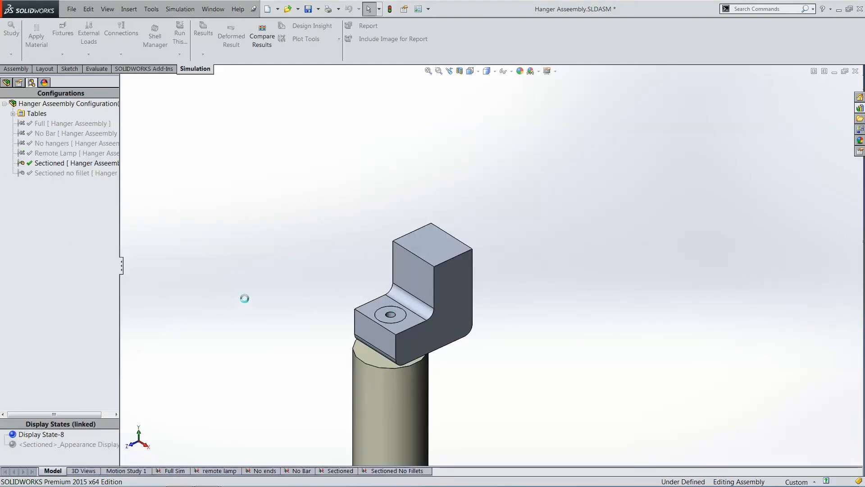
Step: Expand Remote Mass to show its linked body, then start running the Sectioned study
left_click(341, 470)
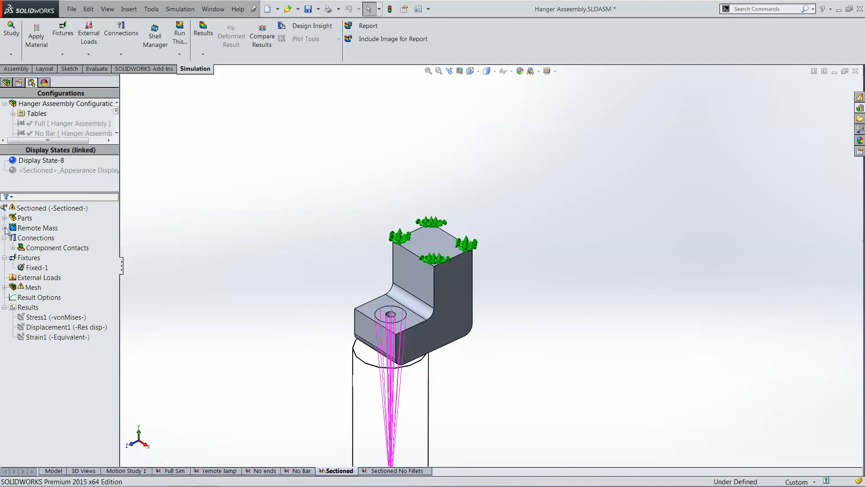
left_click(5, 228)
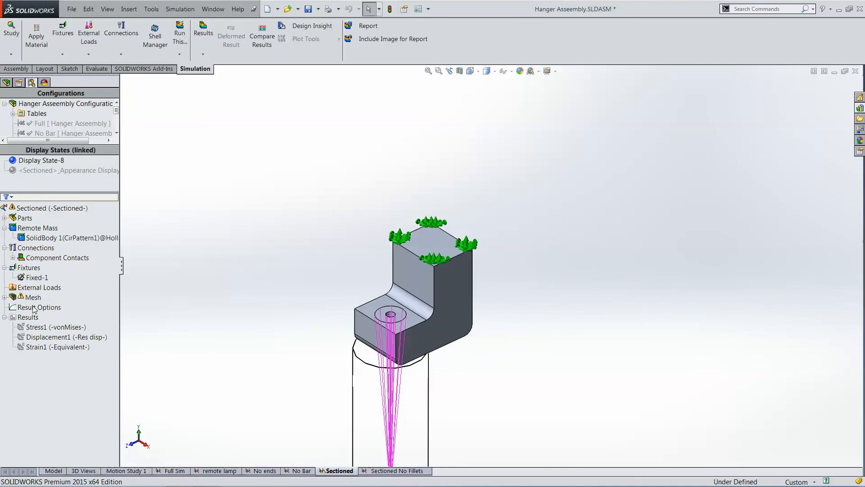
left_click(179, 32)
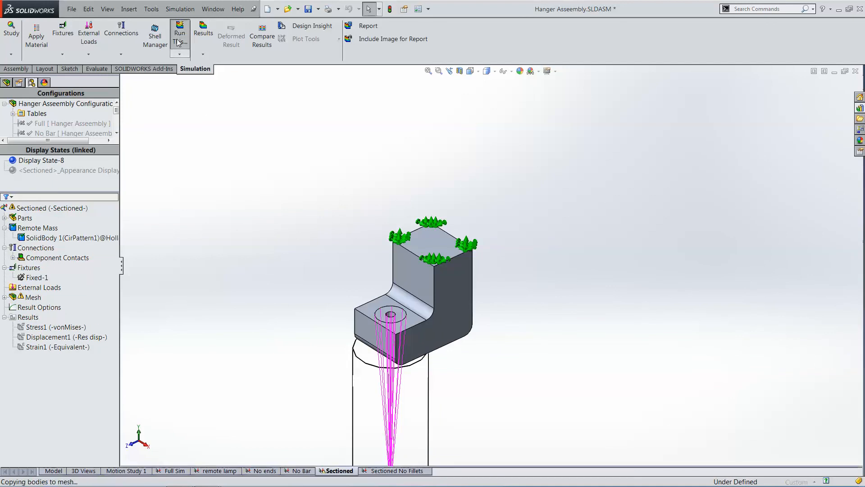
Step: Confirm recreating the mesh and solve the Sectioned study, peaking at 3.749 MPa
left_click(179, 33)
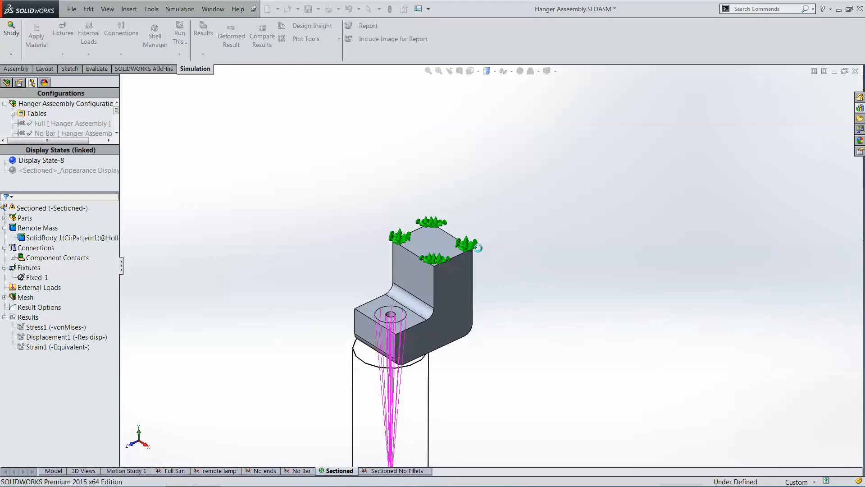
left_click(180, 32)
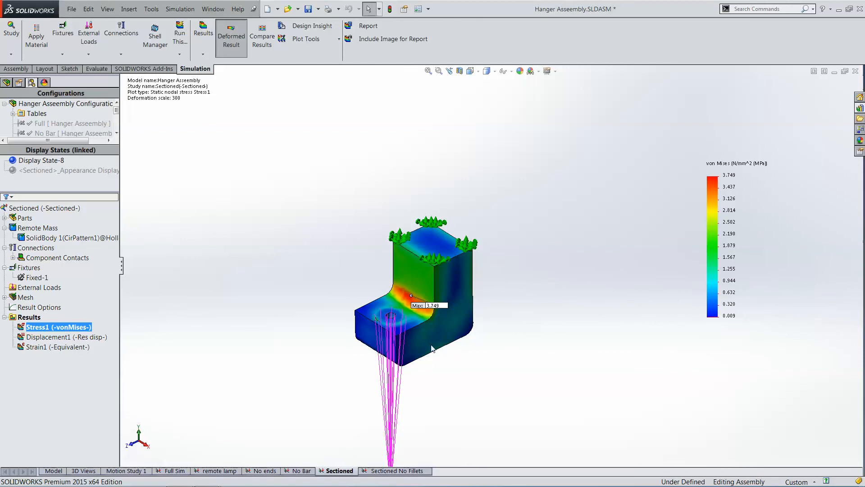
mouse_move(439, 309)
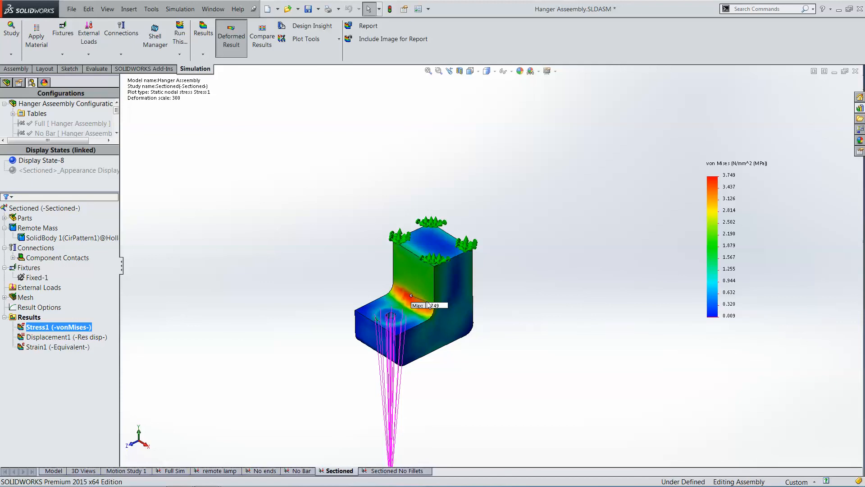
mouse_move(416, 309)
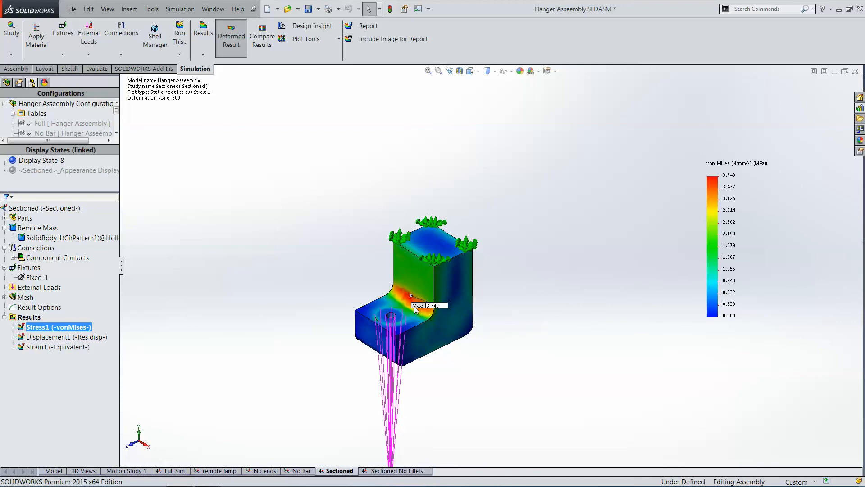
mouse_move(339, 386)
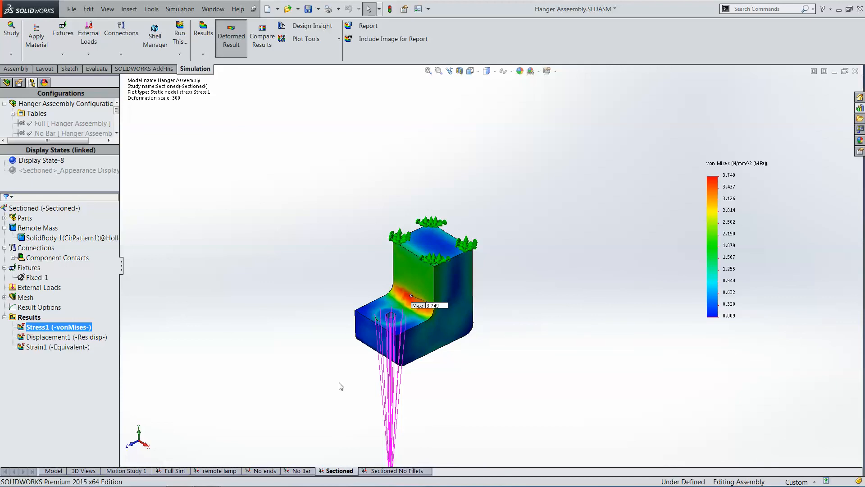
mouse_move(414, 245)
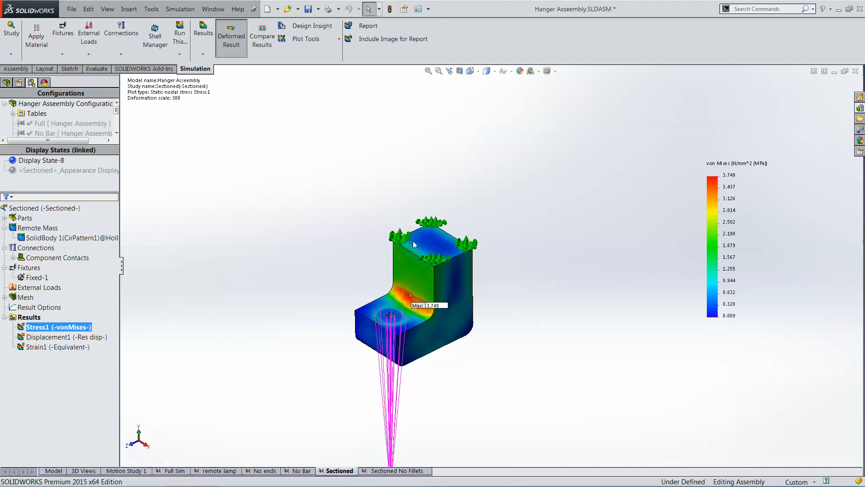
mouse_move(423, 264)
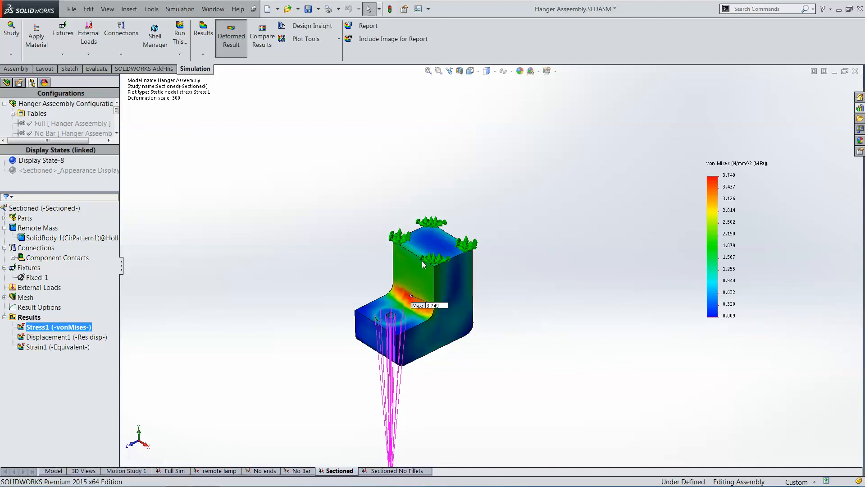
mouse_move(424, 214)
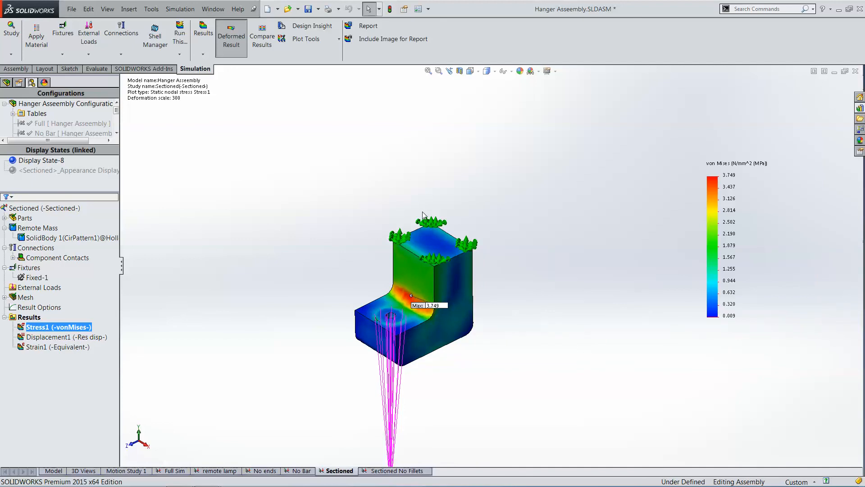
mouse_move(381, 317)
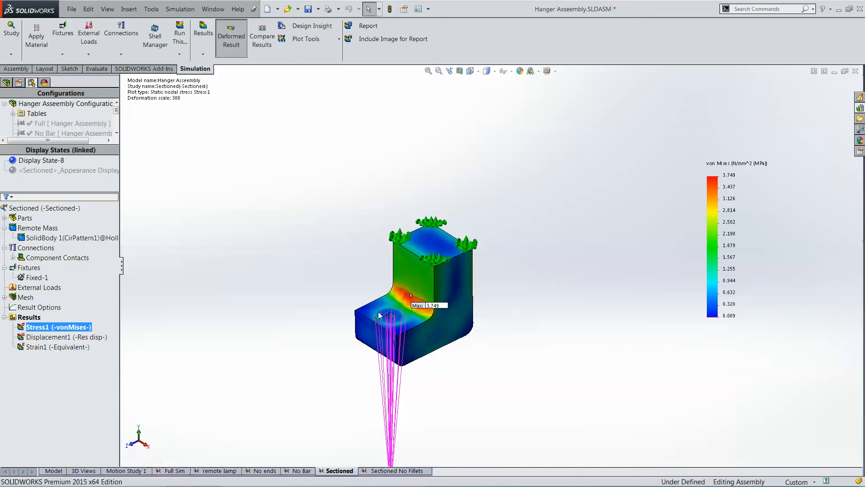
mouse_move(158, 322)
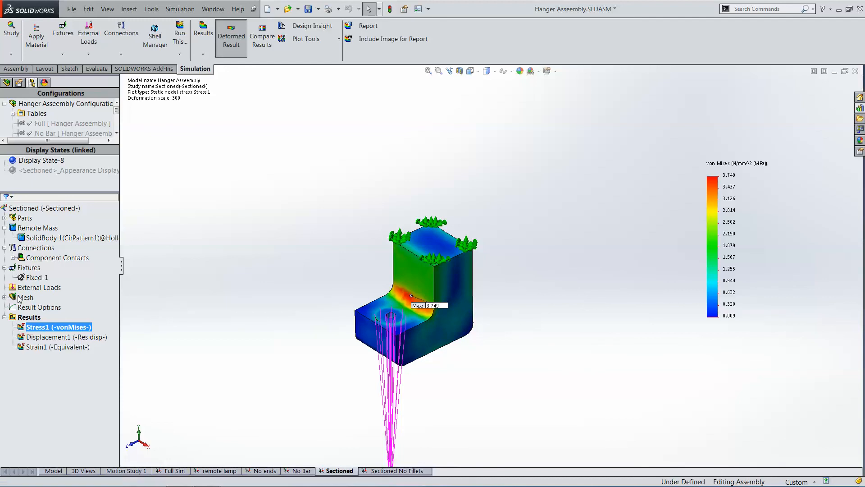
right_click(25, 297)
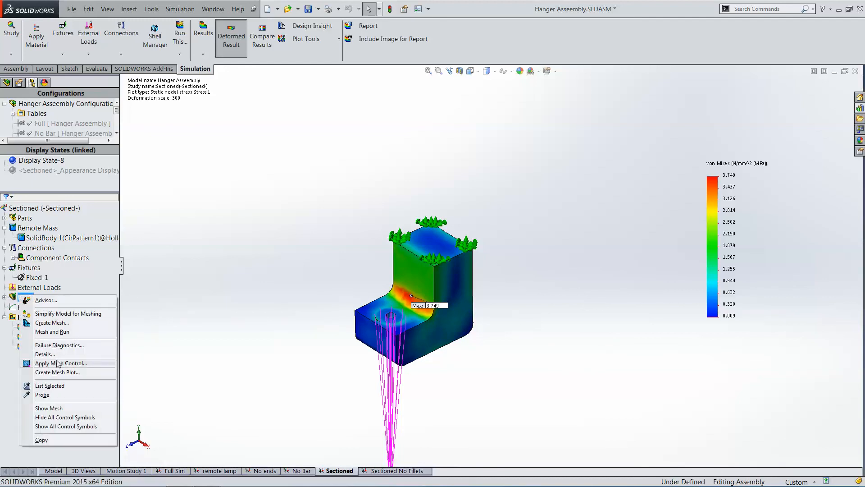
left_click(45, 354)
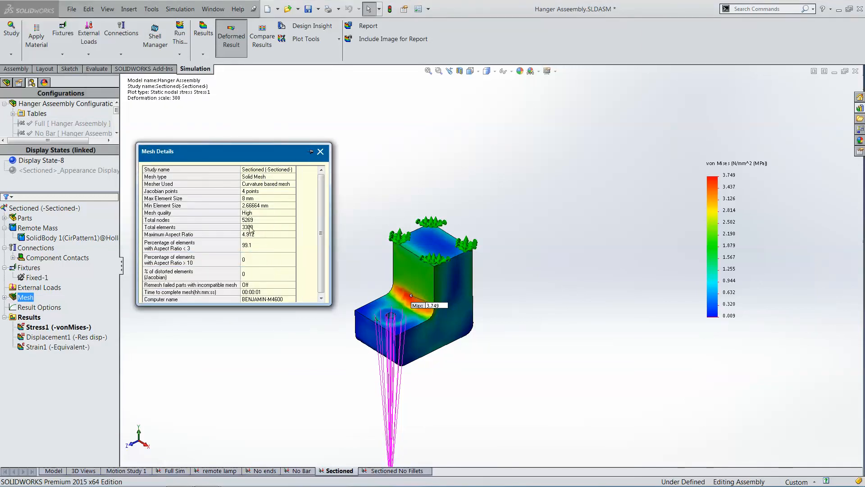
mouse_move(251, 227)
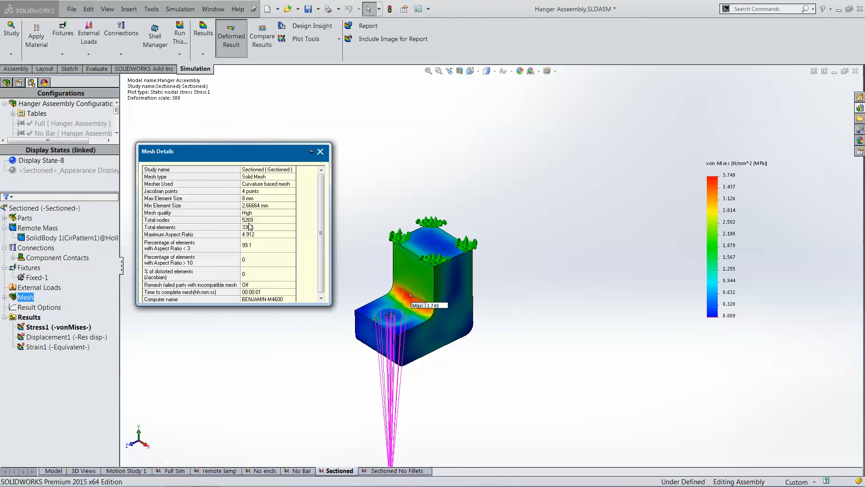
mouse_move(262, 298)
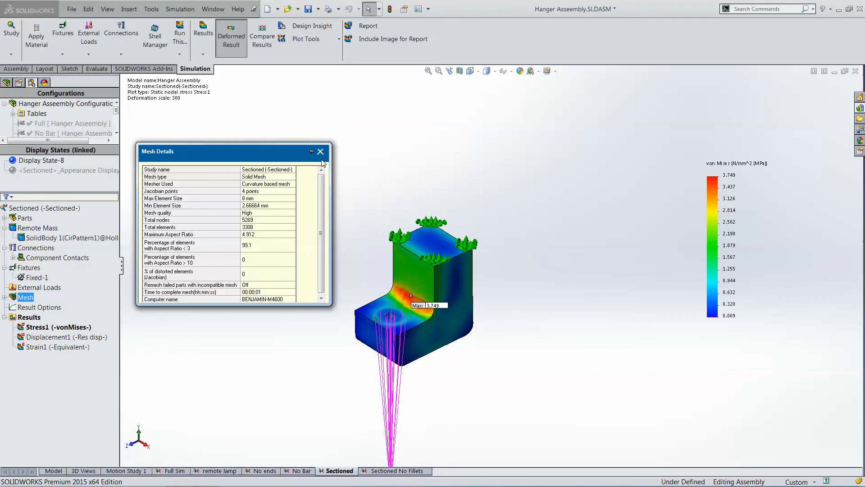
right_click(44, 208)
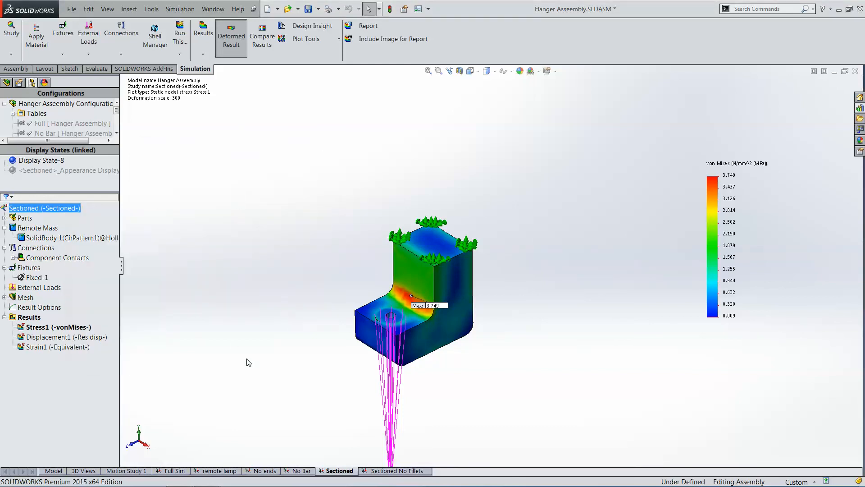
Step: Review the Sectioned study's solver messages: 15,840 DOF and a 2-second solution
right_click(28, 317)
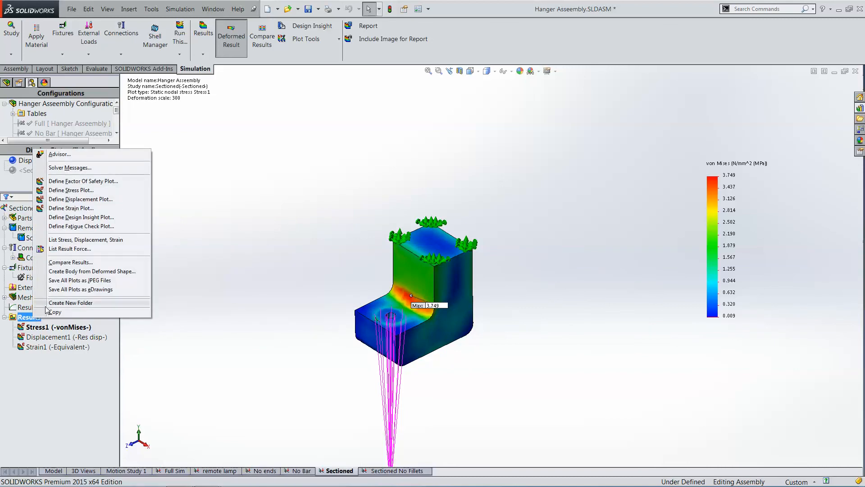
left_click(70, 167)
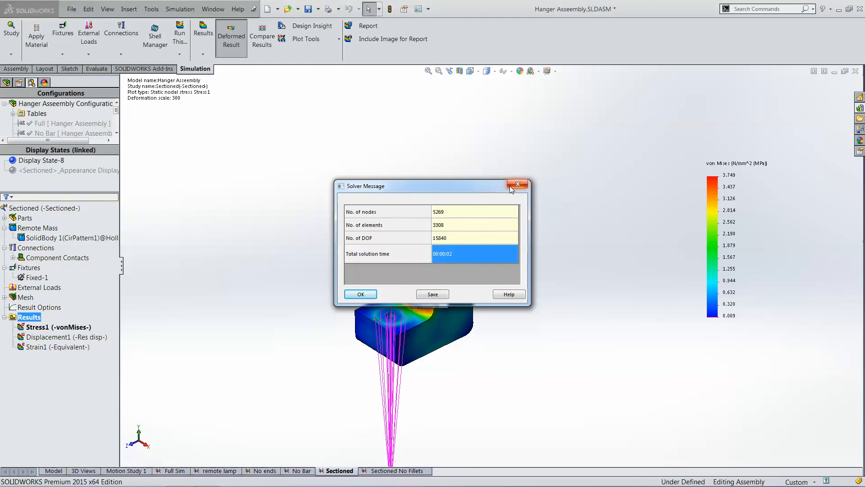
left_click(359, 294)
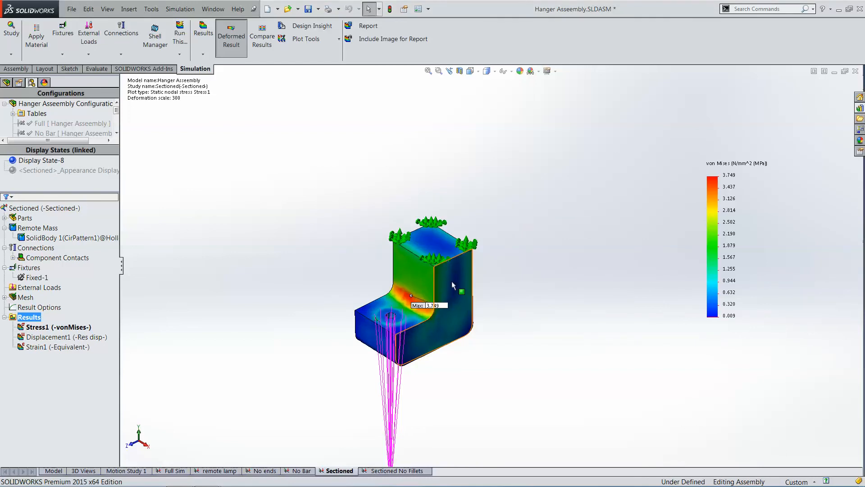
mouse_move(461, 291)
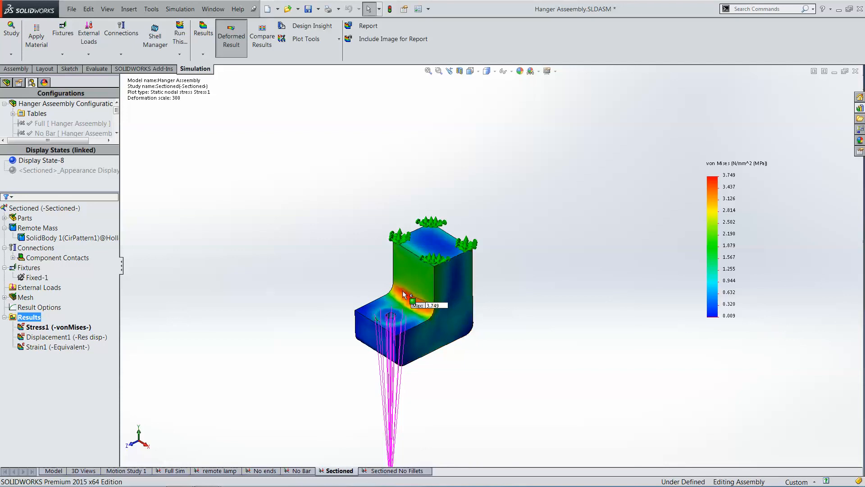
mouse_move(407, 303)
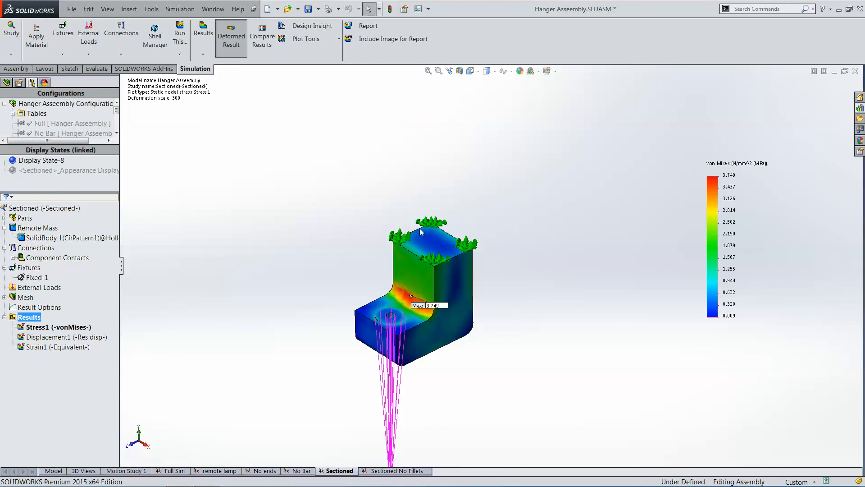
mouse_move(58, 334)
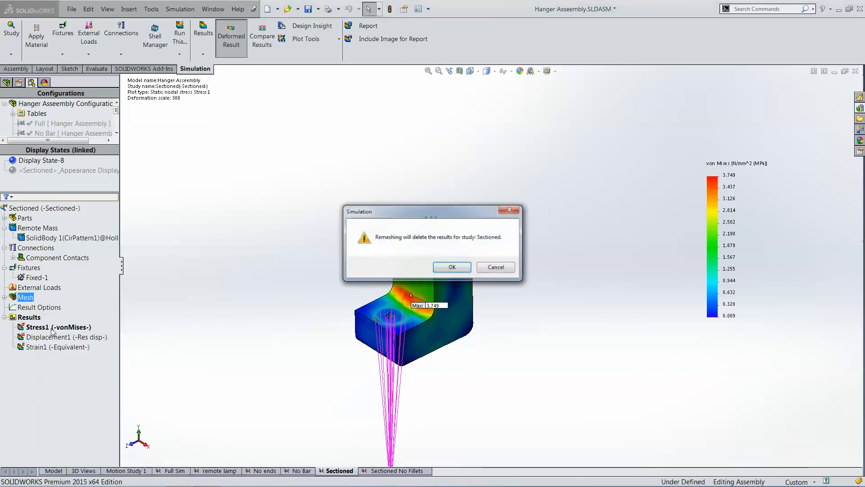
Step: Accept deleting results and remesh the sectioned hanger with an adjusted Mesh Density
left_click(452, 267)
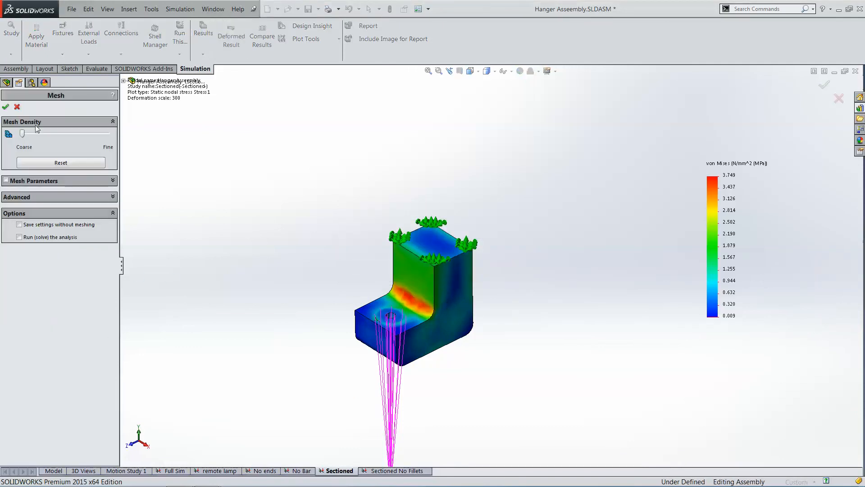
left_click_drag(22, 133, 57, 133)
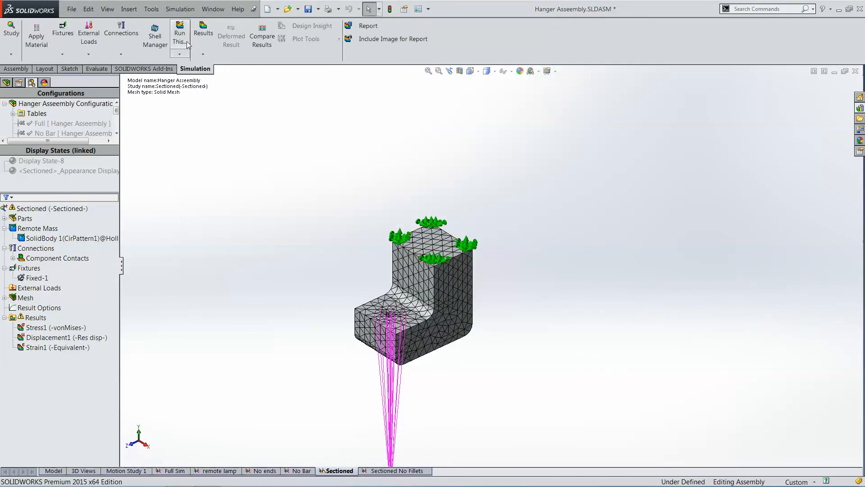
left_click(180, 32)
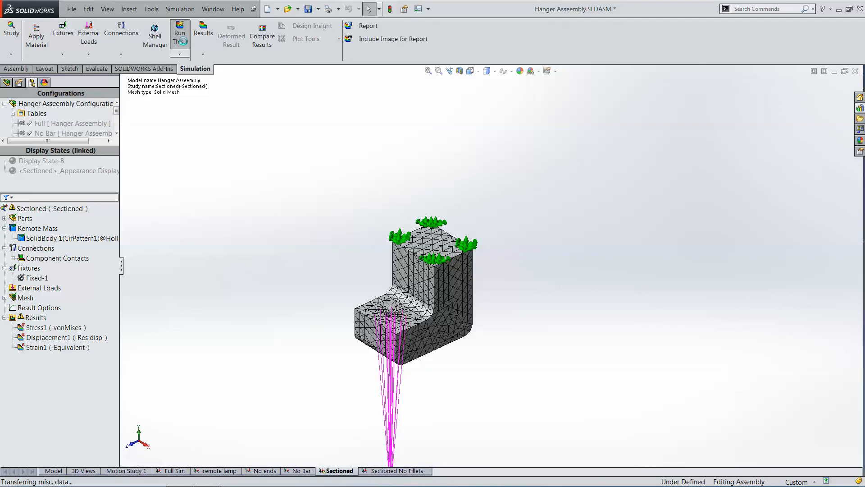
Step: Re-run the Sectioned study, giving a von Mises plot peaking at 3.756 MPa
left_click(180, 32)
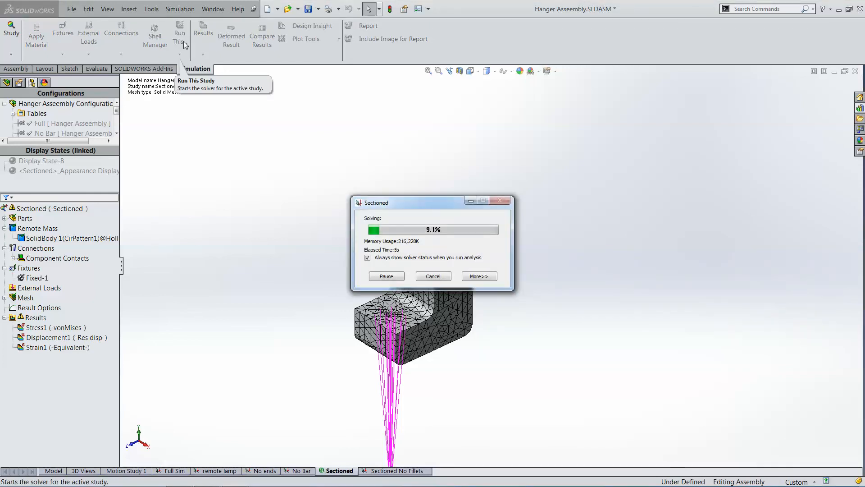
left_click(179, 33)
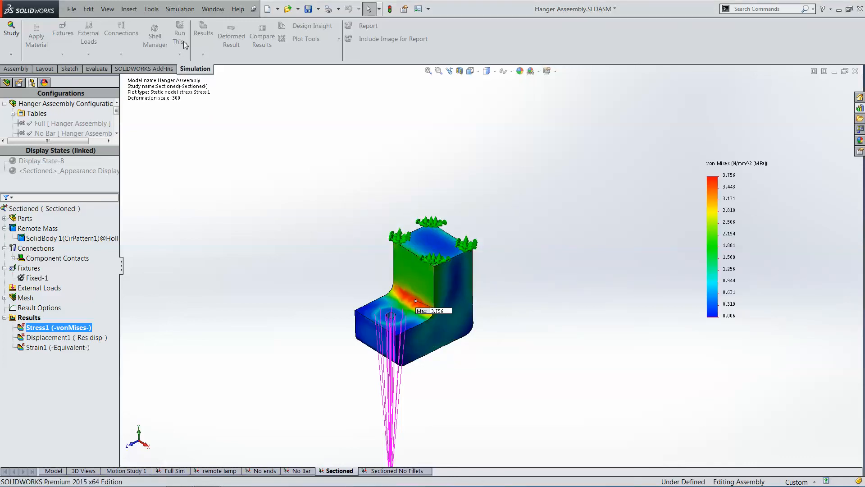
left_click(231, 40)
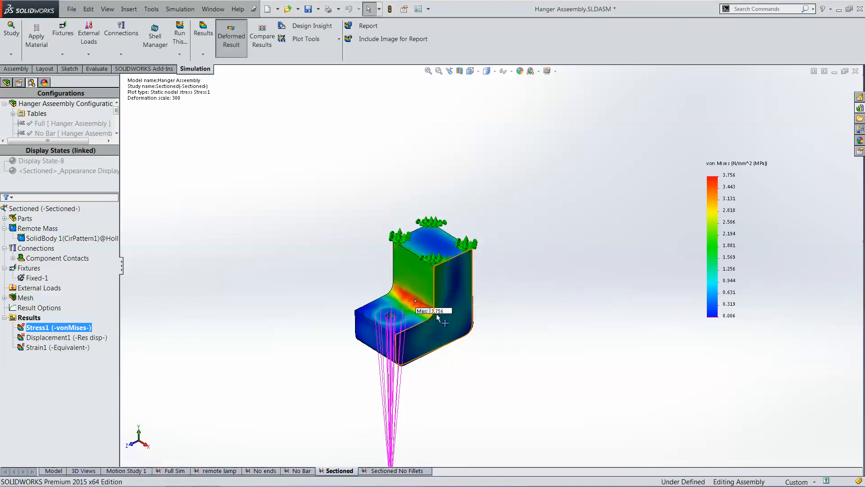
mouse_move(442, 321)
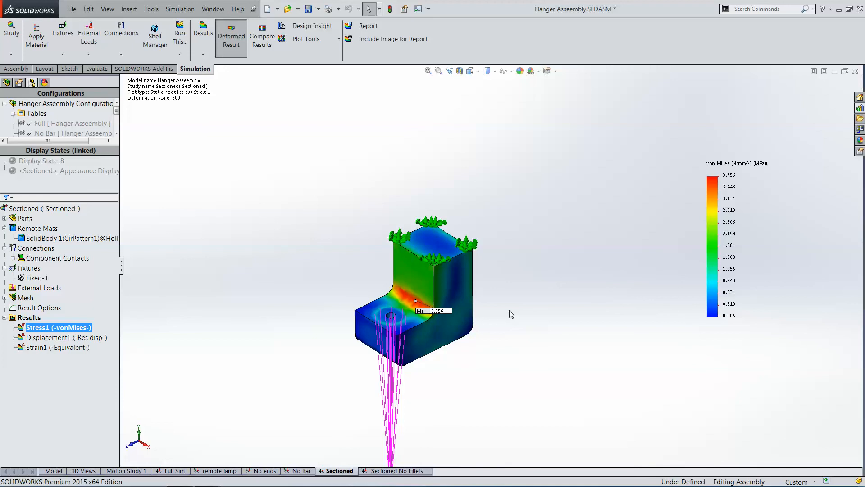
right_click(25, 297)
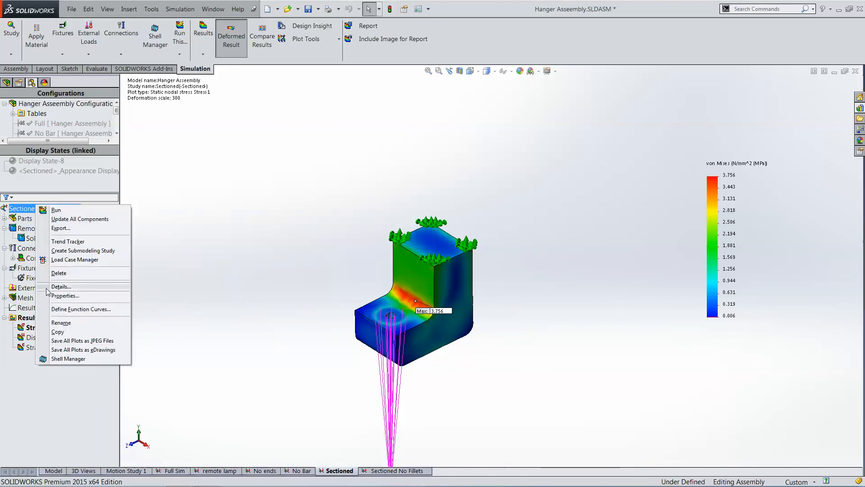
left_click(65, 296)
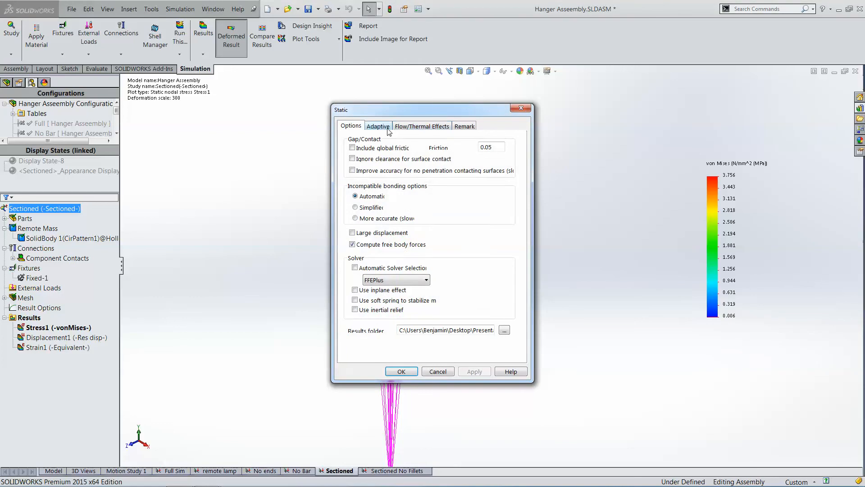
left_click(378, 126)
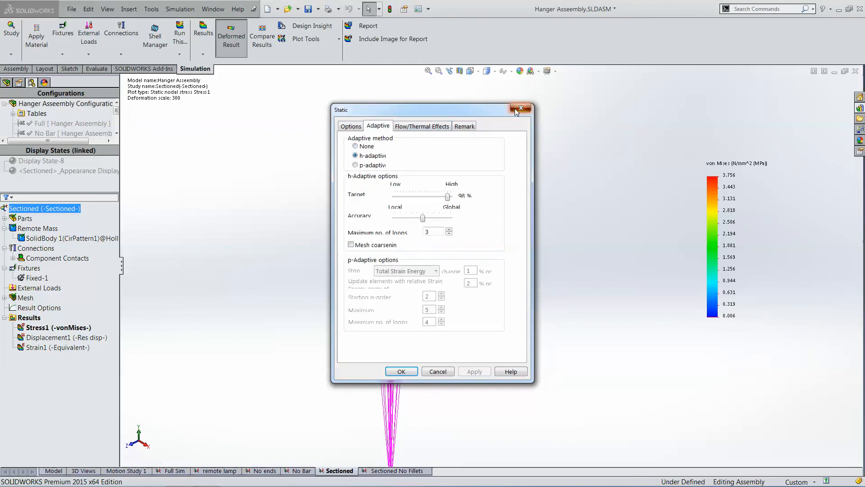
left_click(520, 108)
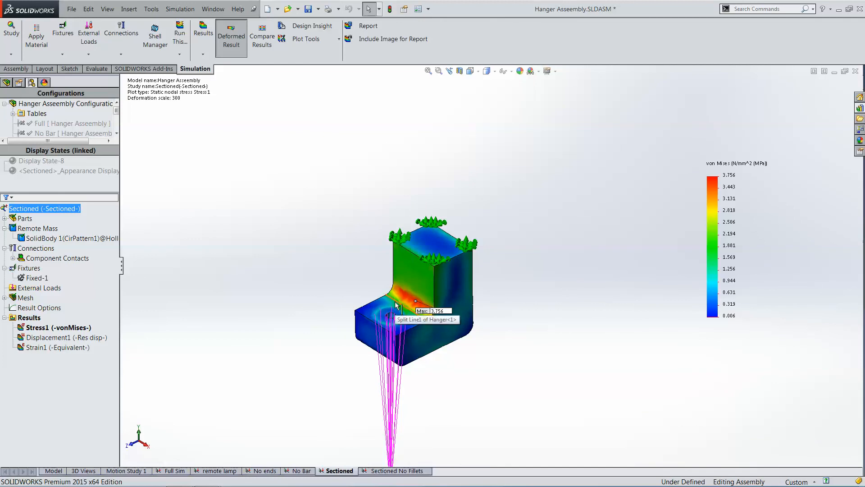
mouse_move(482, 358)
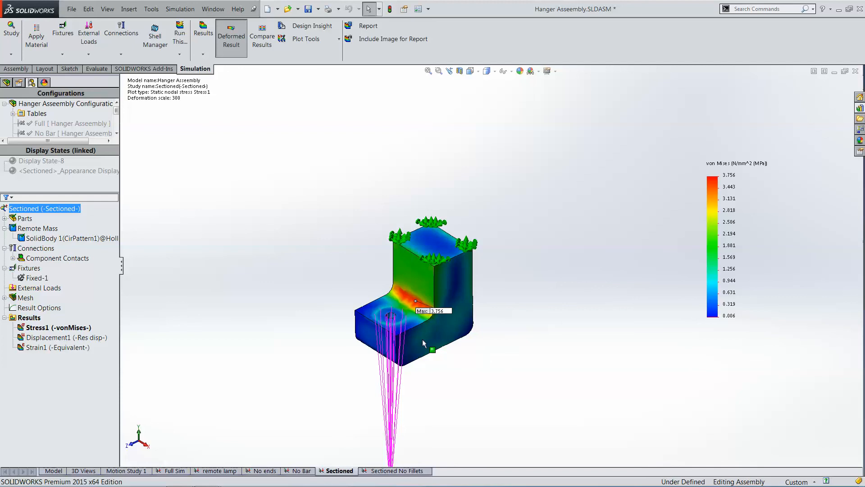
mouse_move(317, 332)
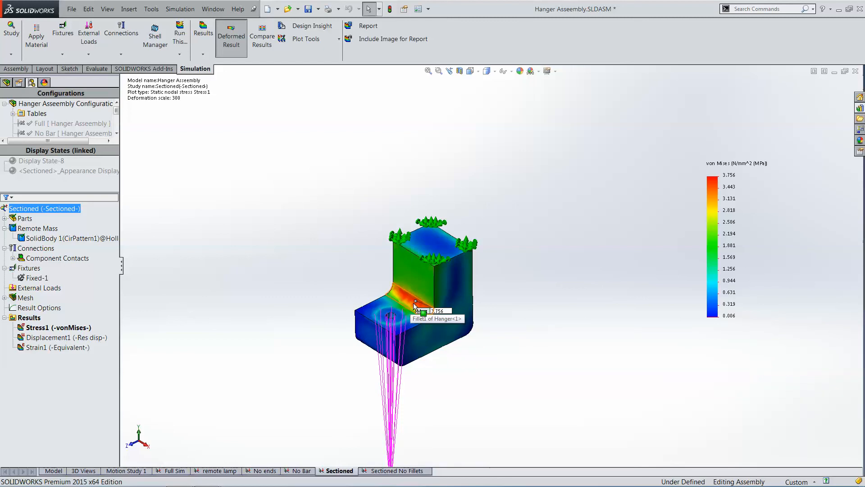
left_click(66, 337)
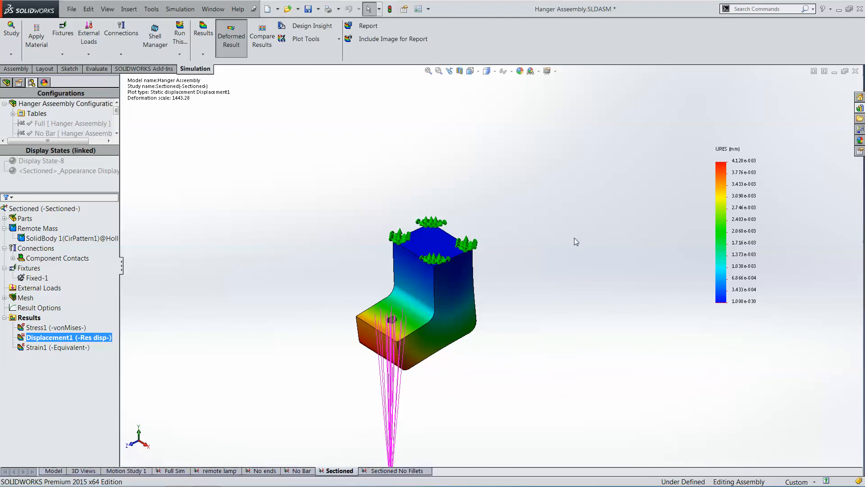
mouse_move(546, 244)
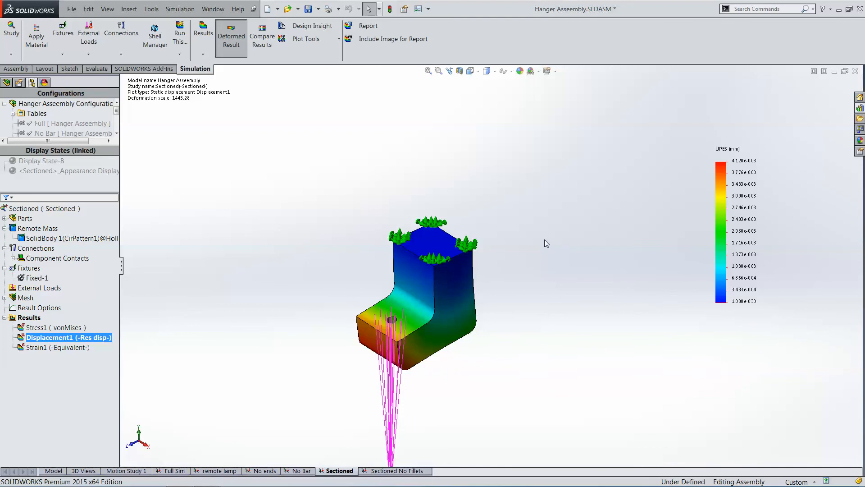
mouse_move(462, 260)
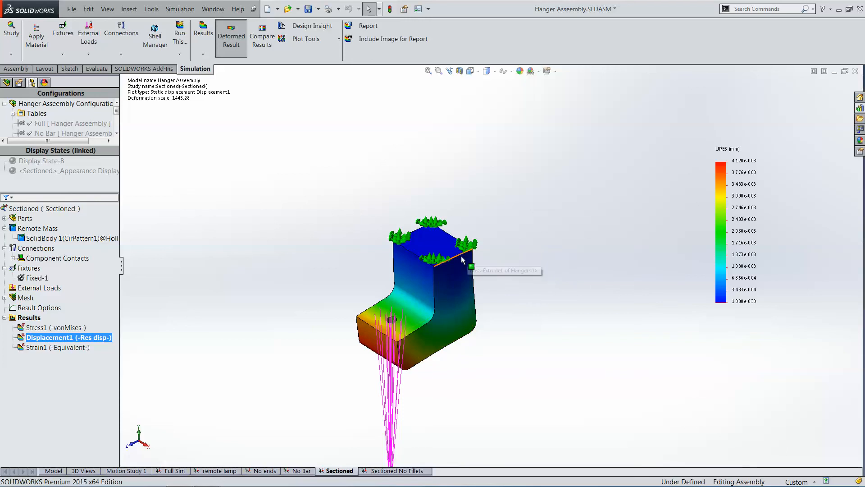
mouse_move(453, 234)
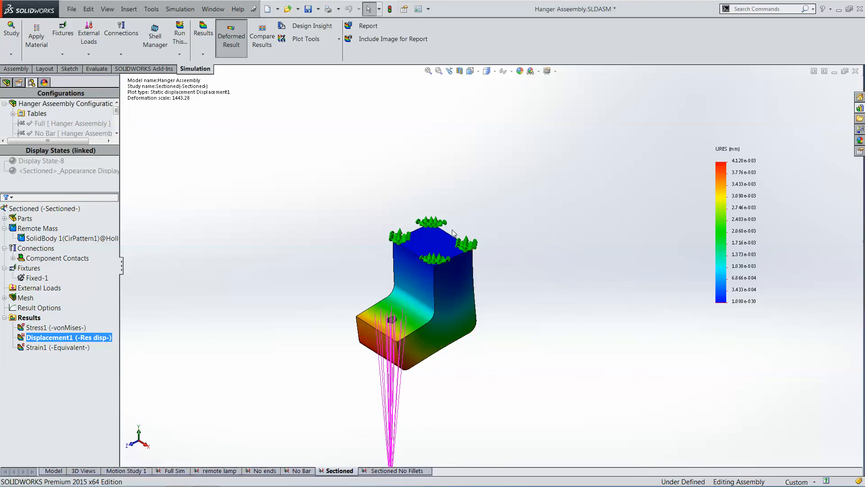
mouse_move(441, 270)
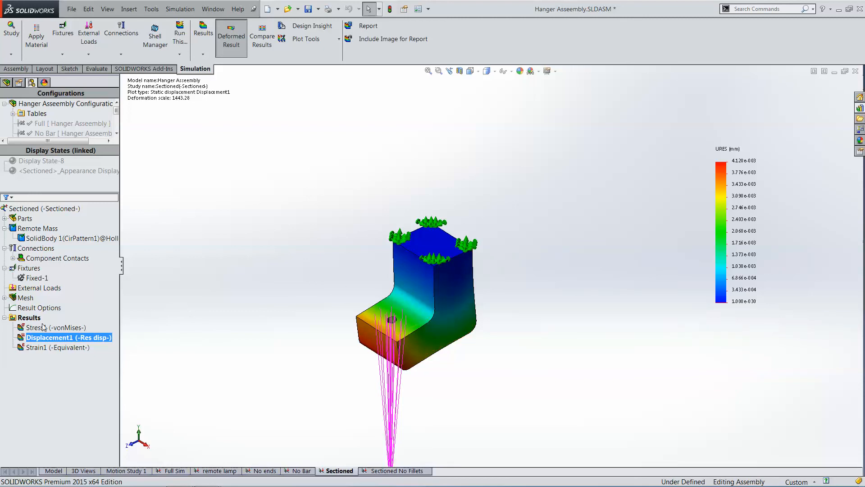
double_click(56, 328)
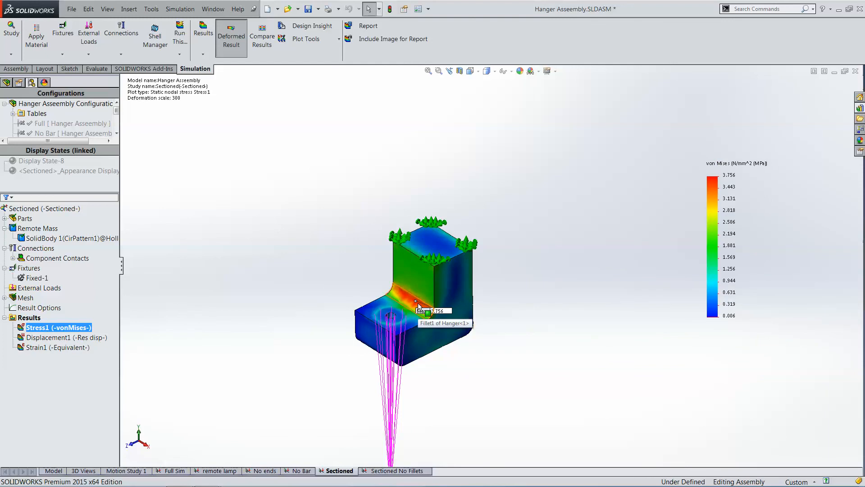